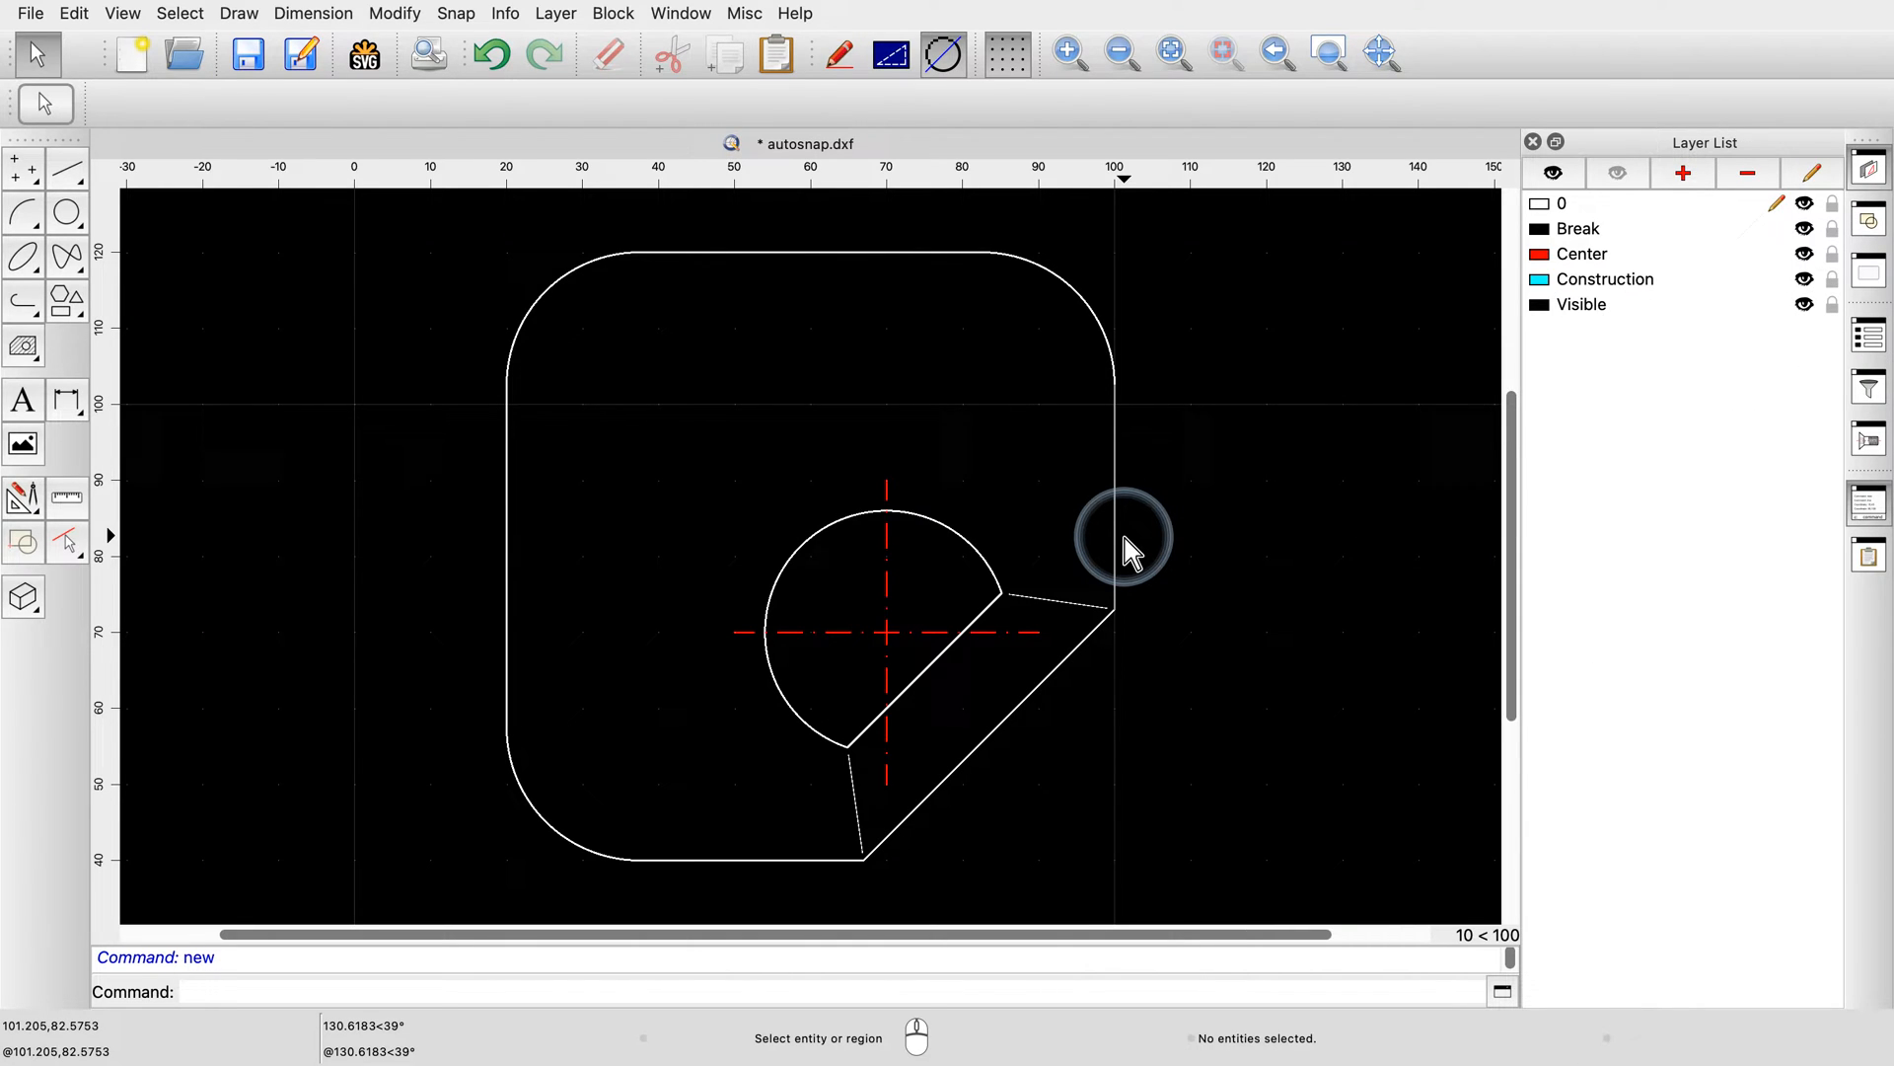
mouse_move(1130, 543)
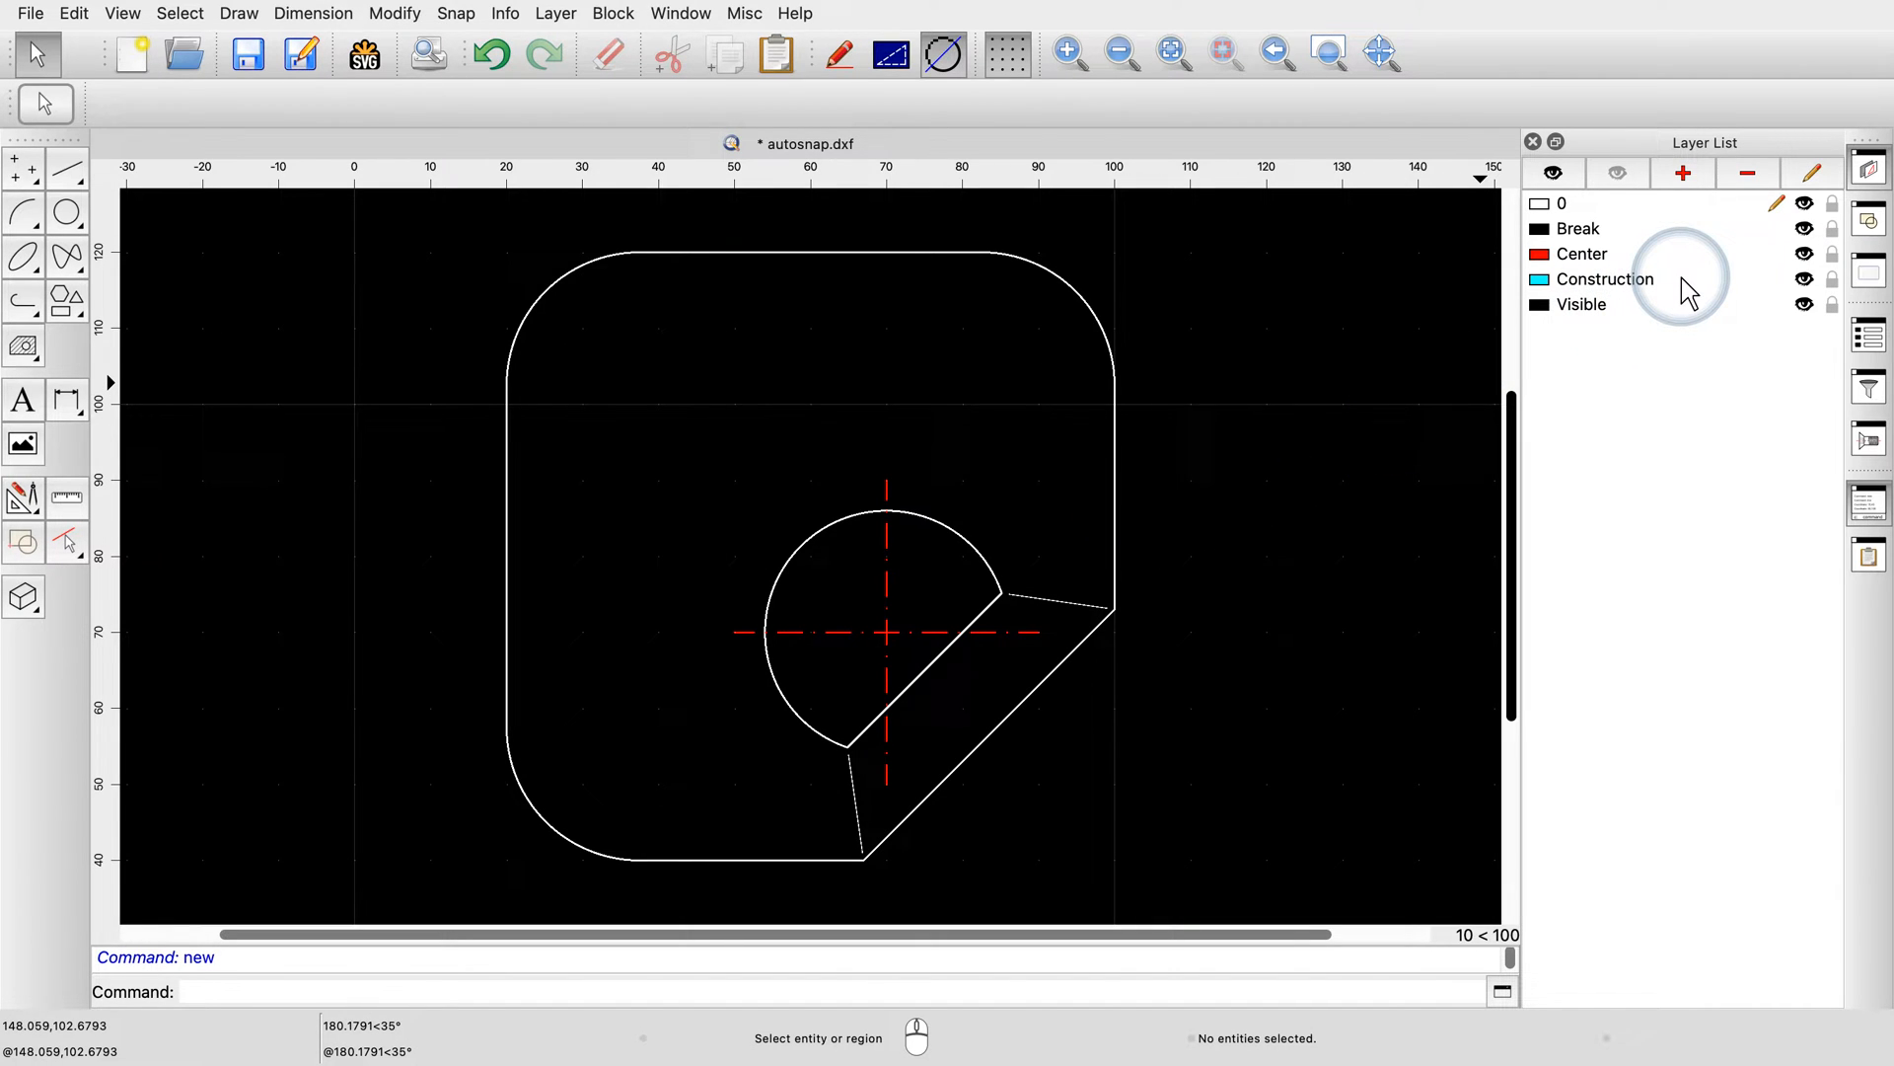
Make Construction the current layer and place the line's first point at 30,100
left_click(1604, 279)
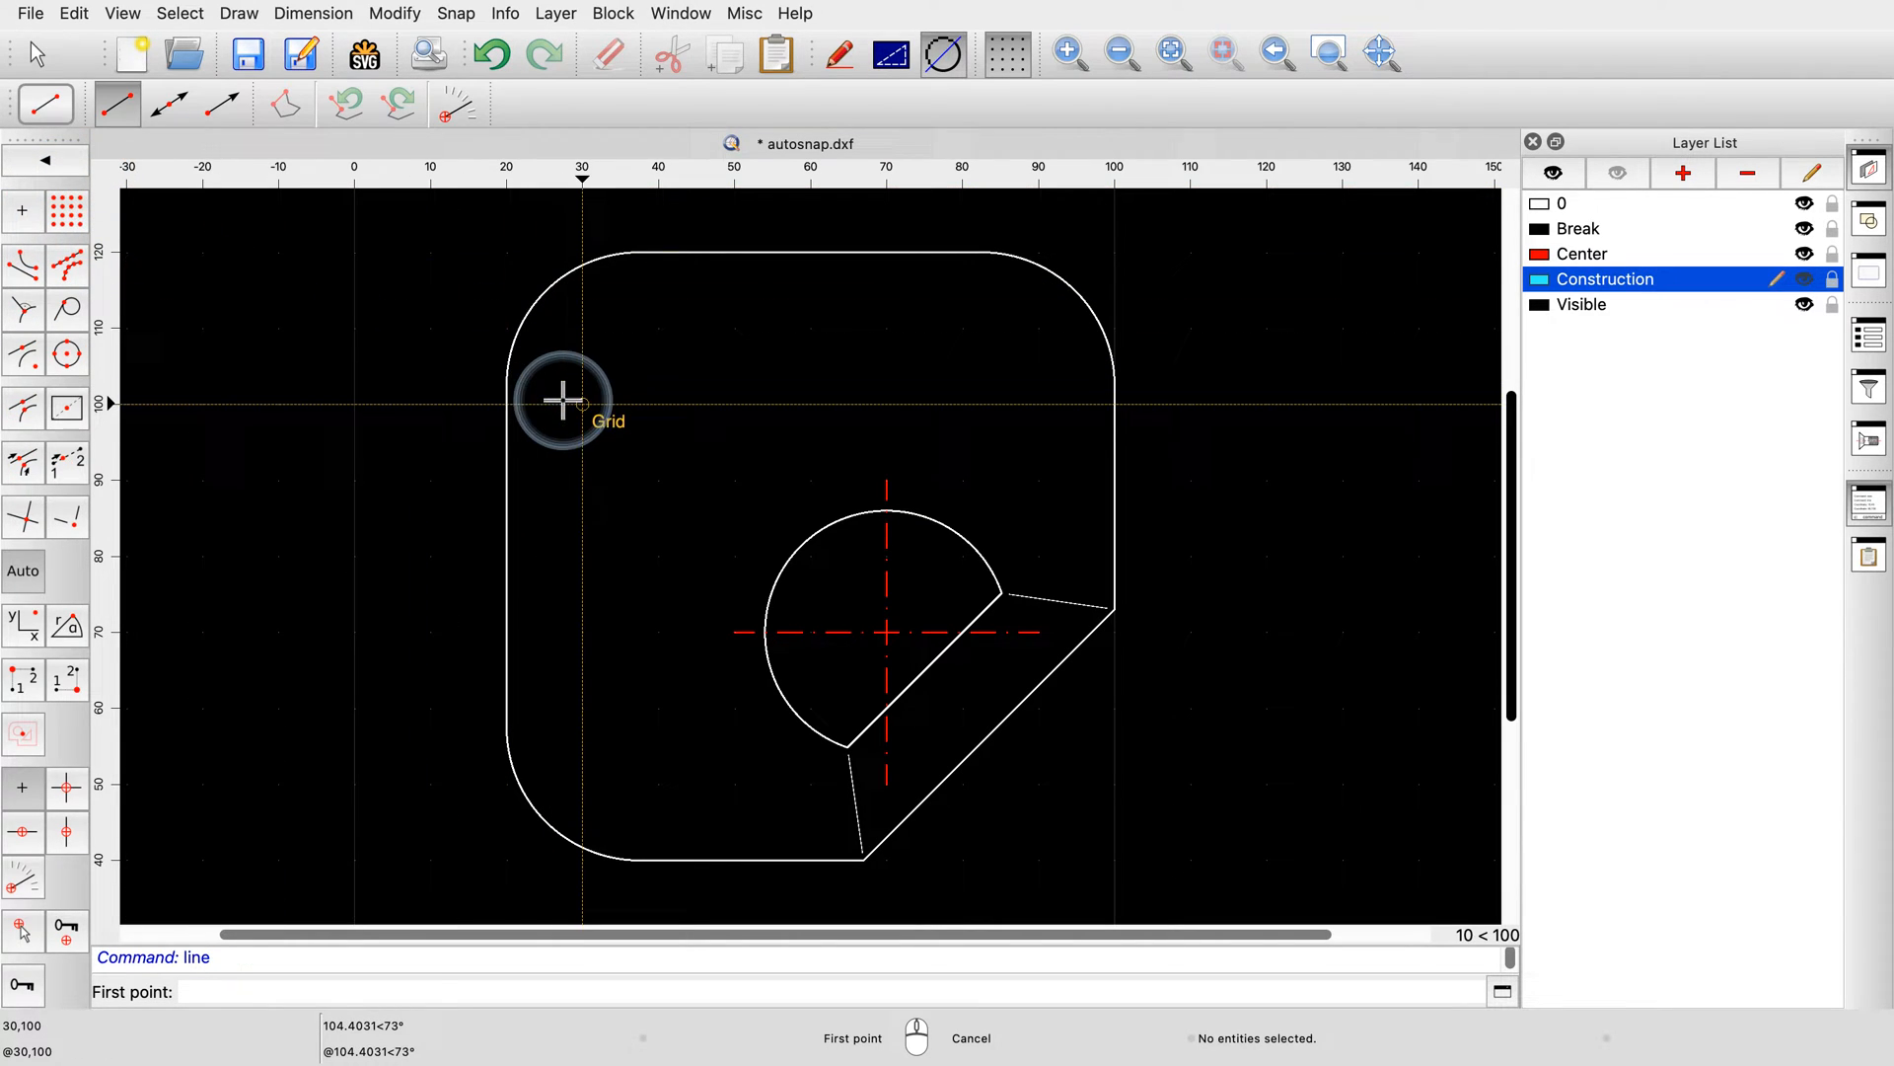
left_click(559, 402)
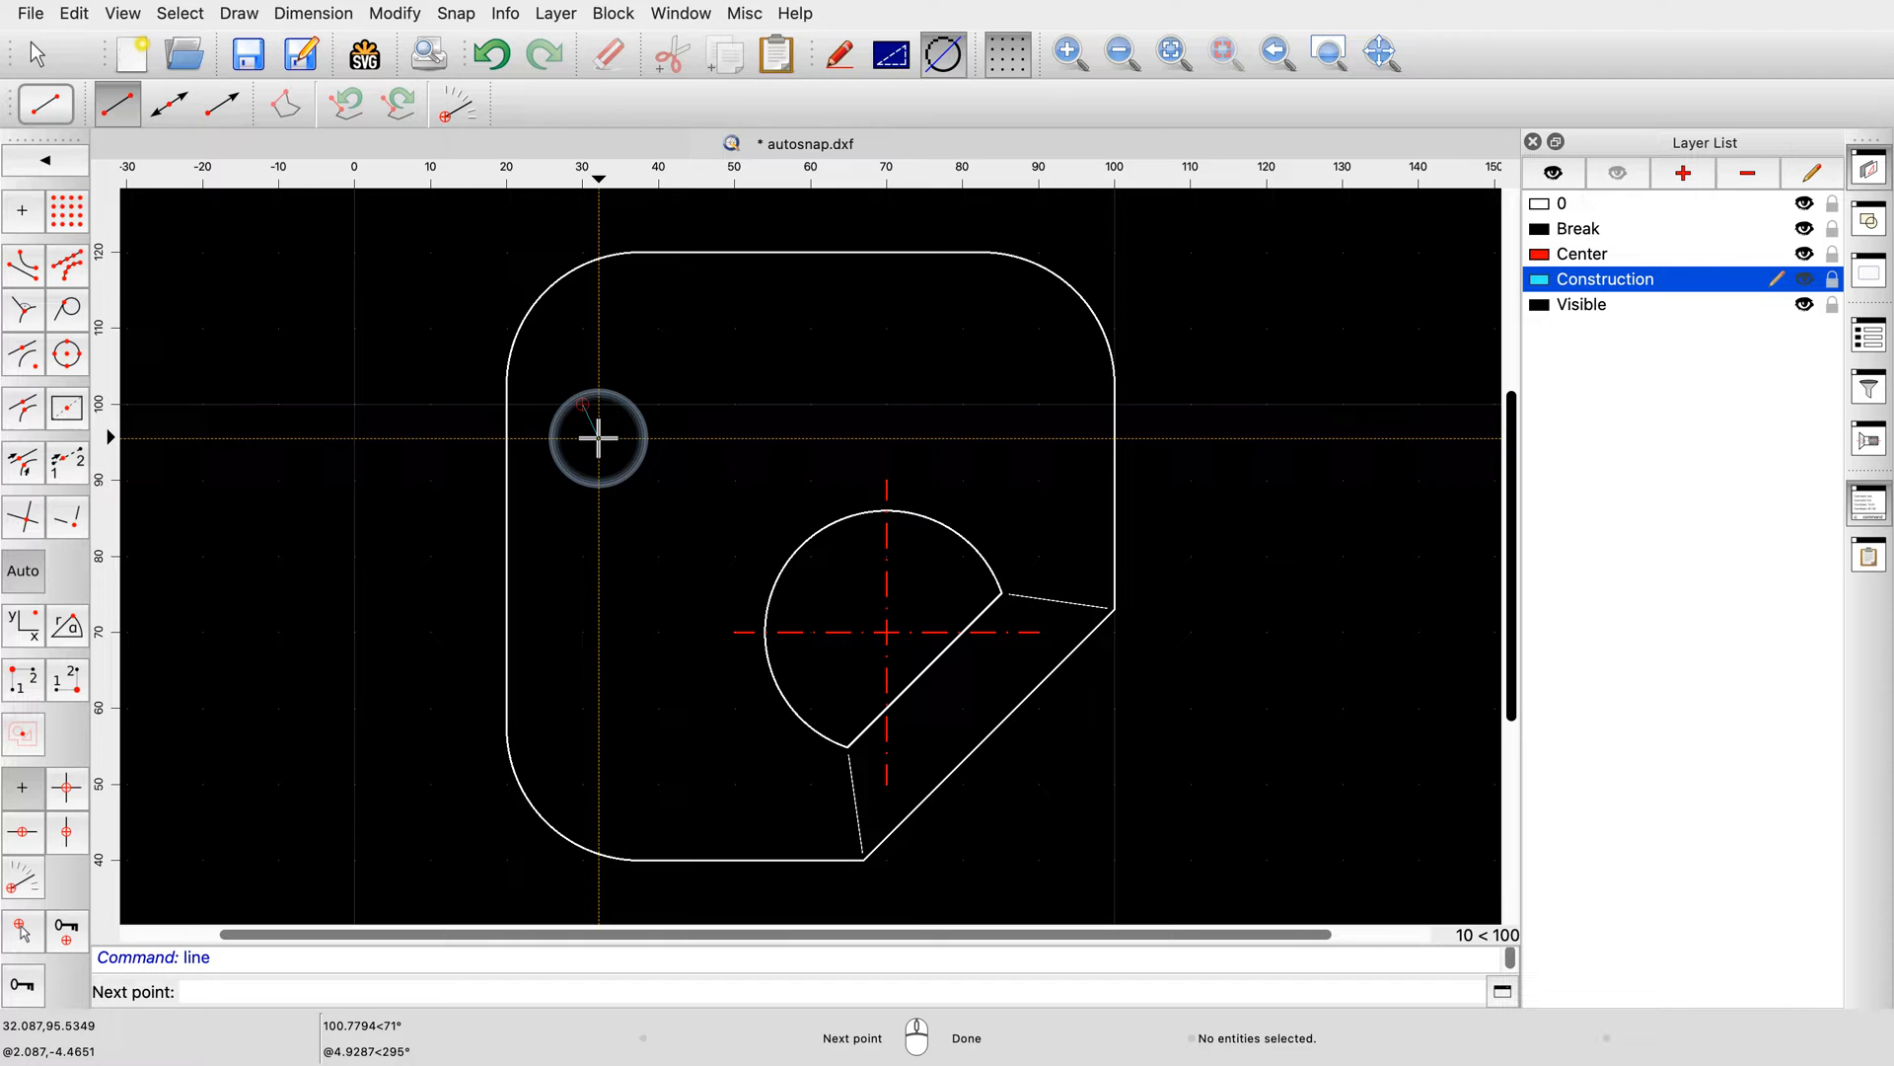
mouse_move(597, 438)
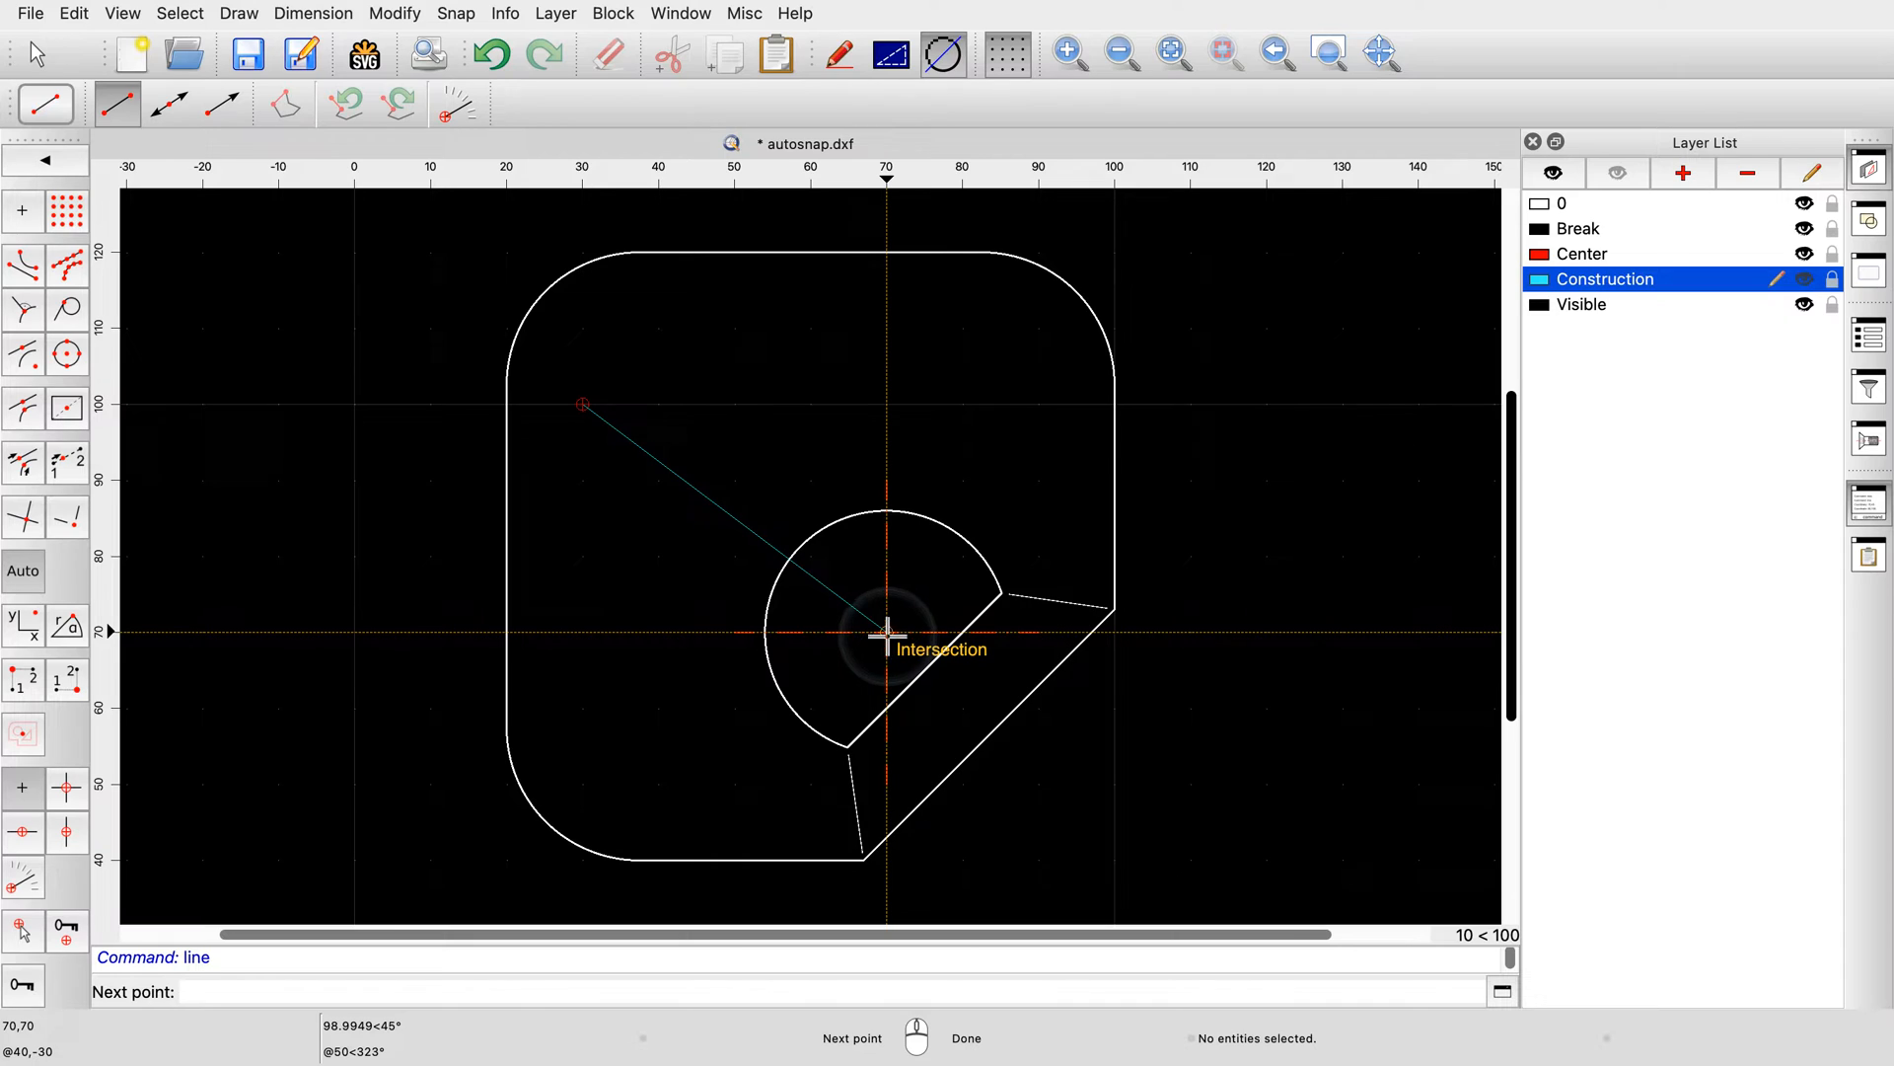
mouse_move(878, 636)
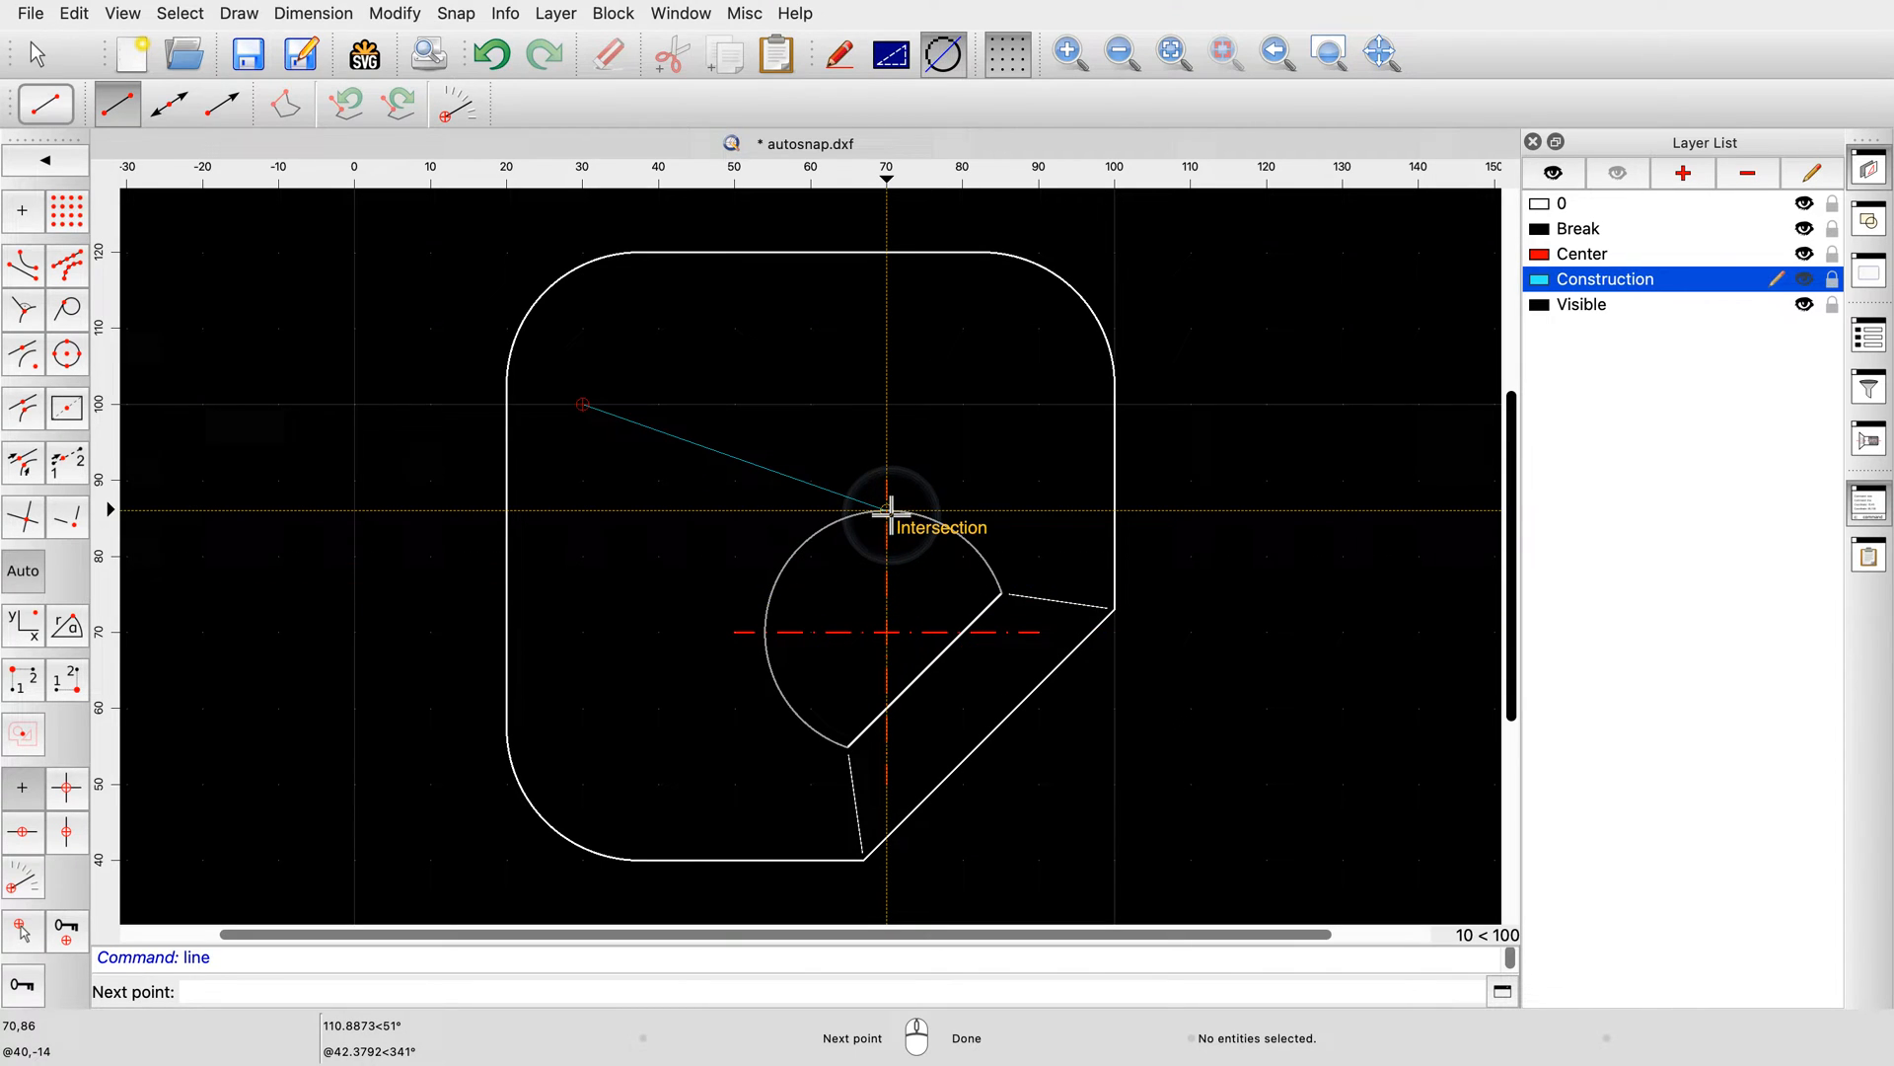
mouse_move(922, 520)
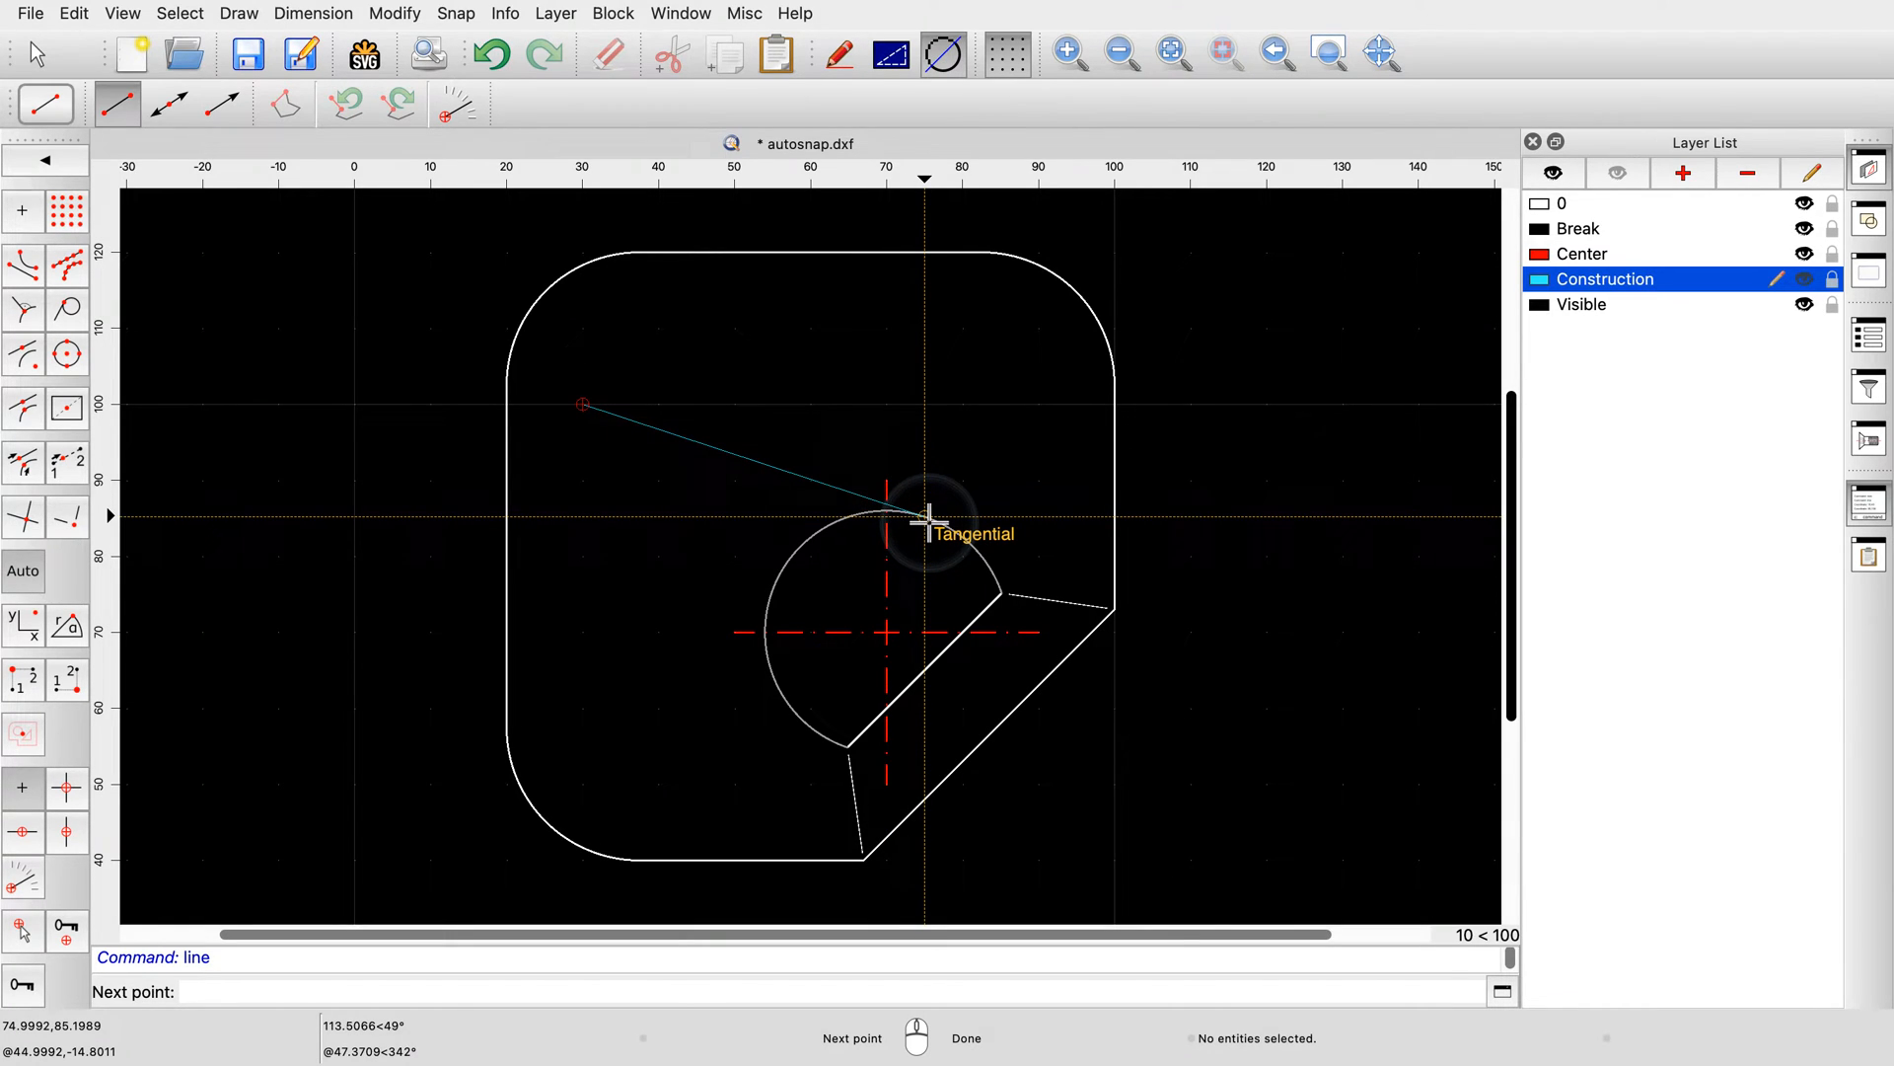
mouse_move(809, 537)
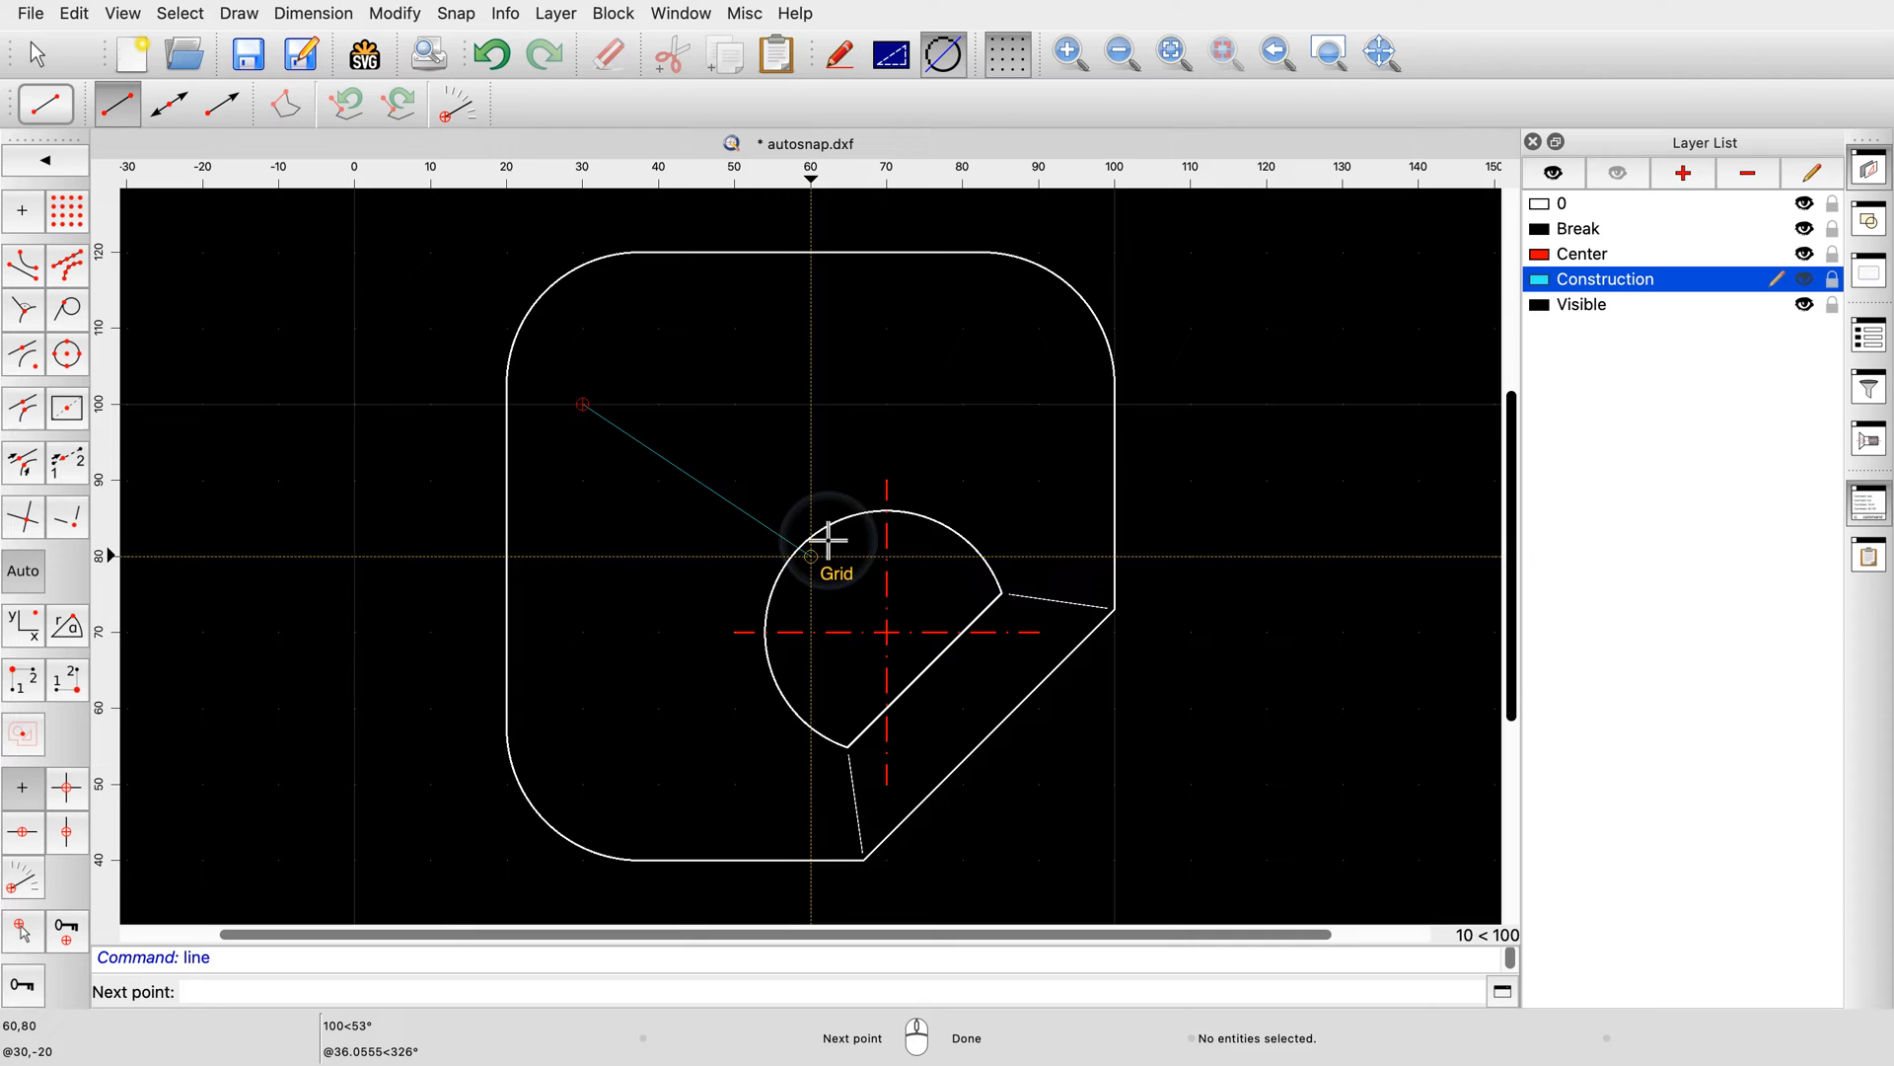
mouse_move(803, 554)
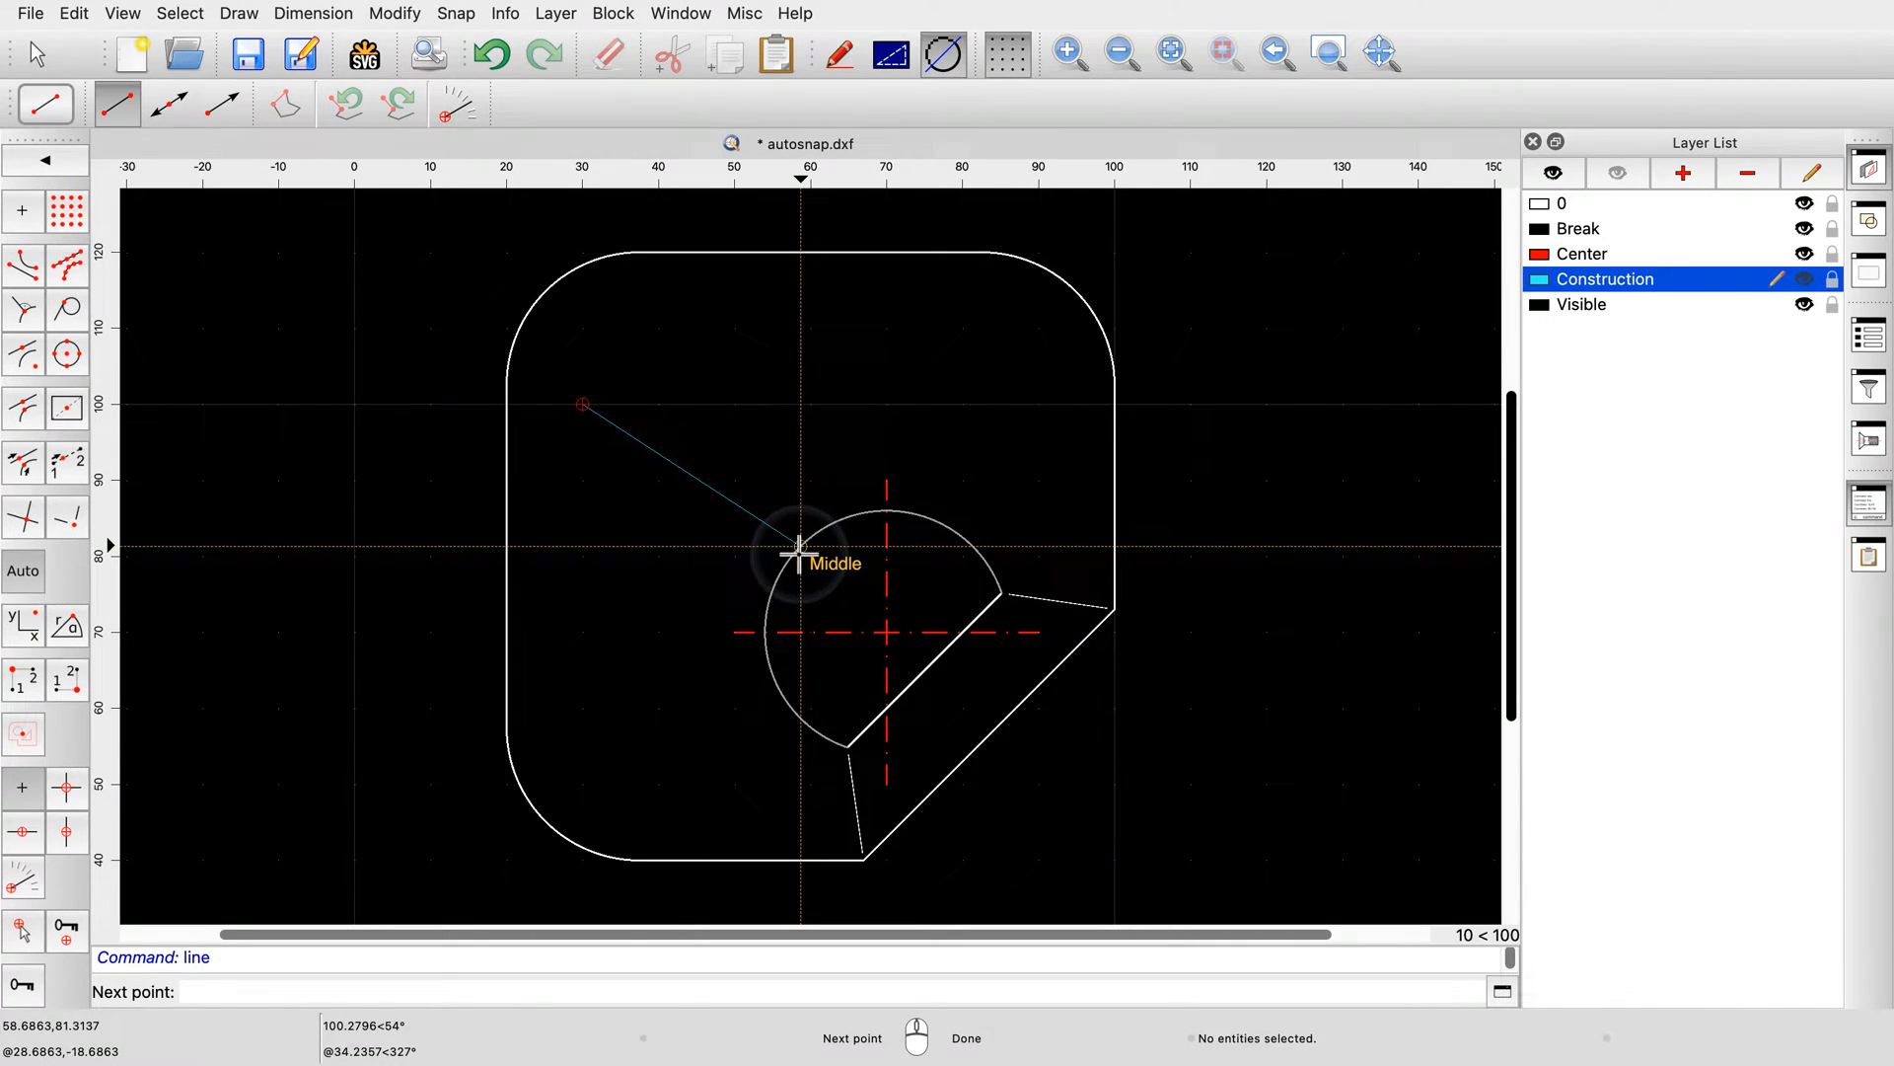
mouse_move(782, 571)
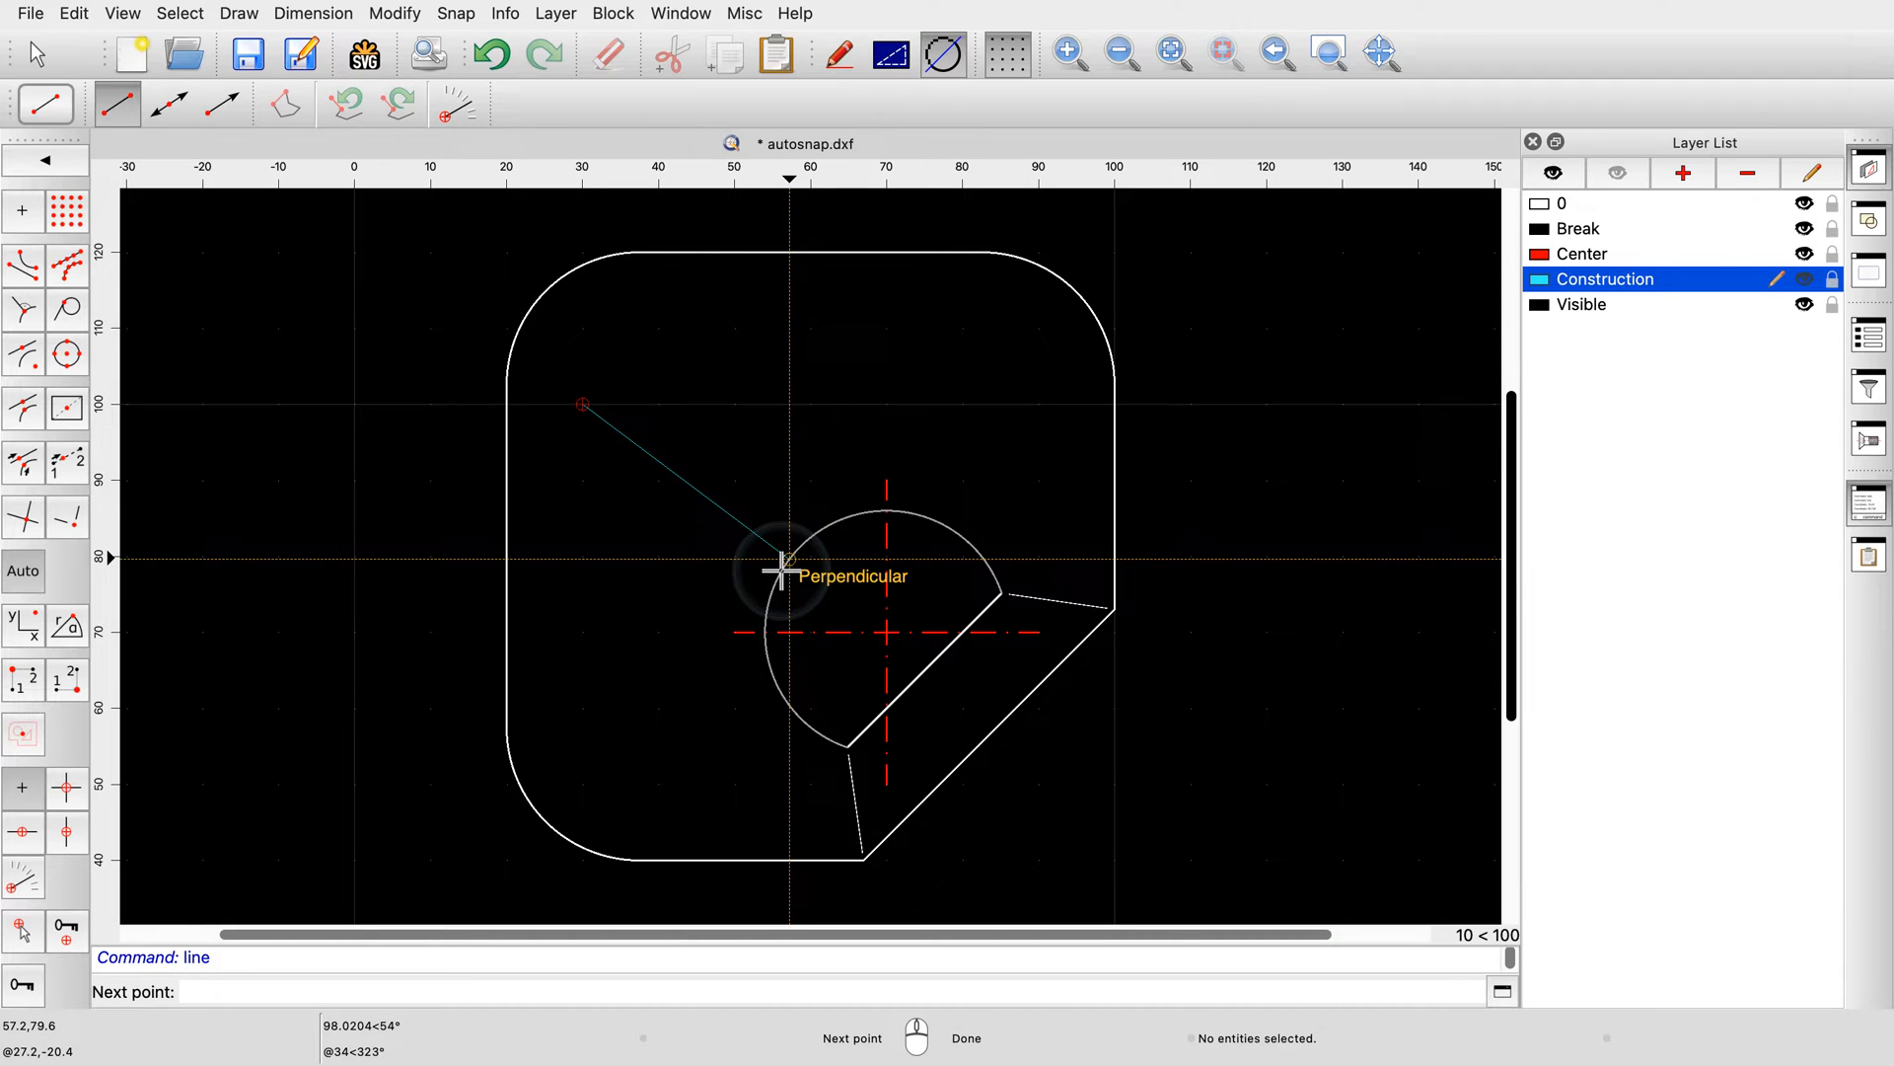
mouse_move(990, 592)
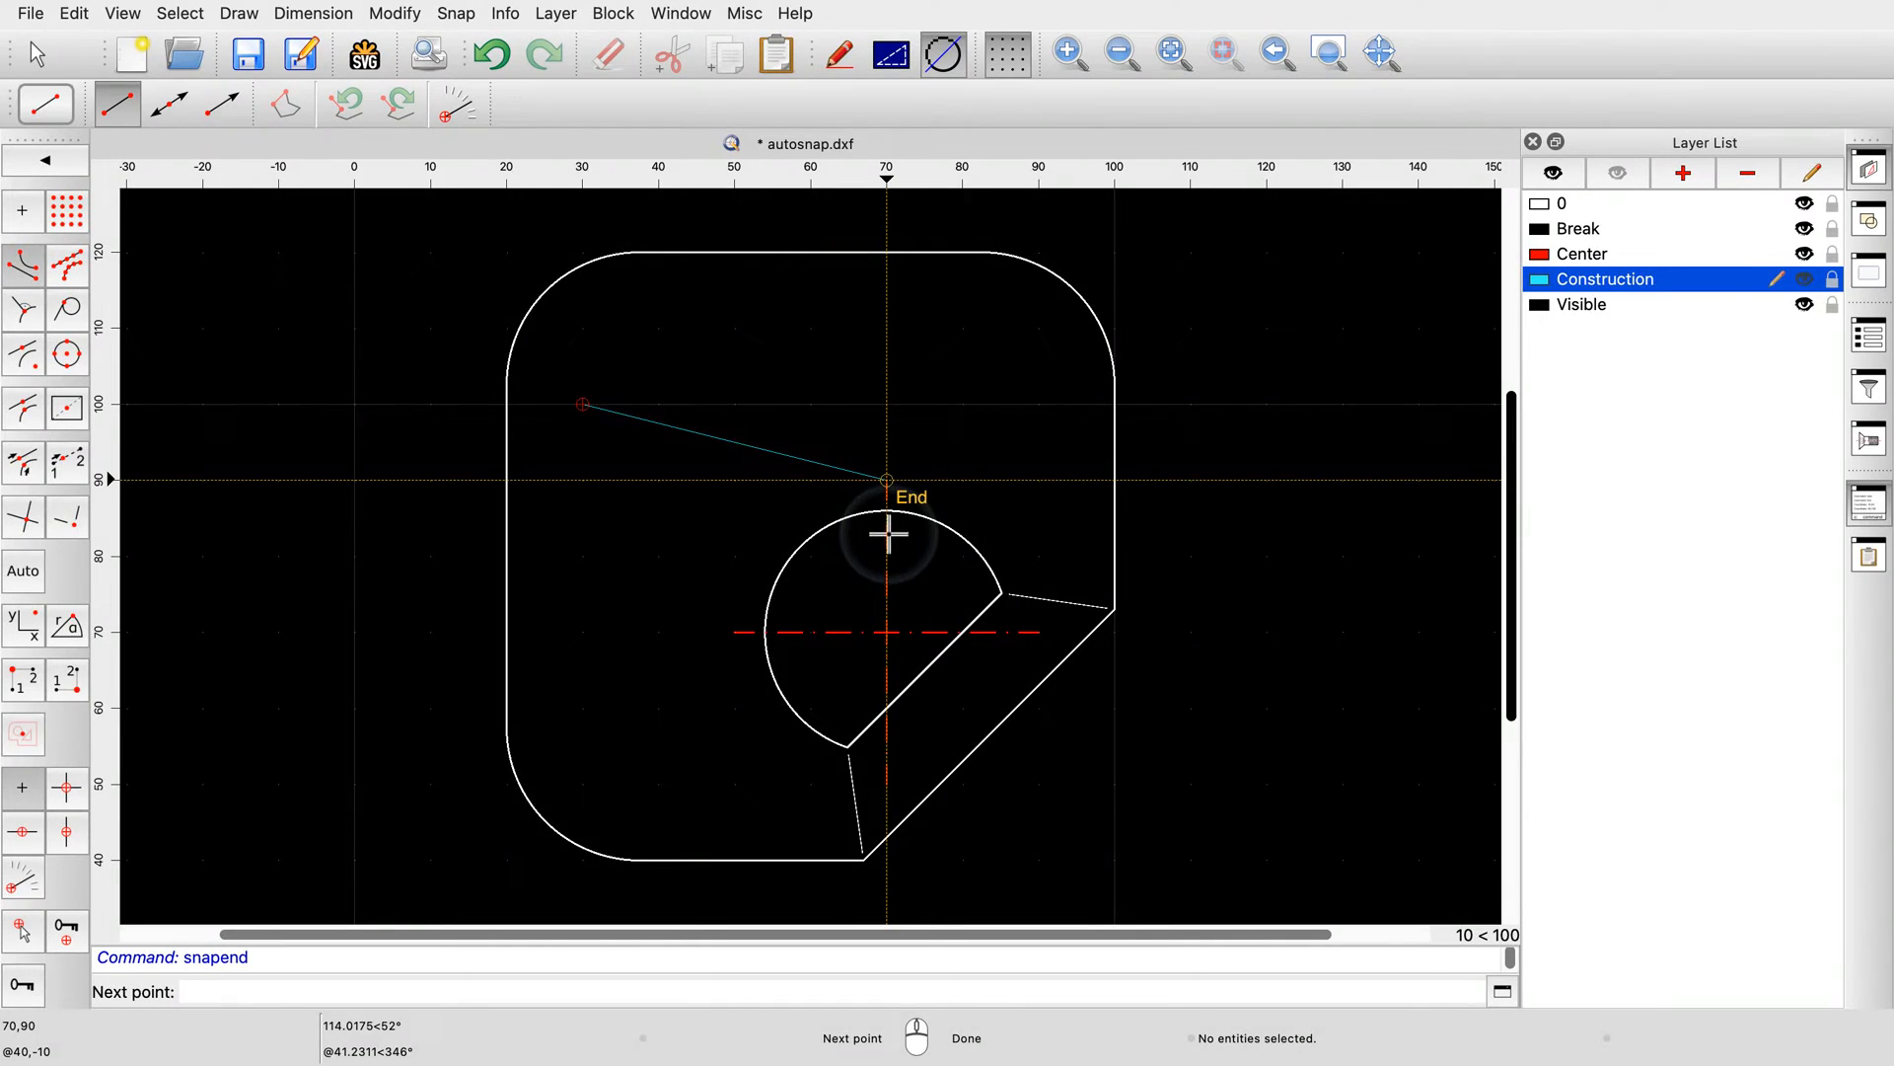
mouse_move(892, 575)
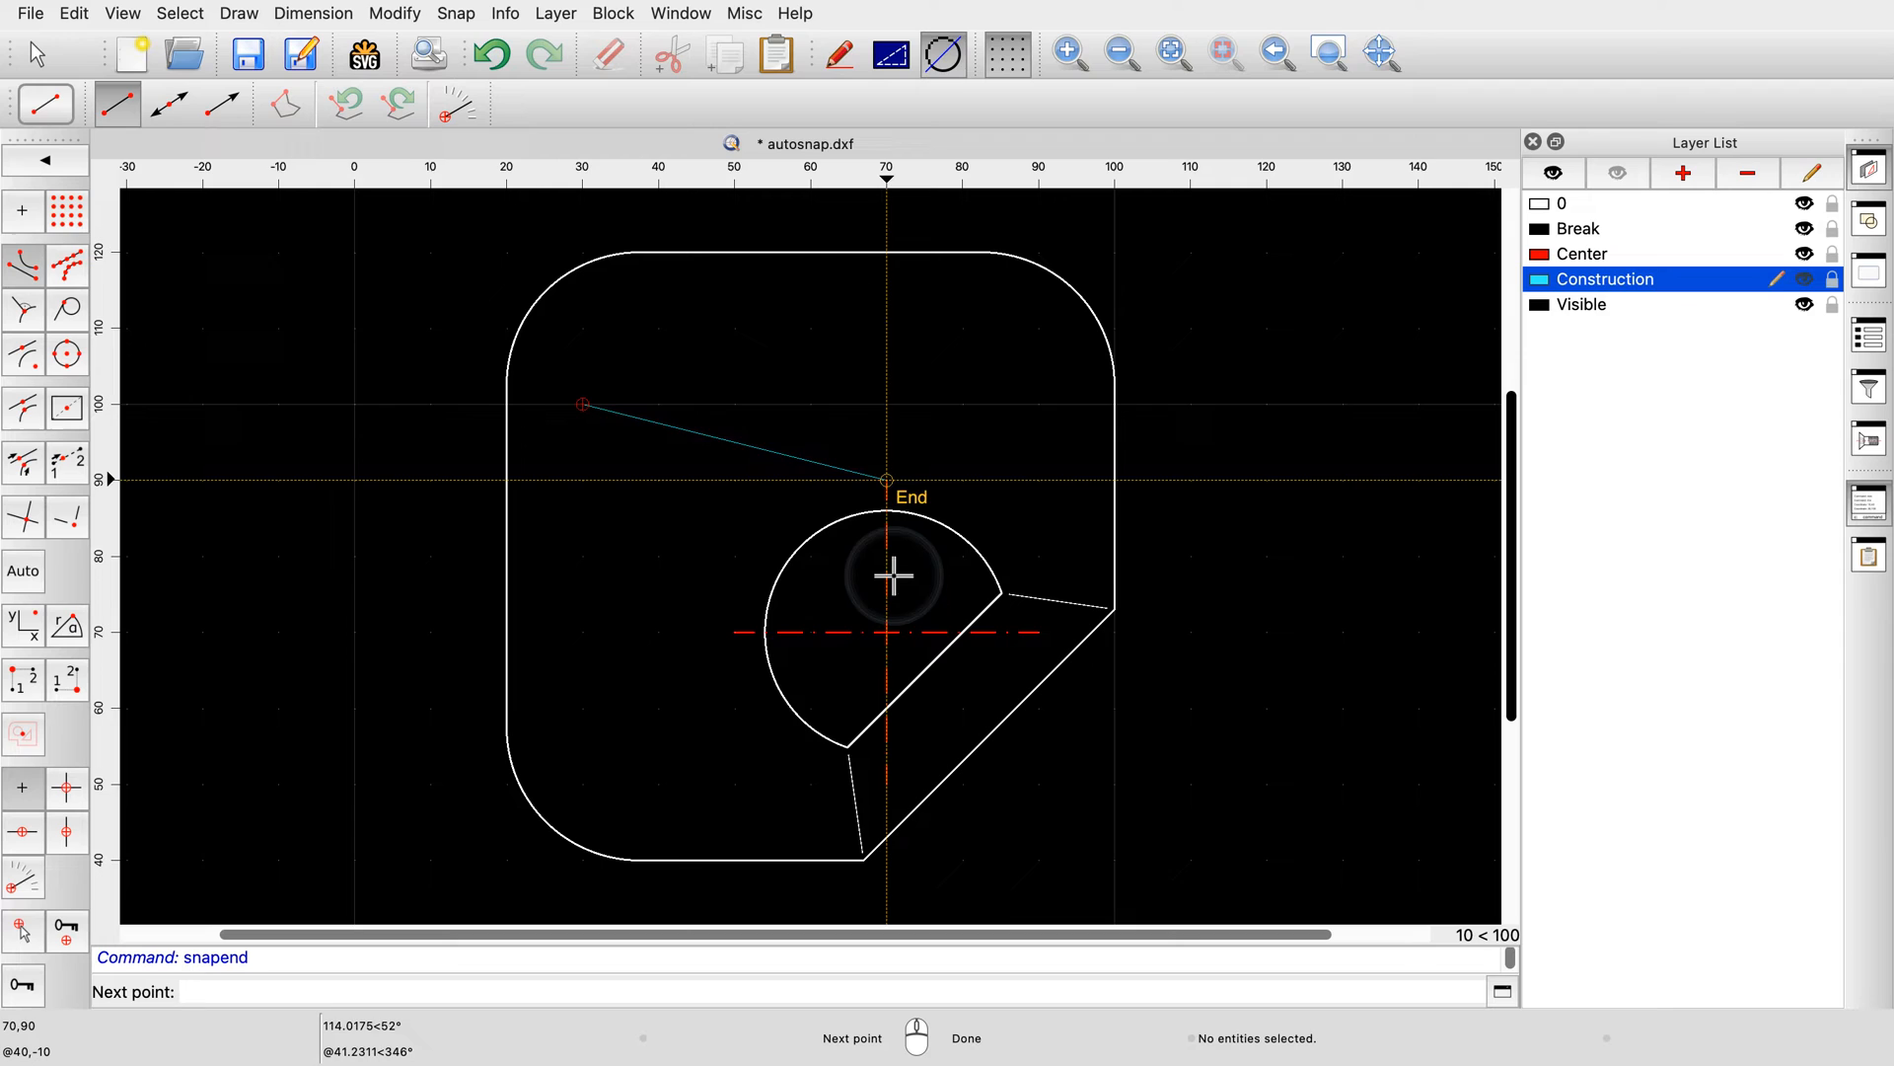
mouse_move(1009, 592)
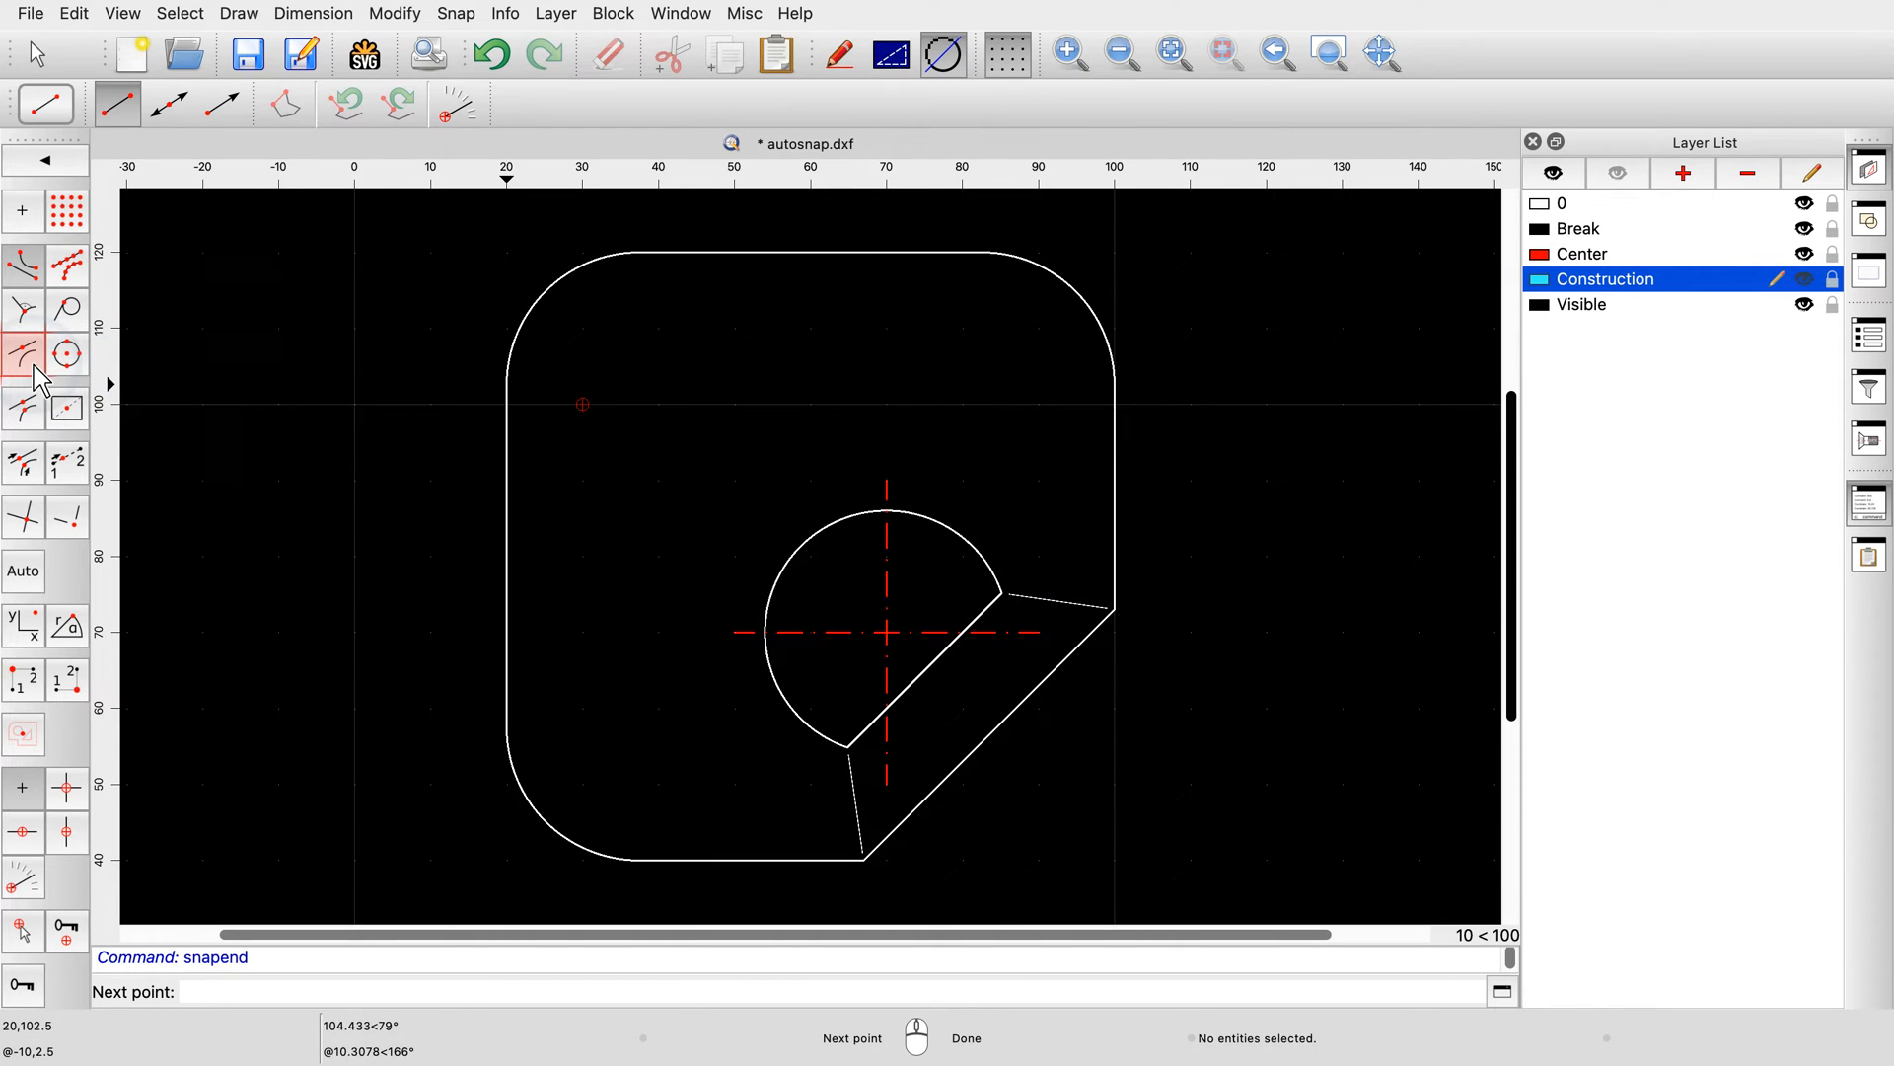
mouse_move(66, 354)
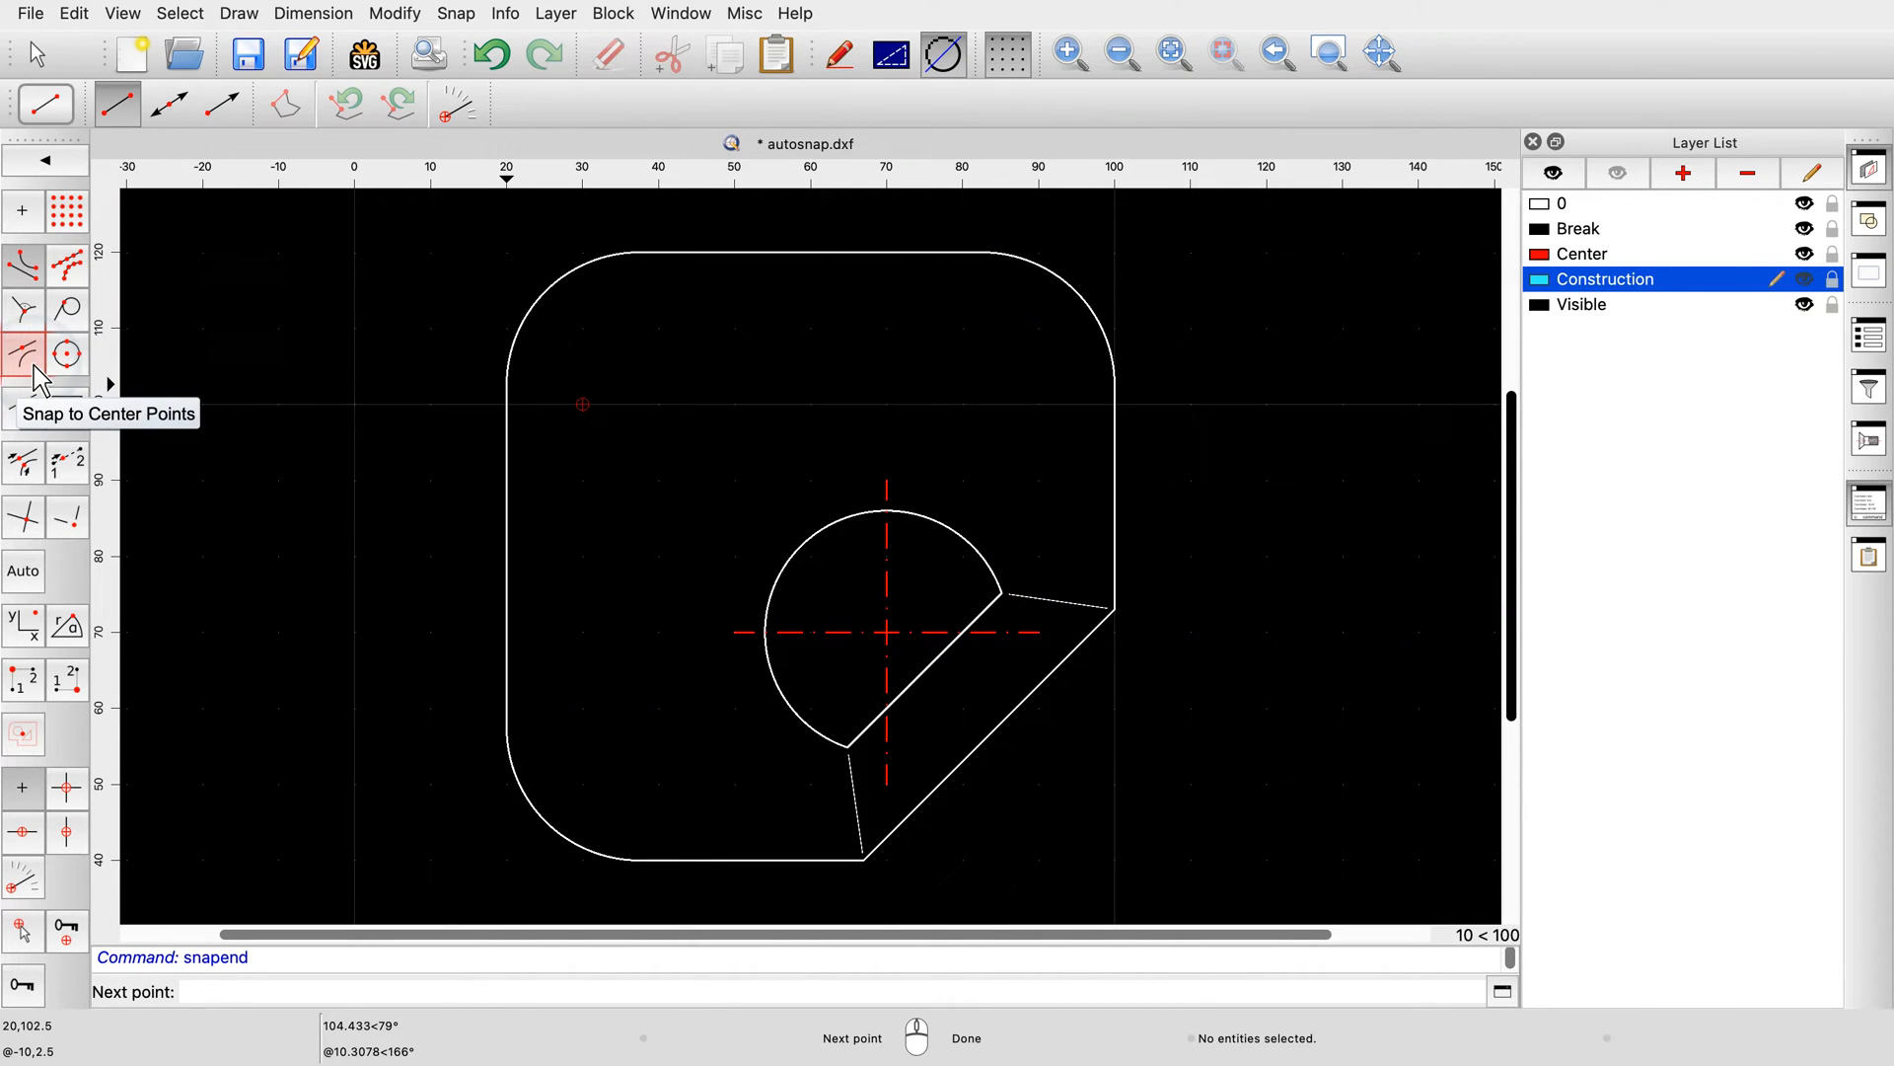
Turn on the Snap to Center Points mode
left_click(68, 354)
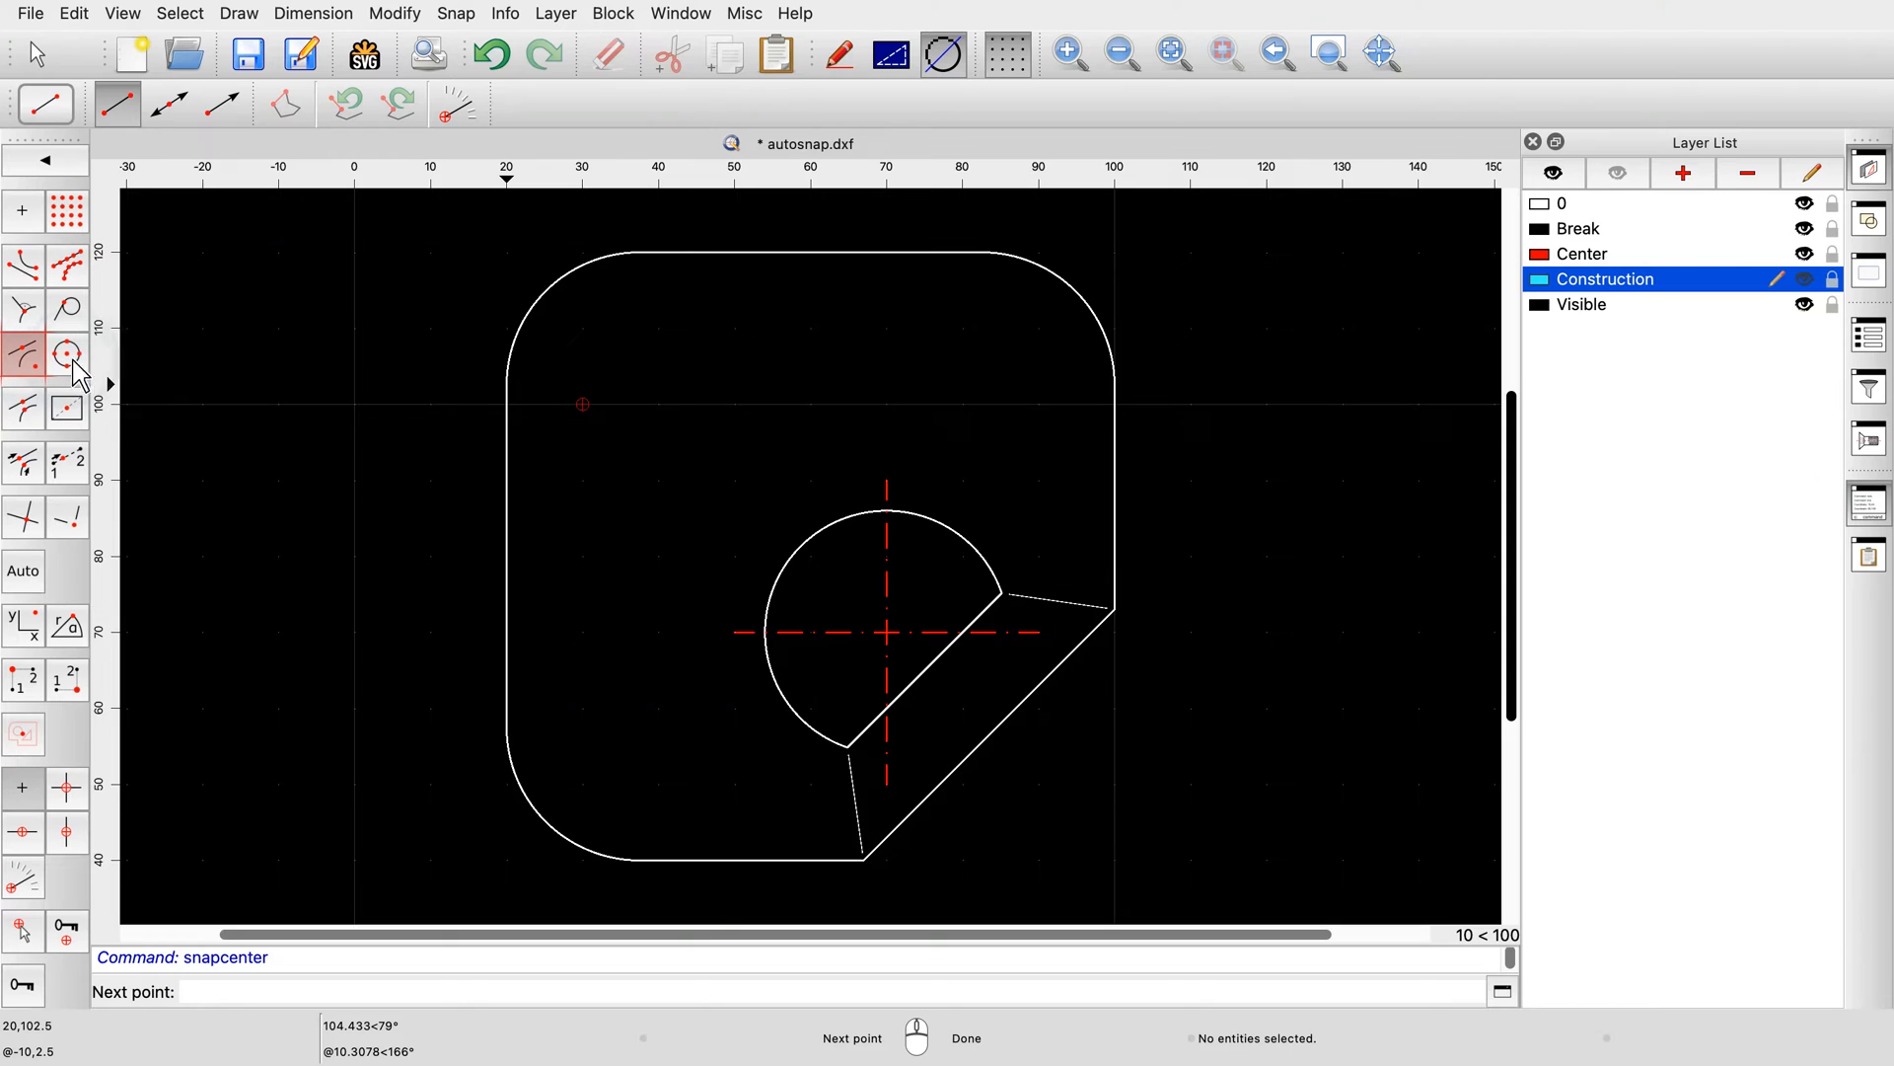
mouse_move(583, 263)
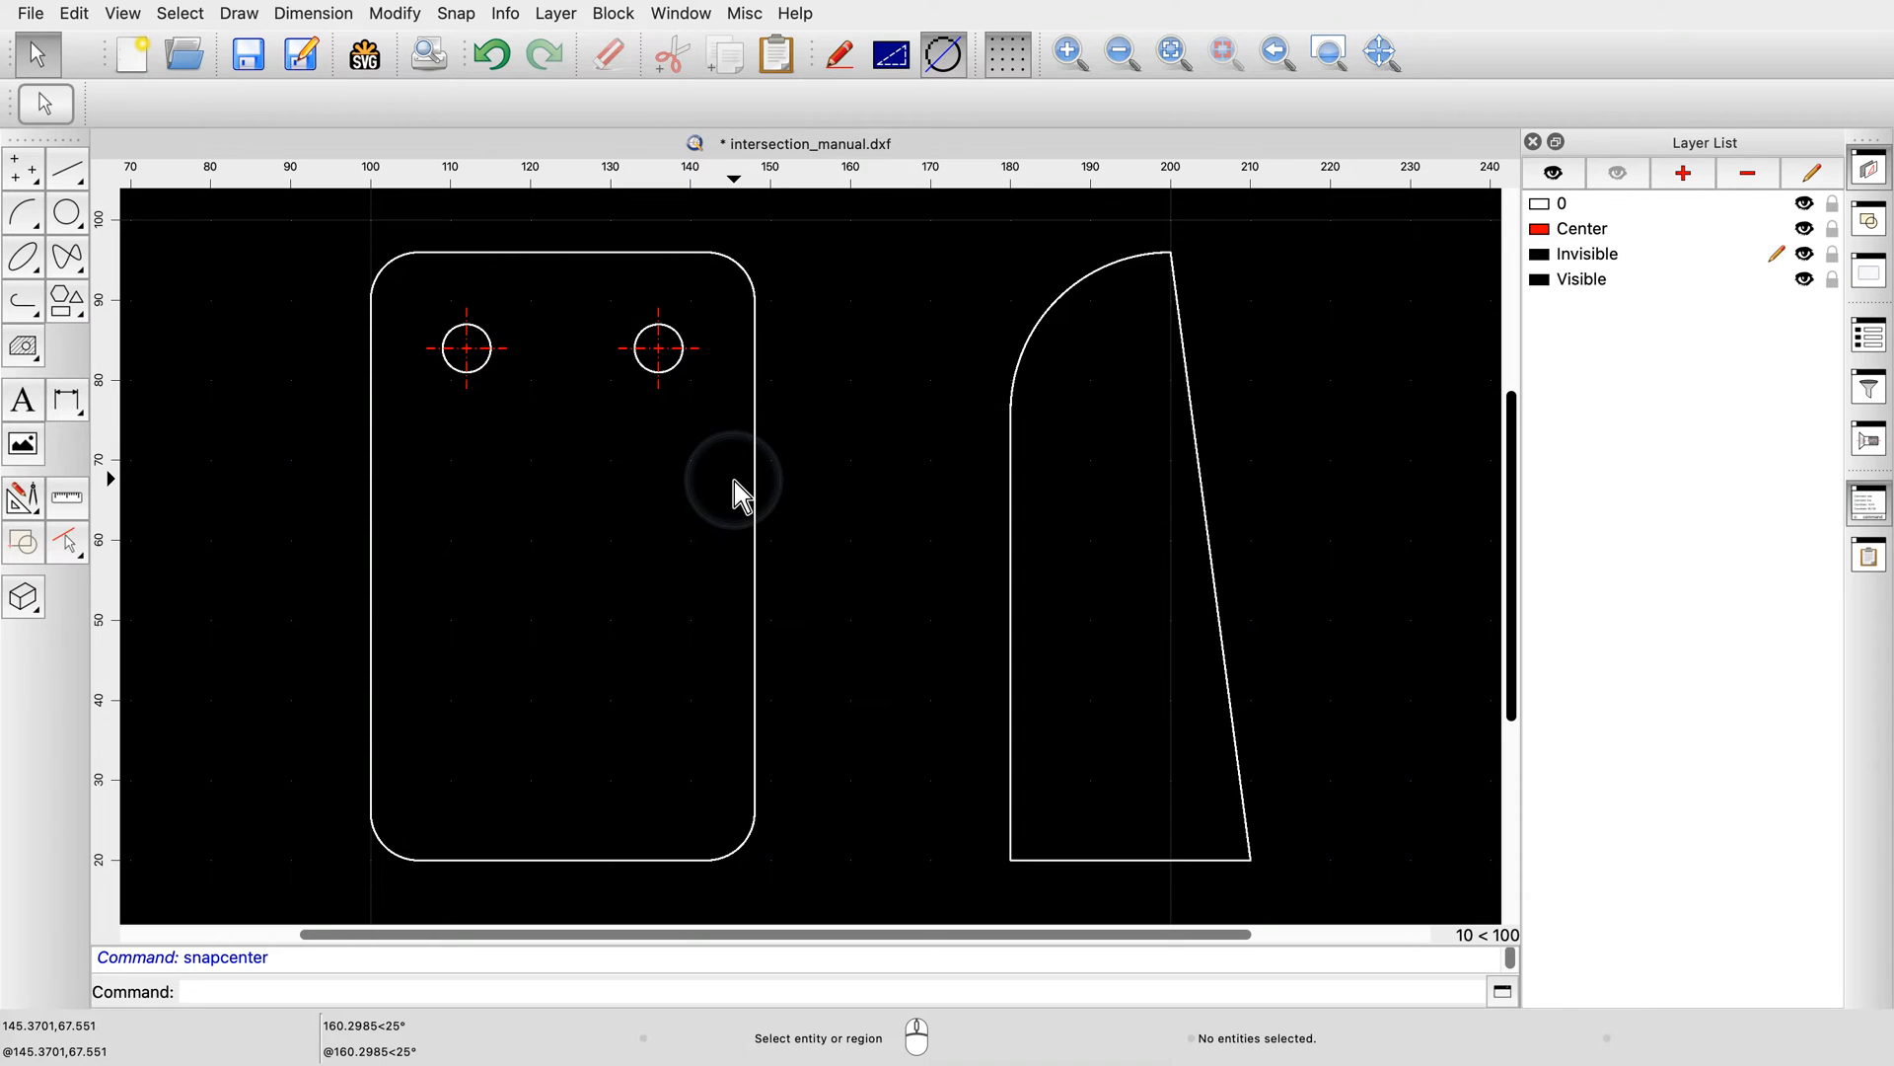
mouse_move(1685, 238)
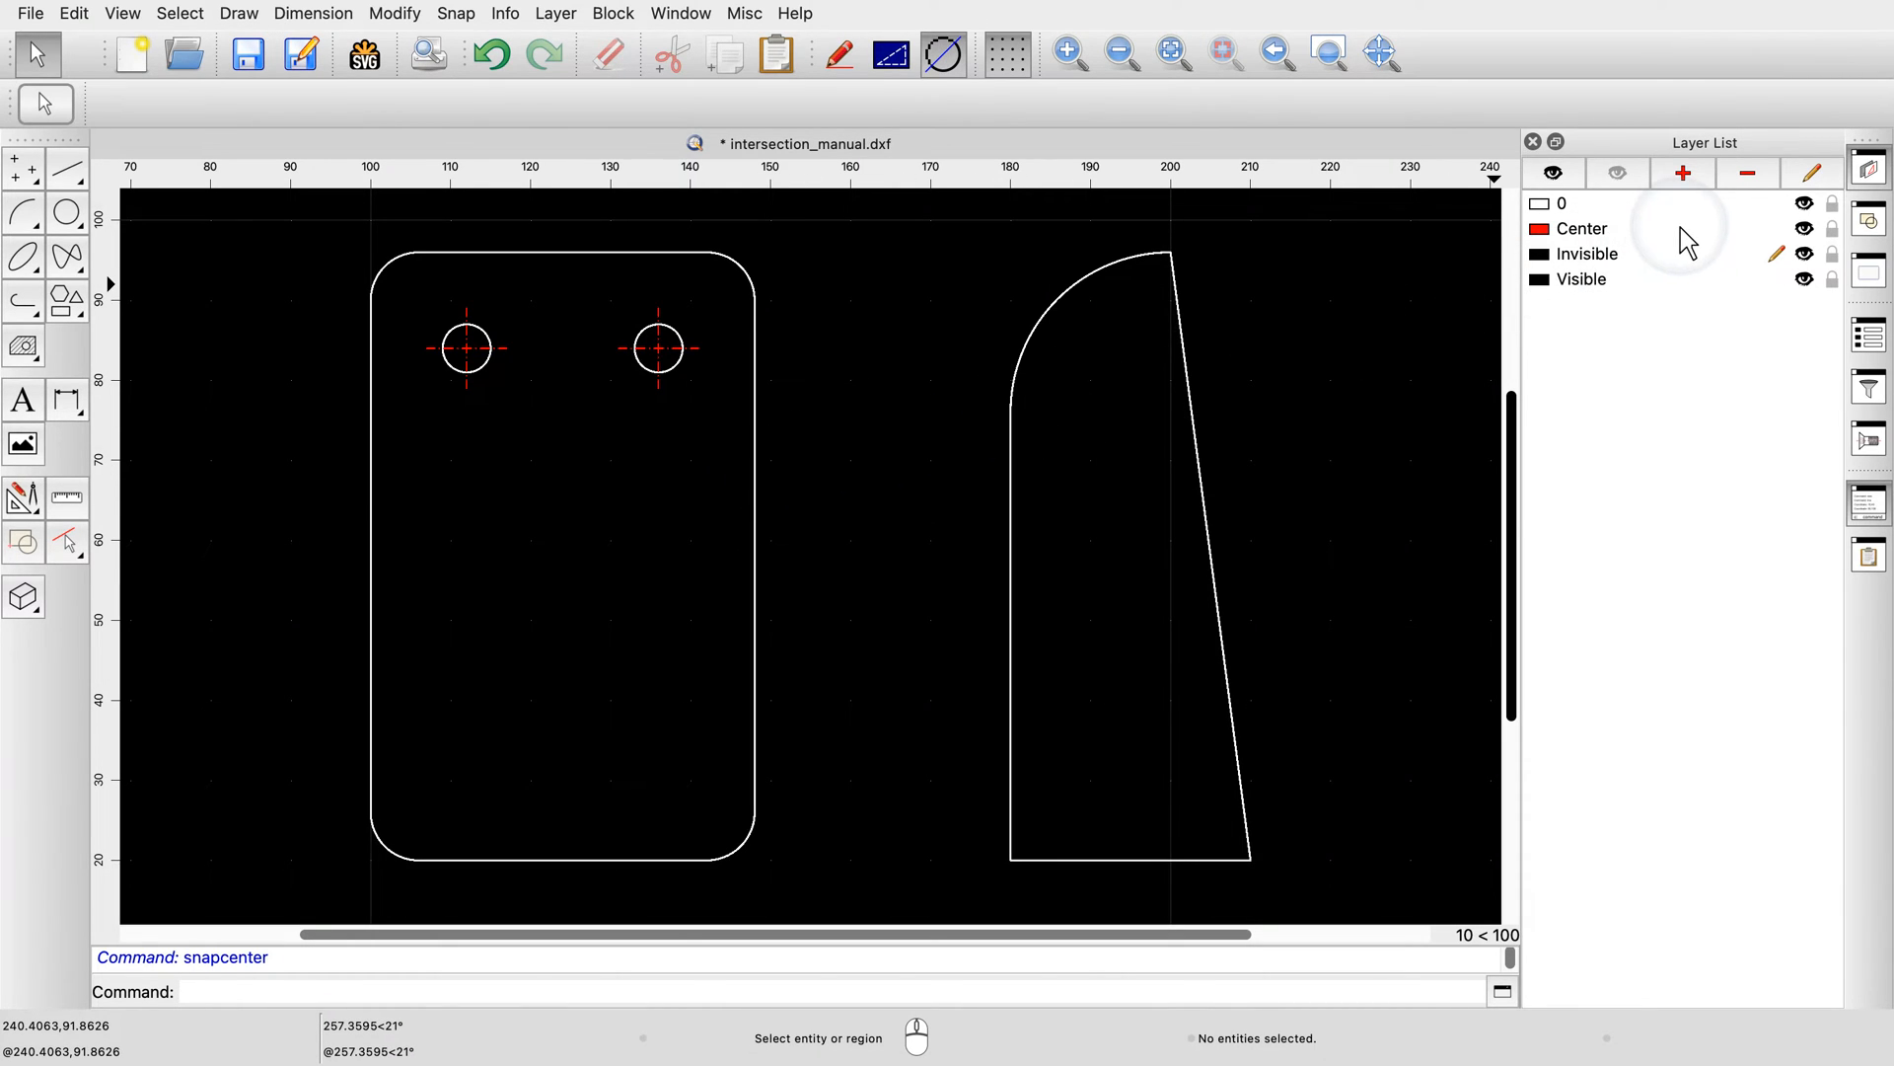
On the Center layer, start a line using Intersection Manual snap on the chosen entities
left_click(1582, 228)
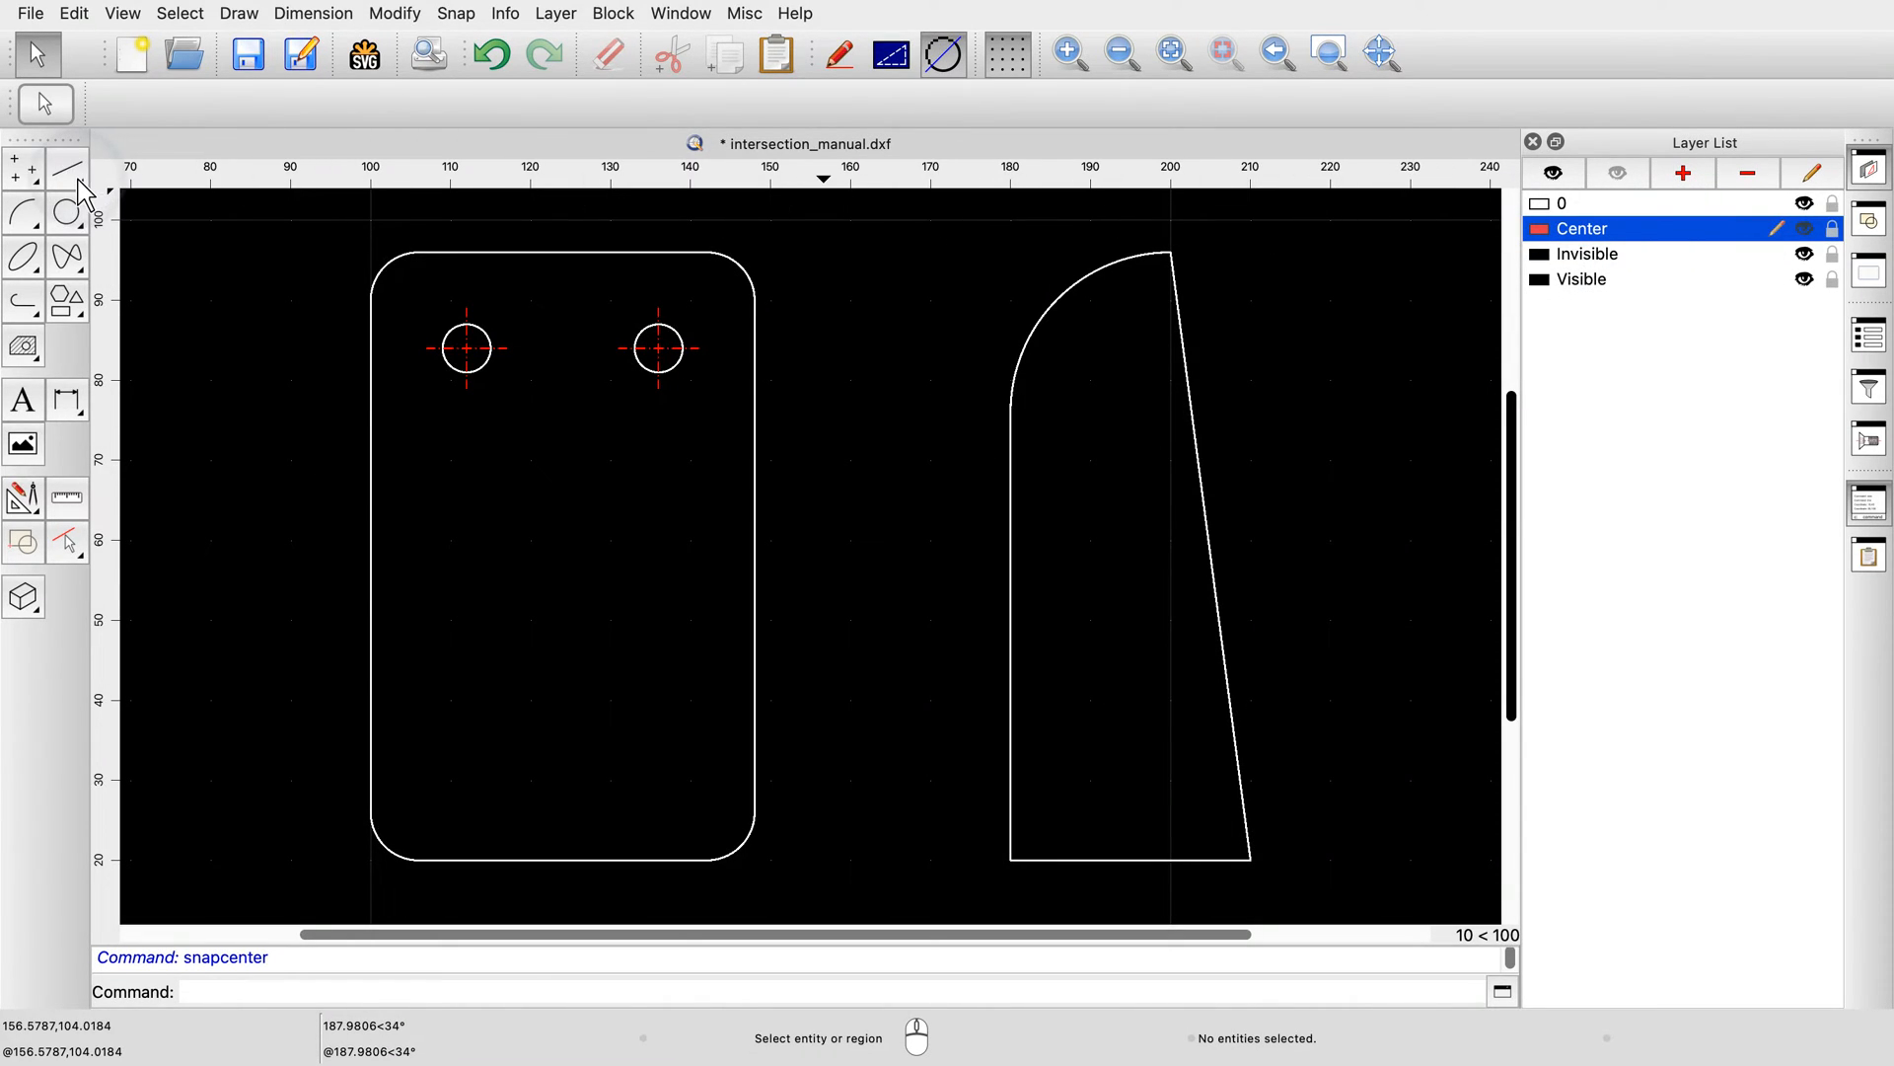
left_click(69, 172)
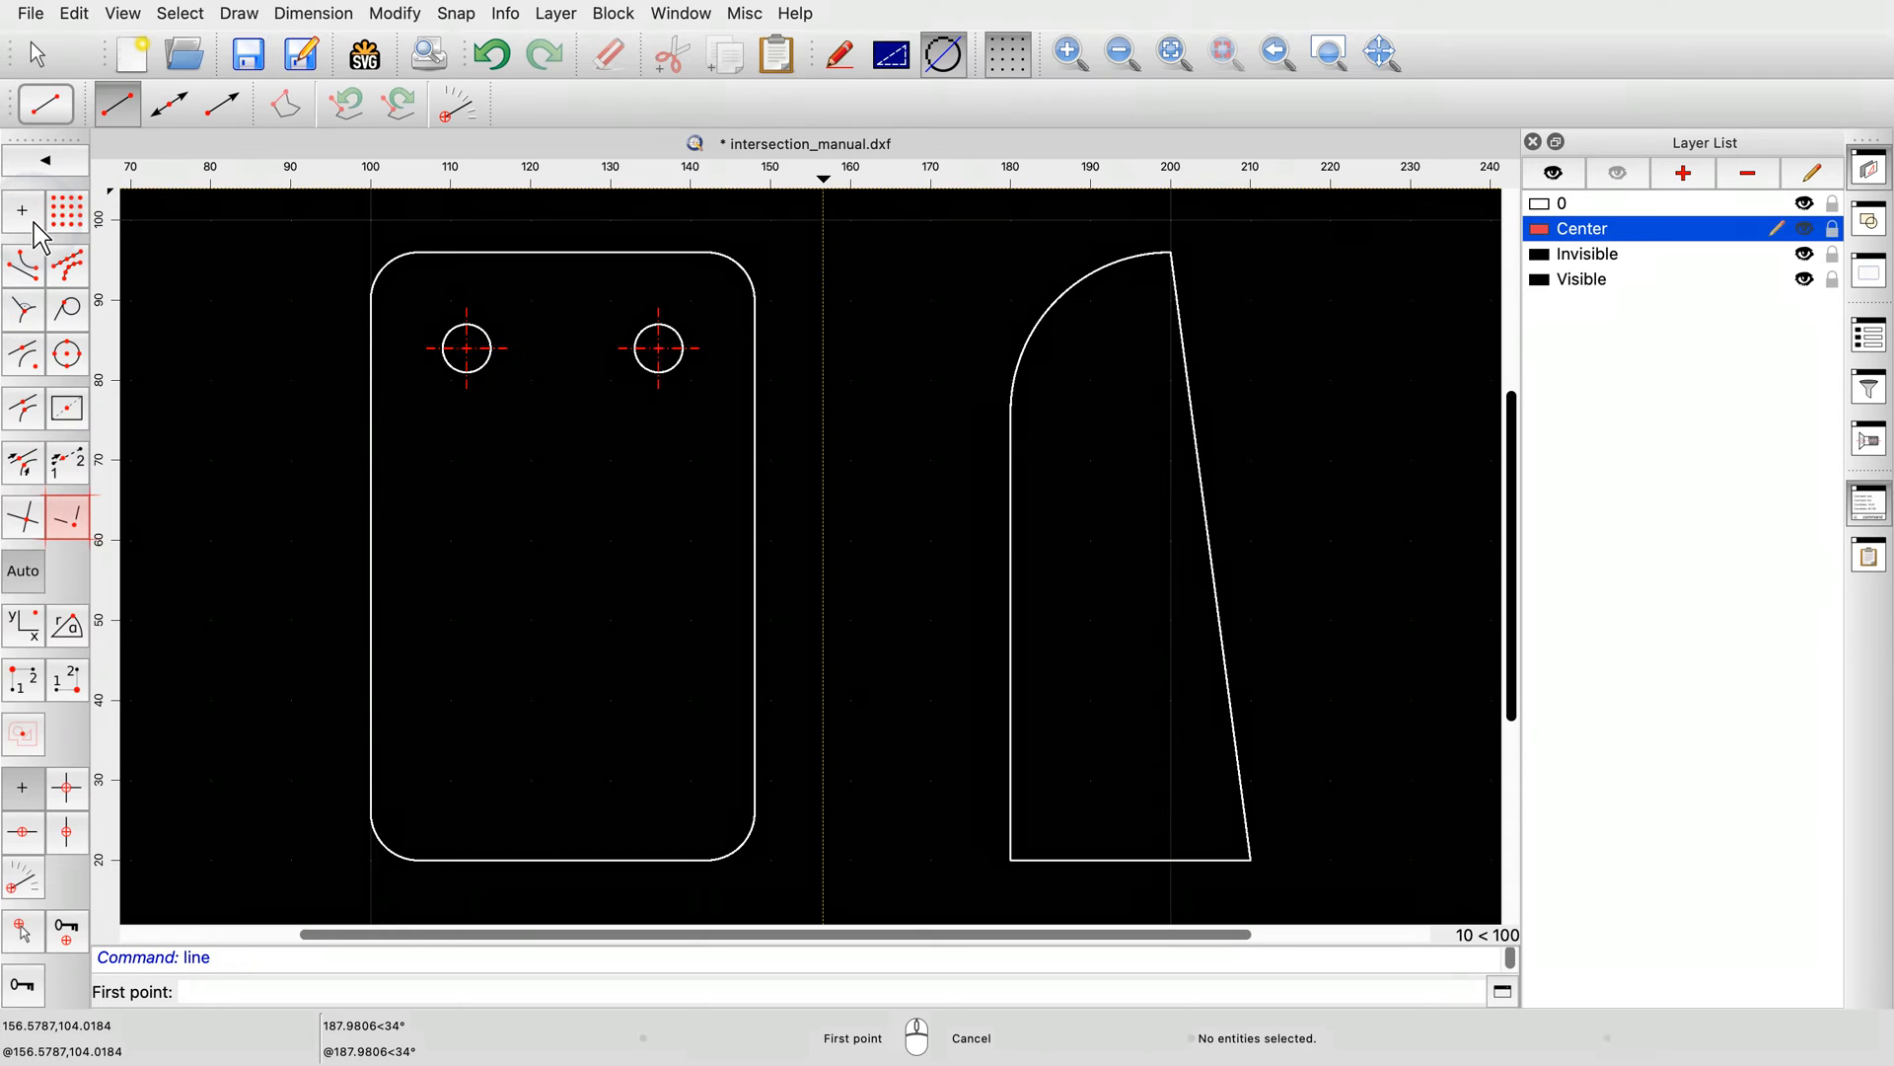
mouse_move(81, 539)
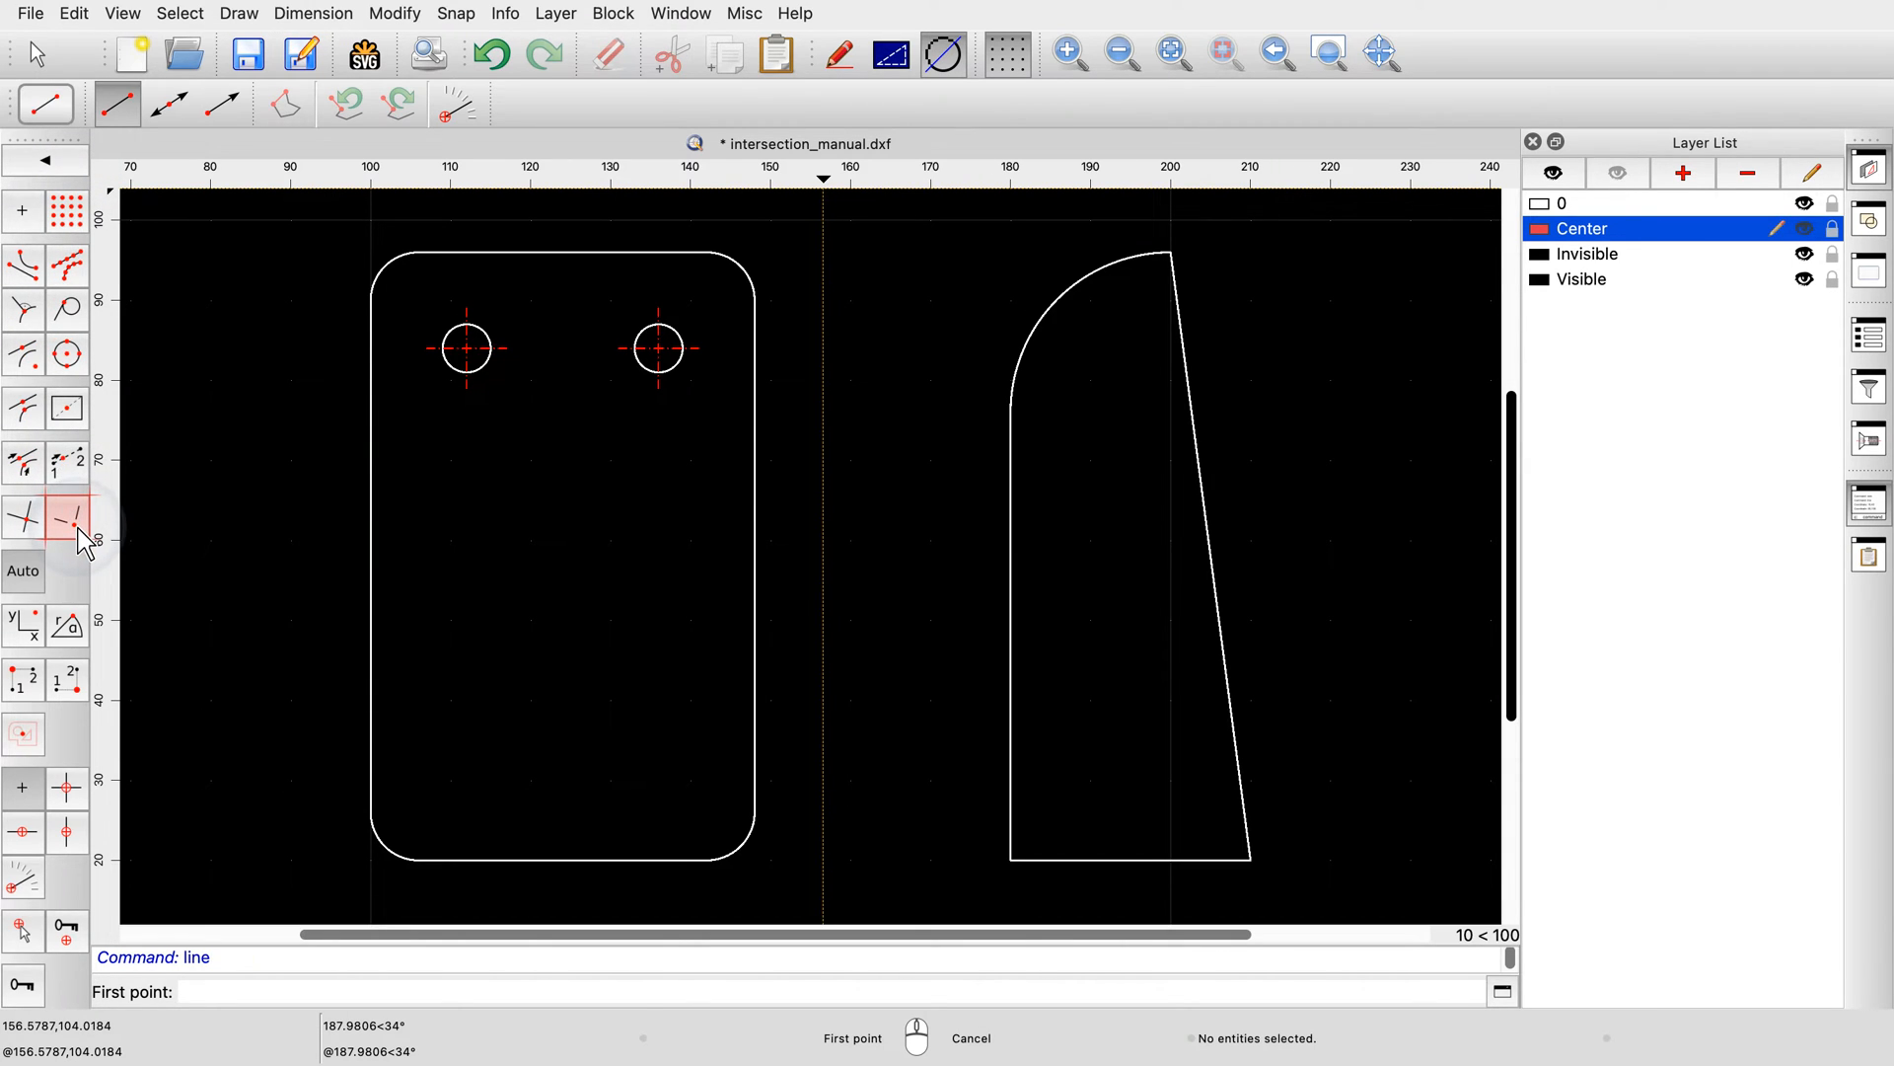
mouse_move(68, 517)
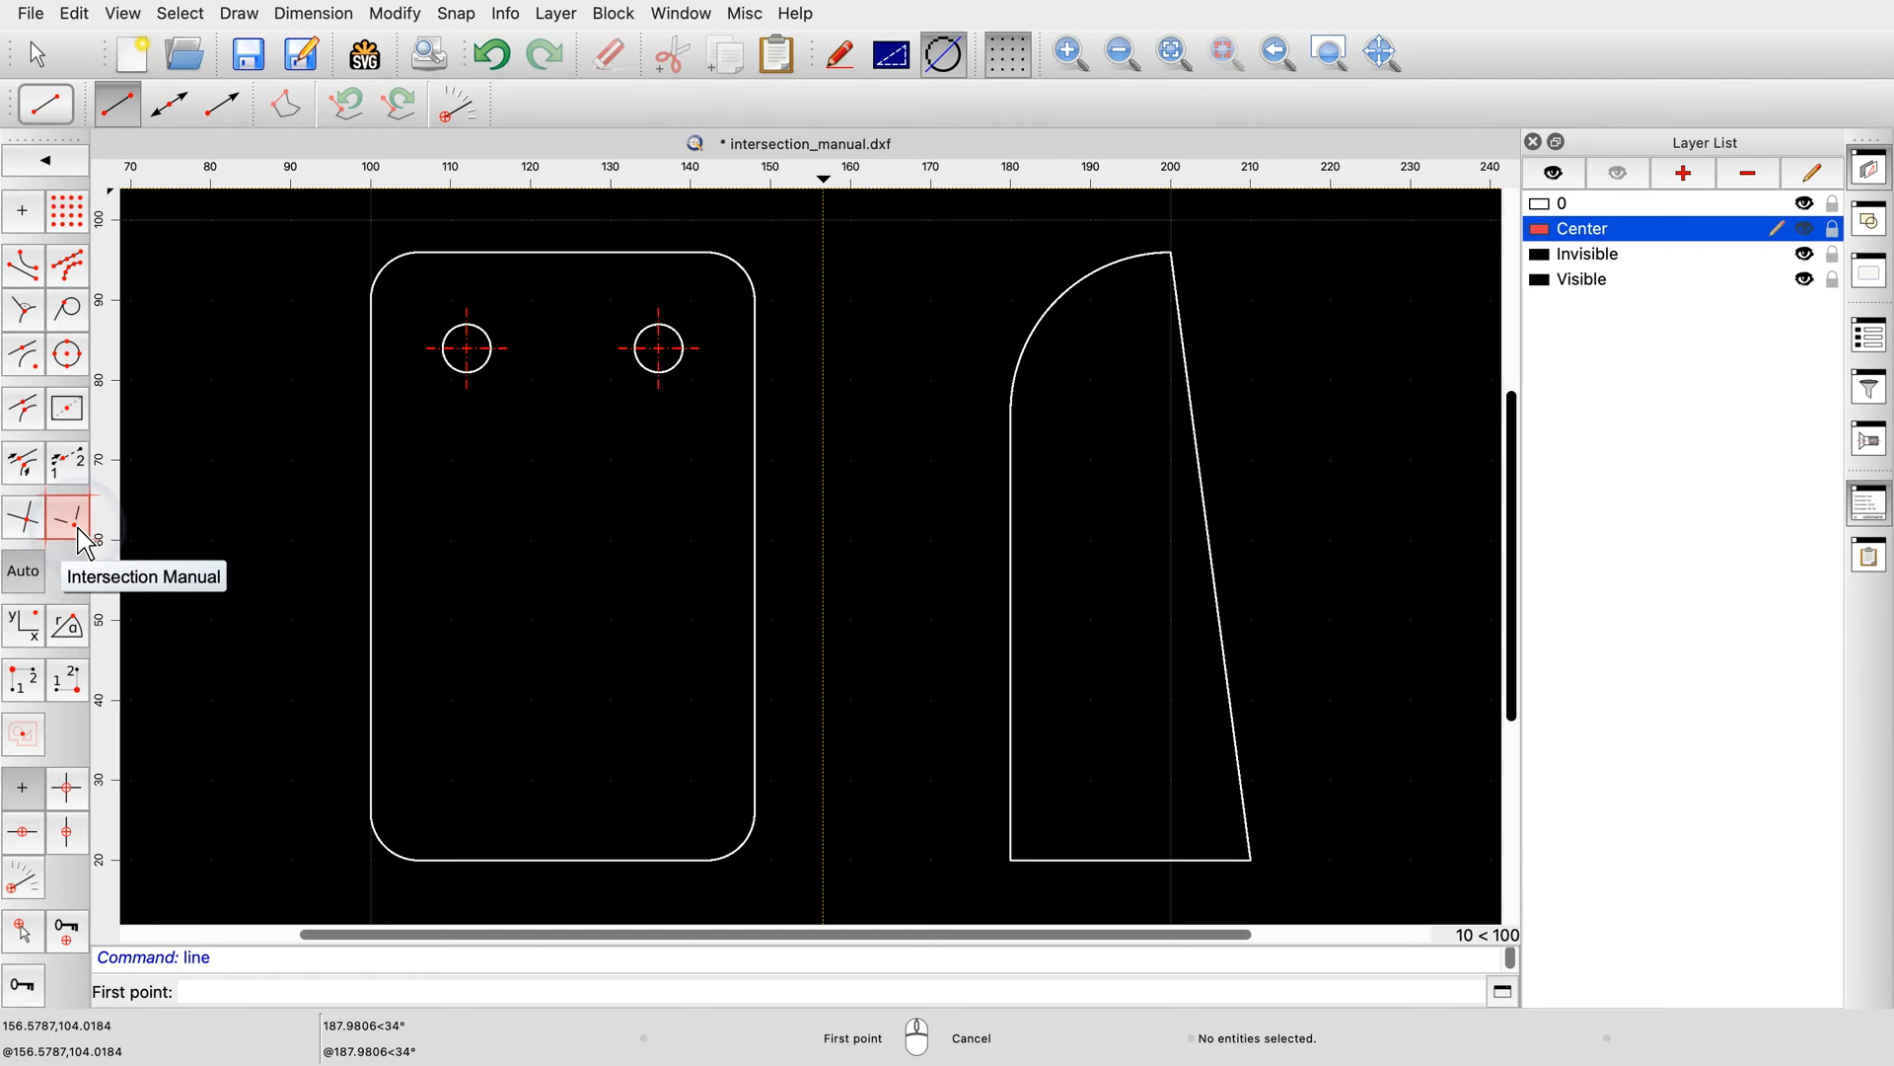
left_click(68, 518)
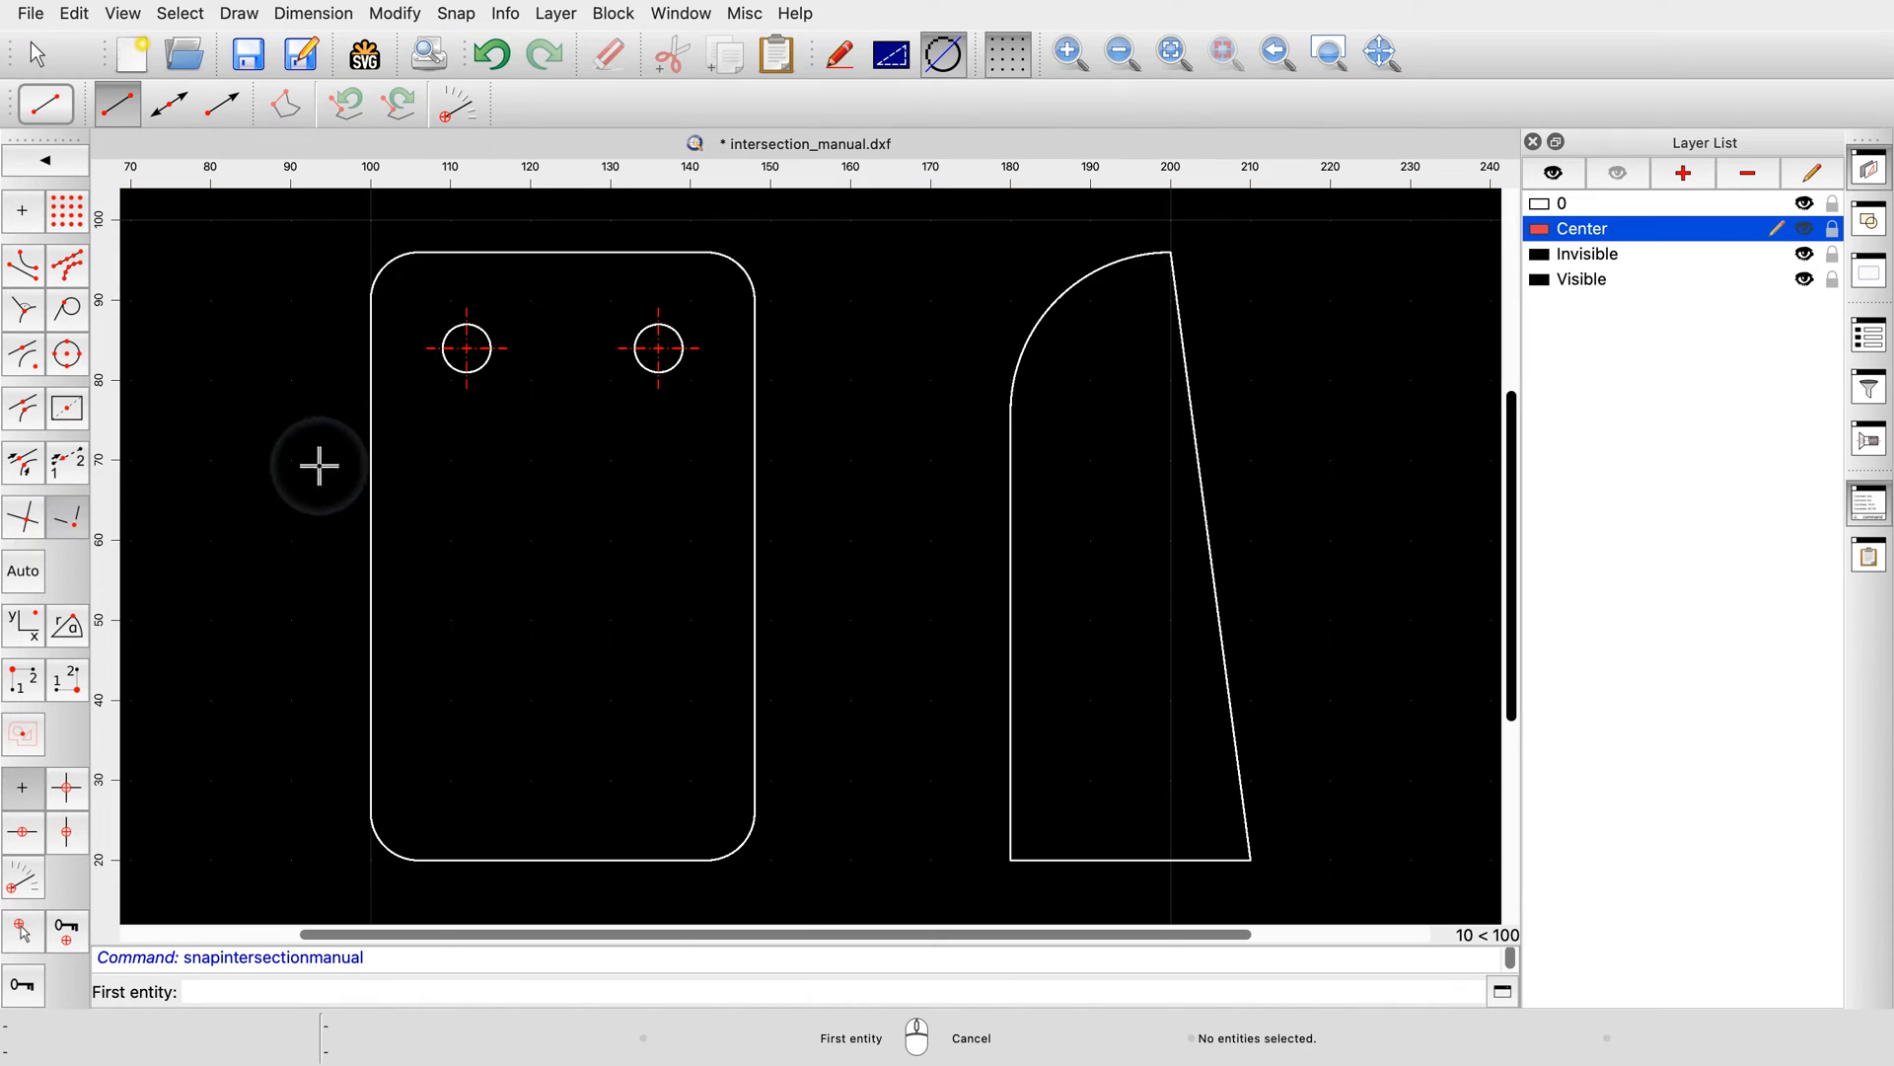
mouse_move(658, 351)
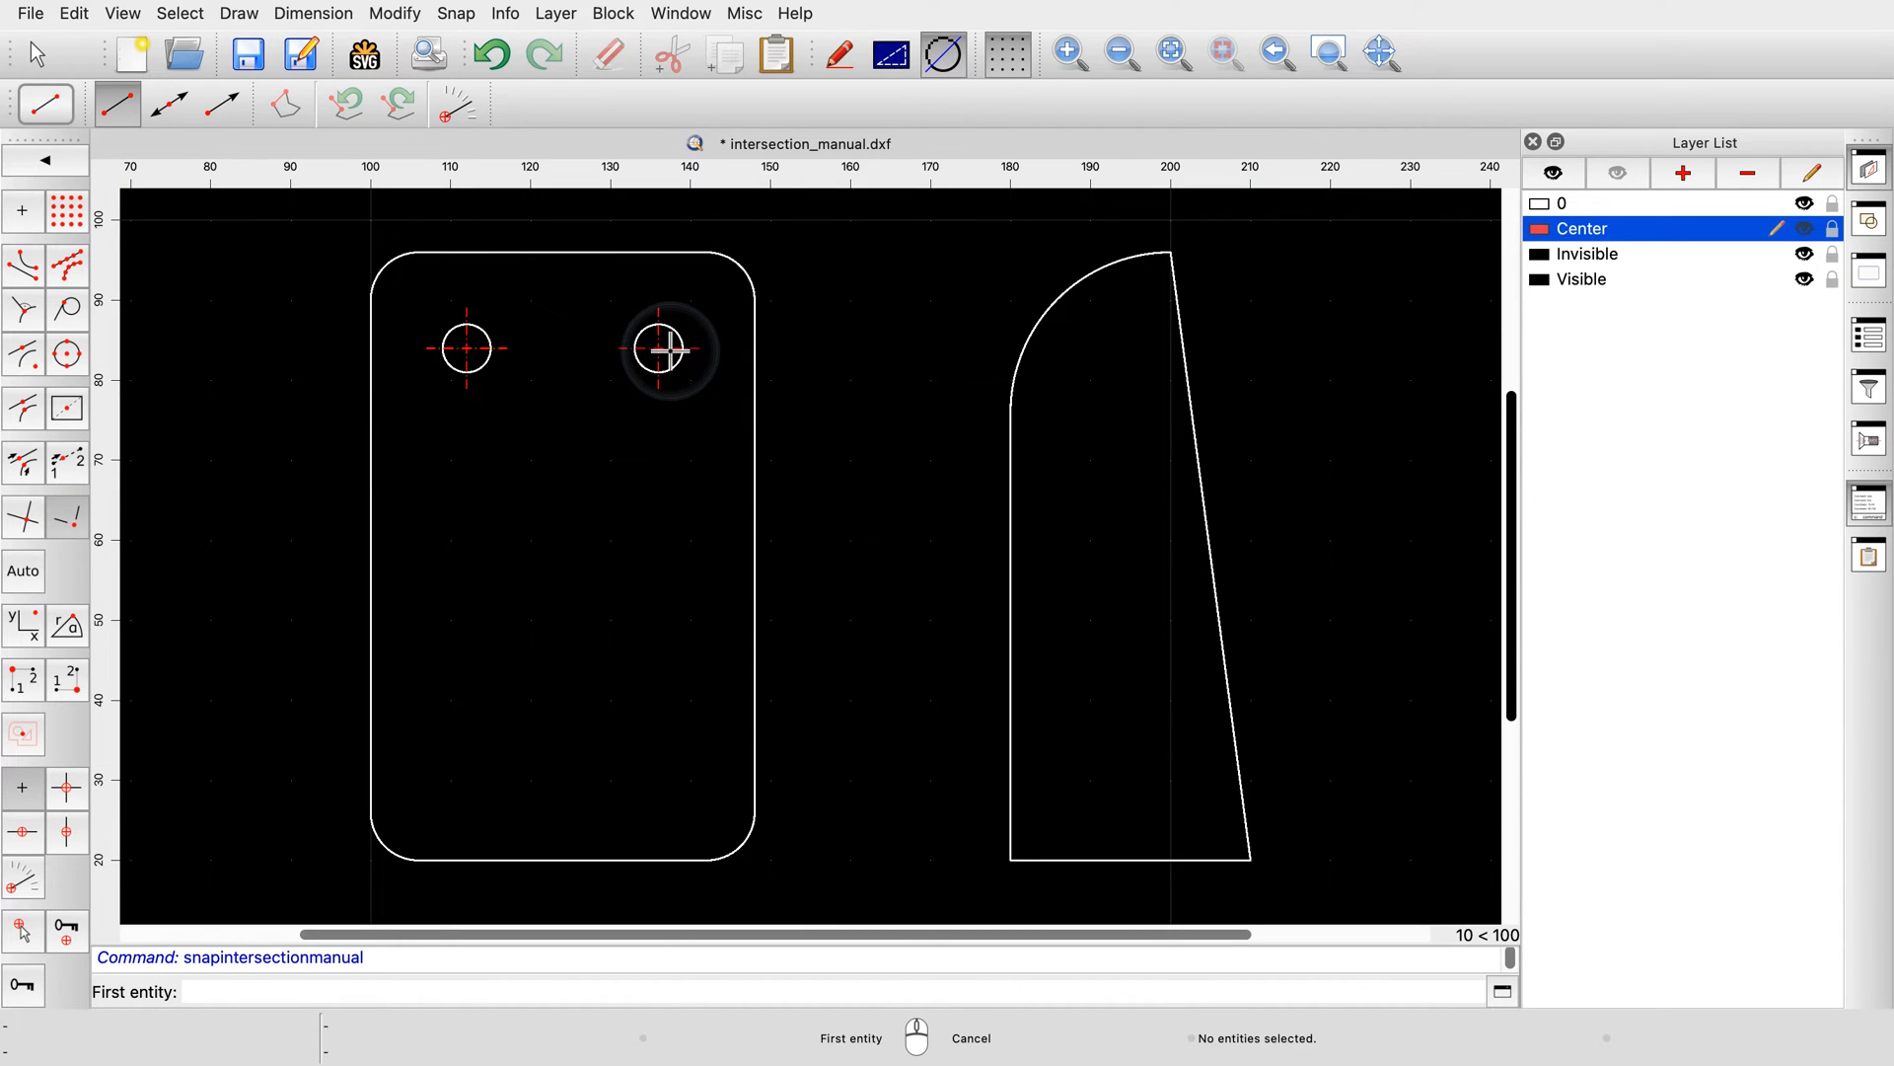
left_click(662, 349)
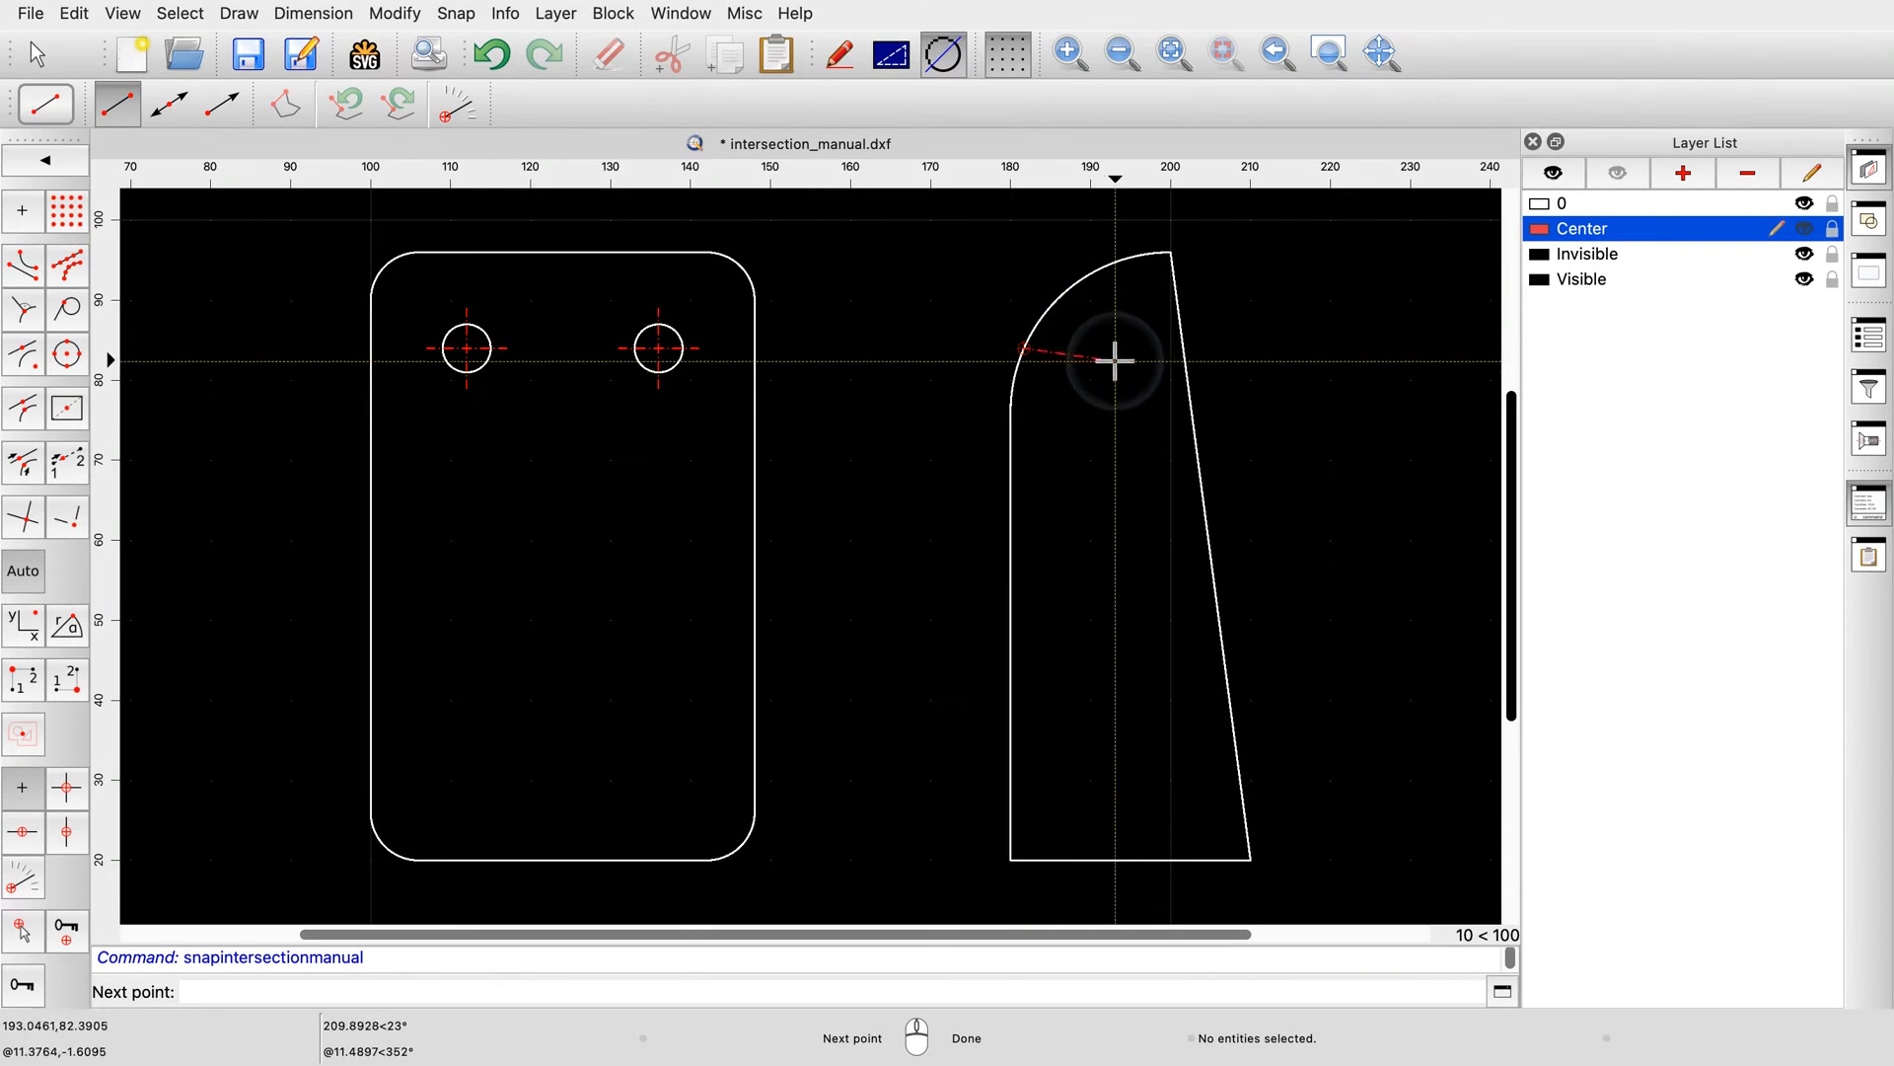
mouse_move(1168, 405)
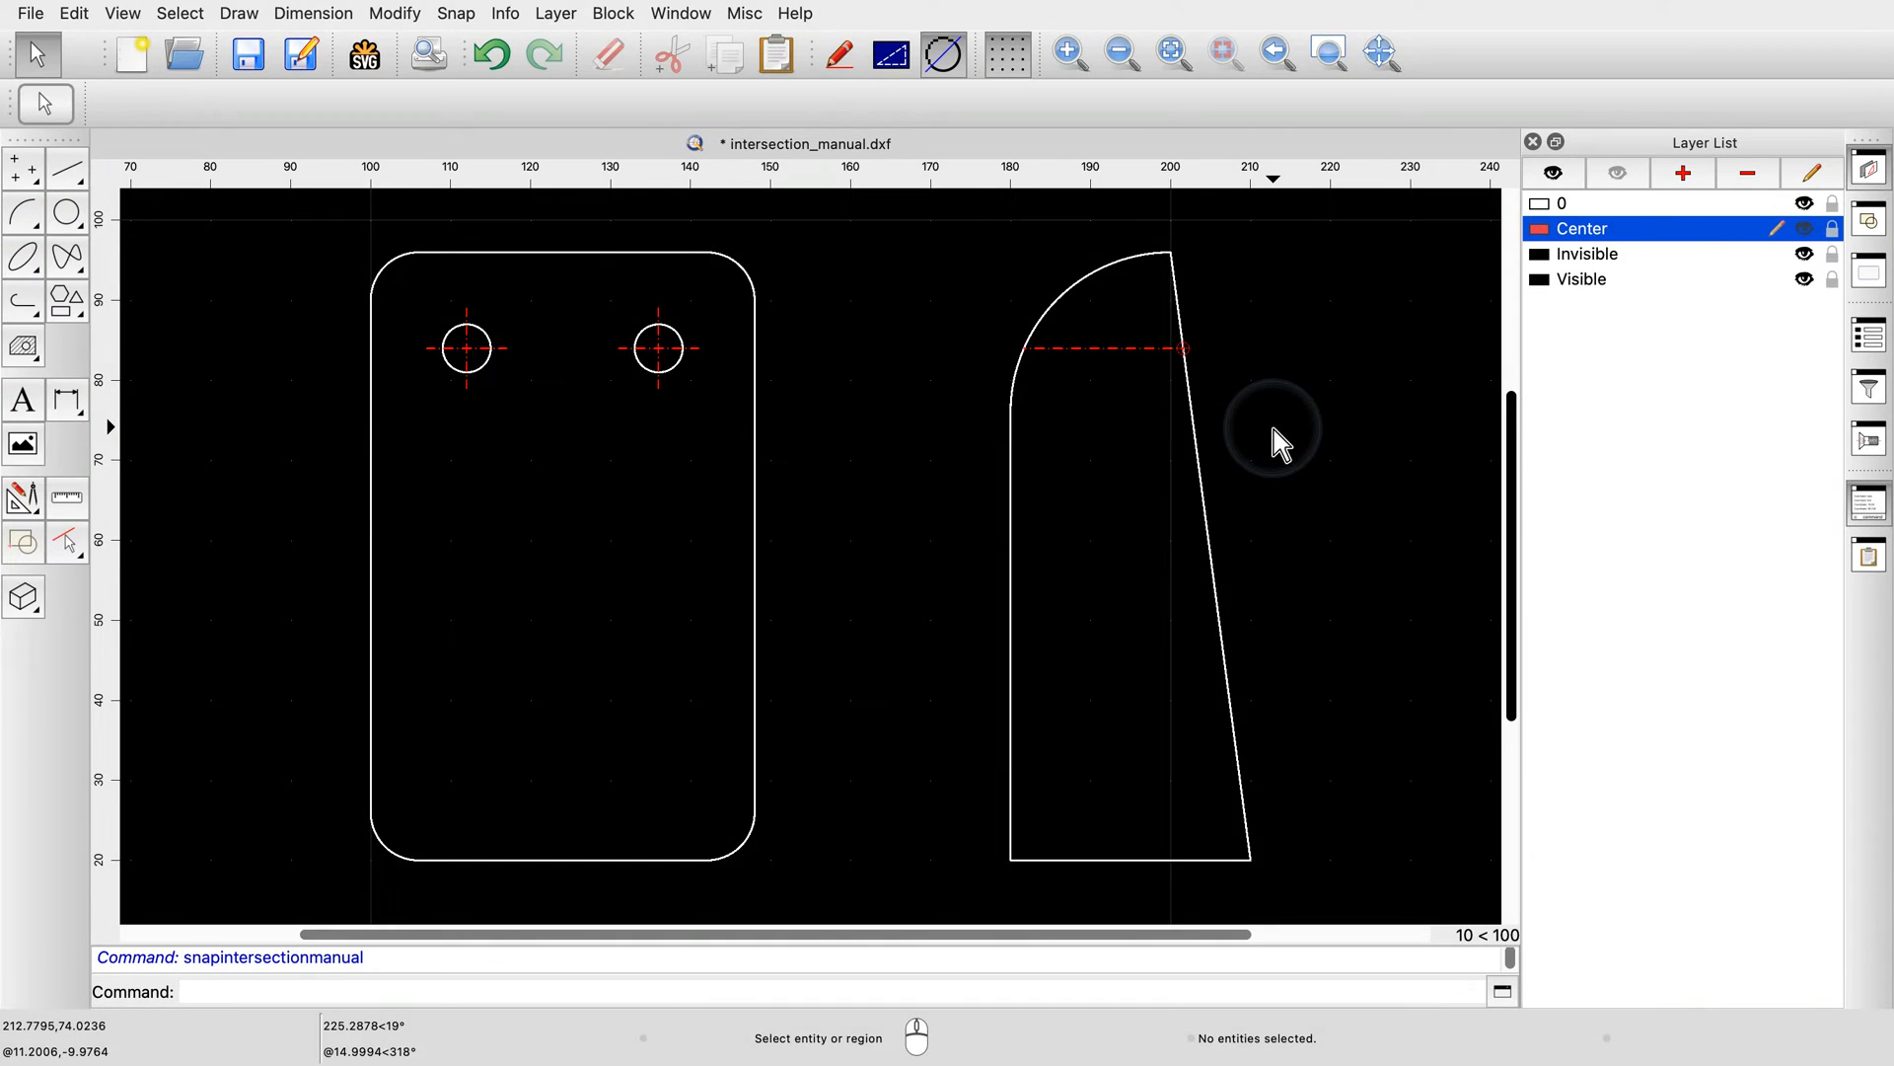
mouse_move(809, 569)
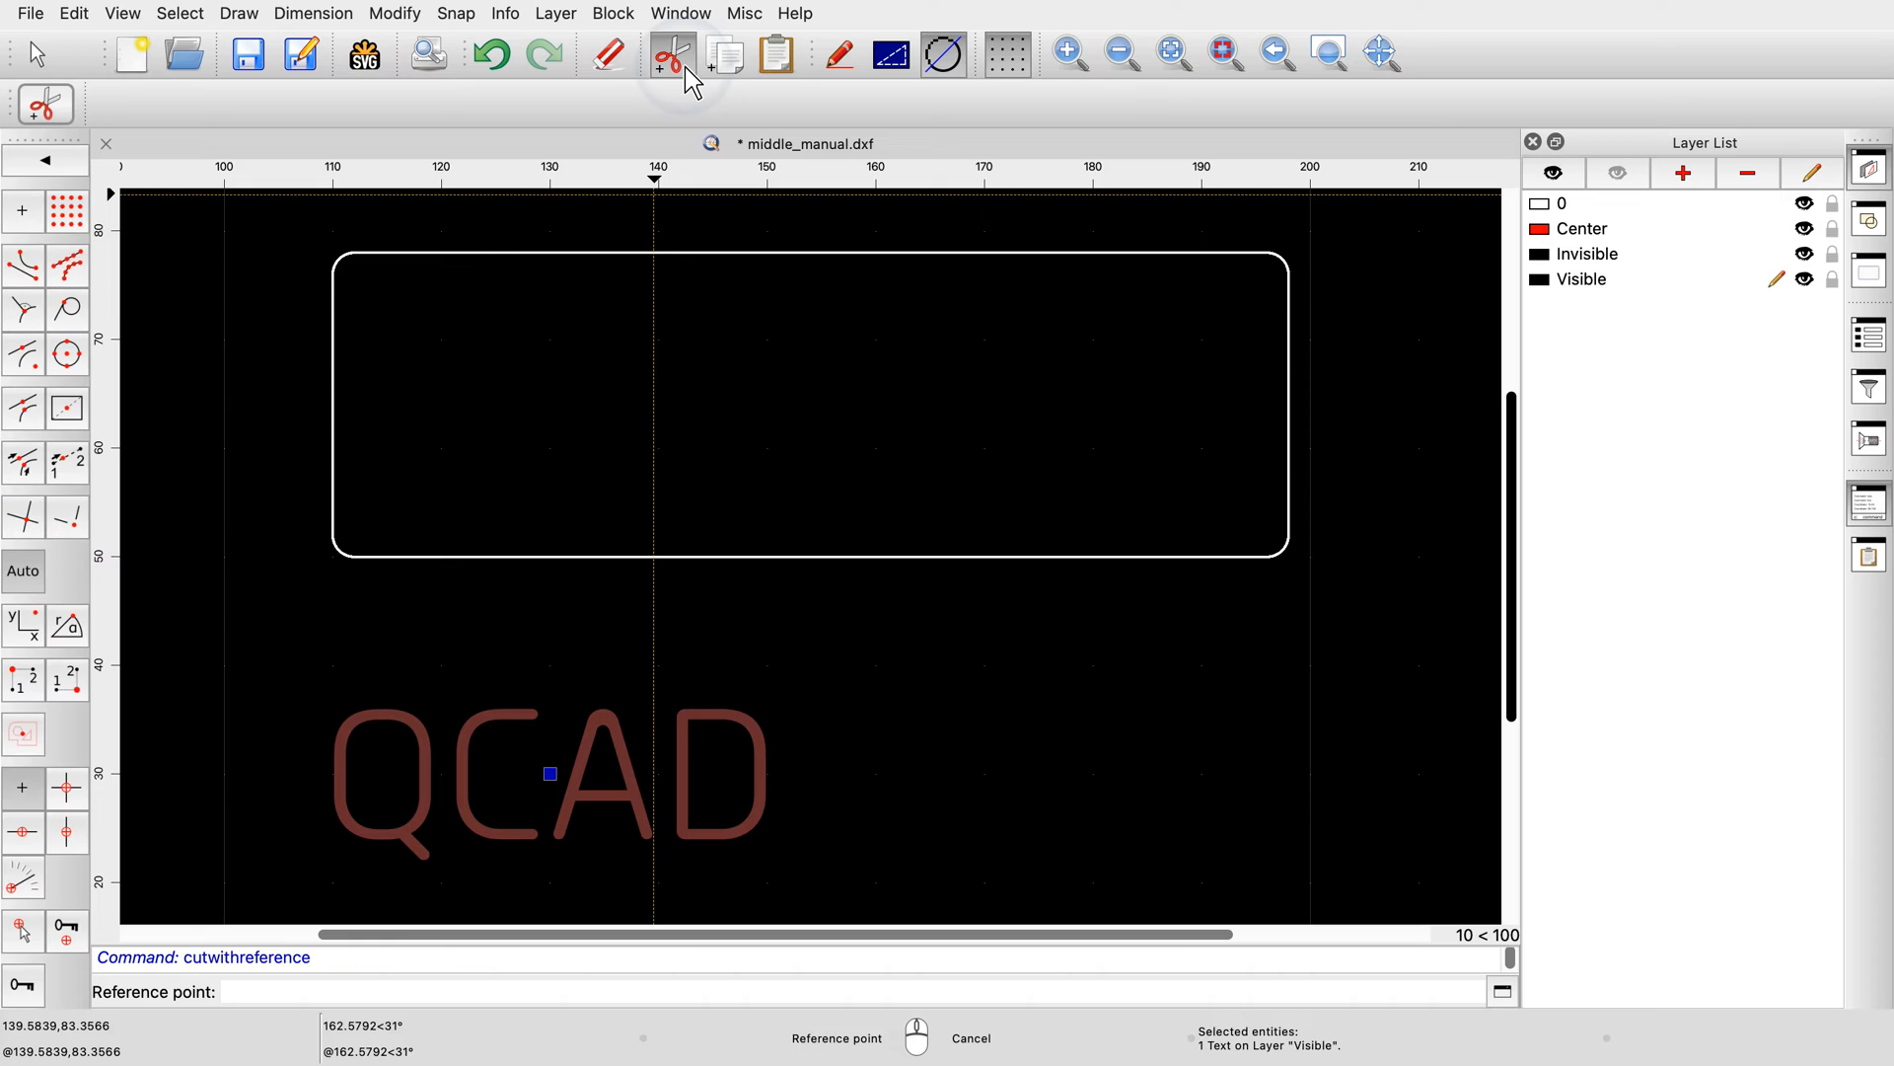
mouse_move(553, 721)
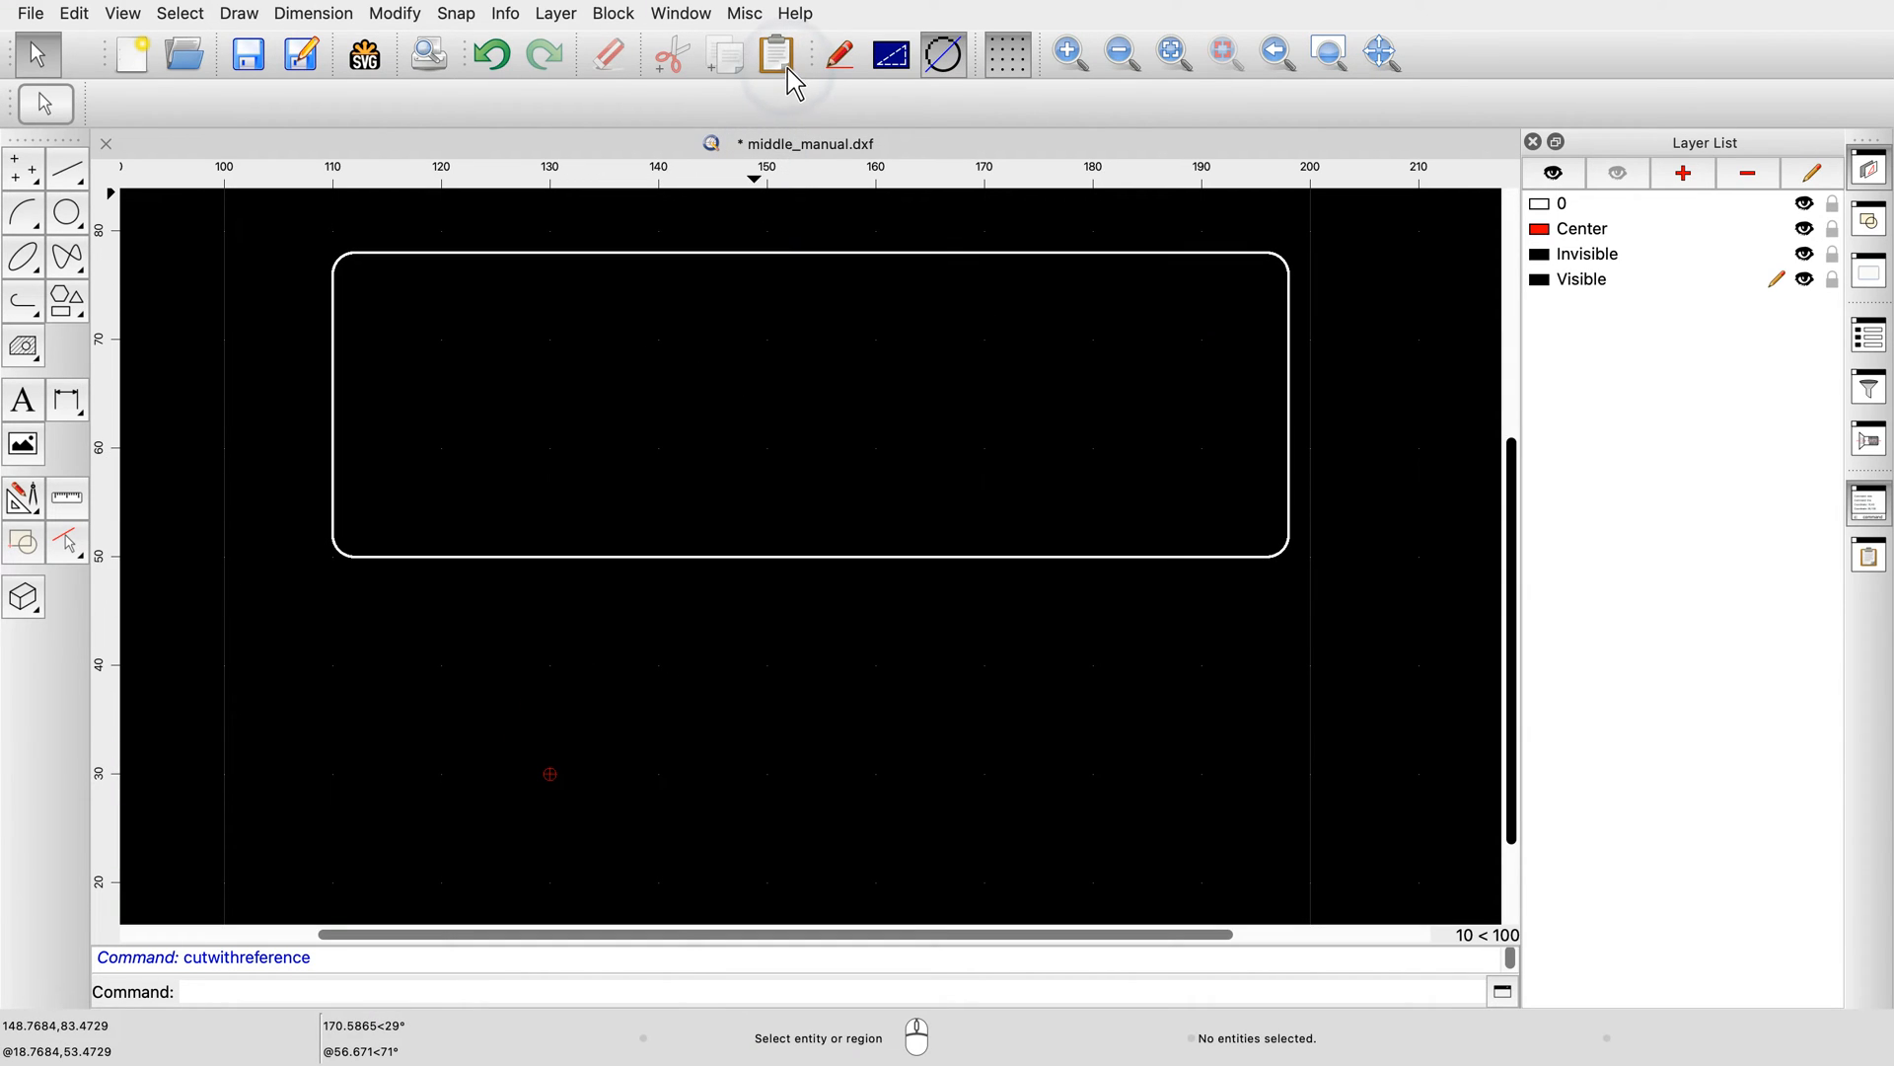
Paste the cut QCAD text and select the Middle Manual snap for its placement
left_click(777, 54)
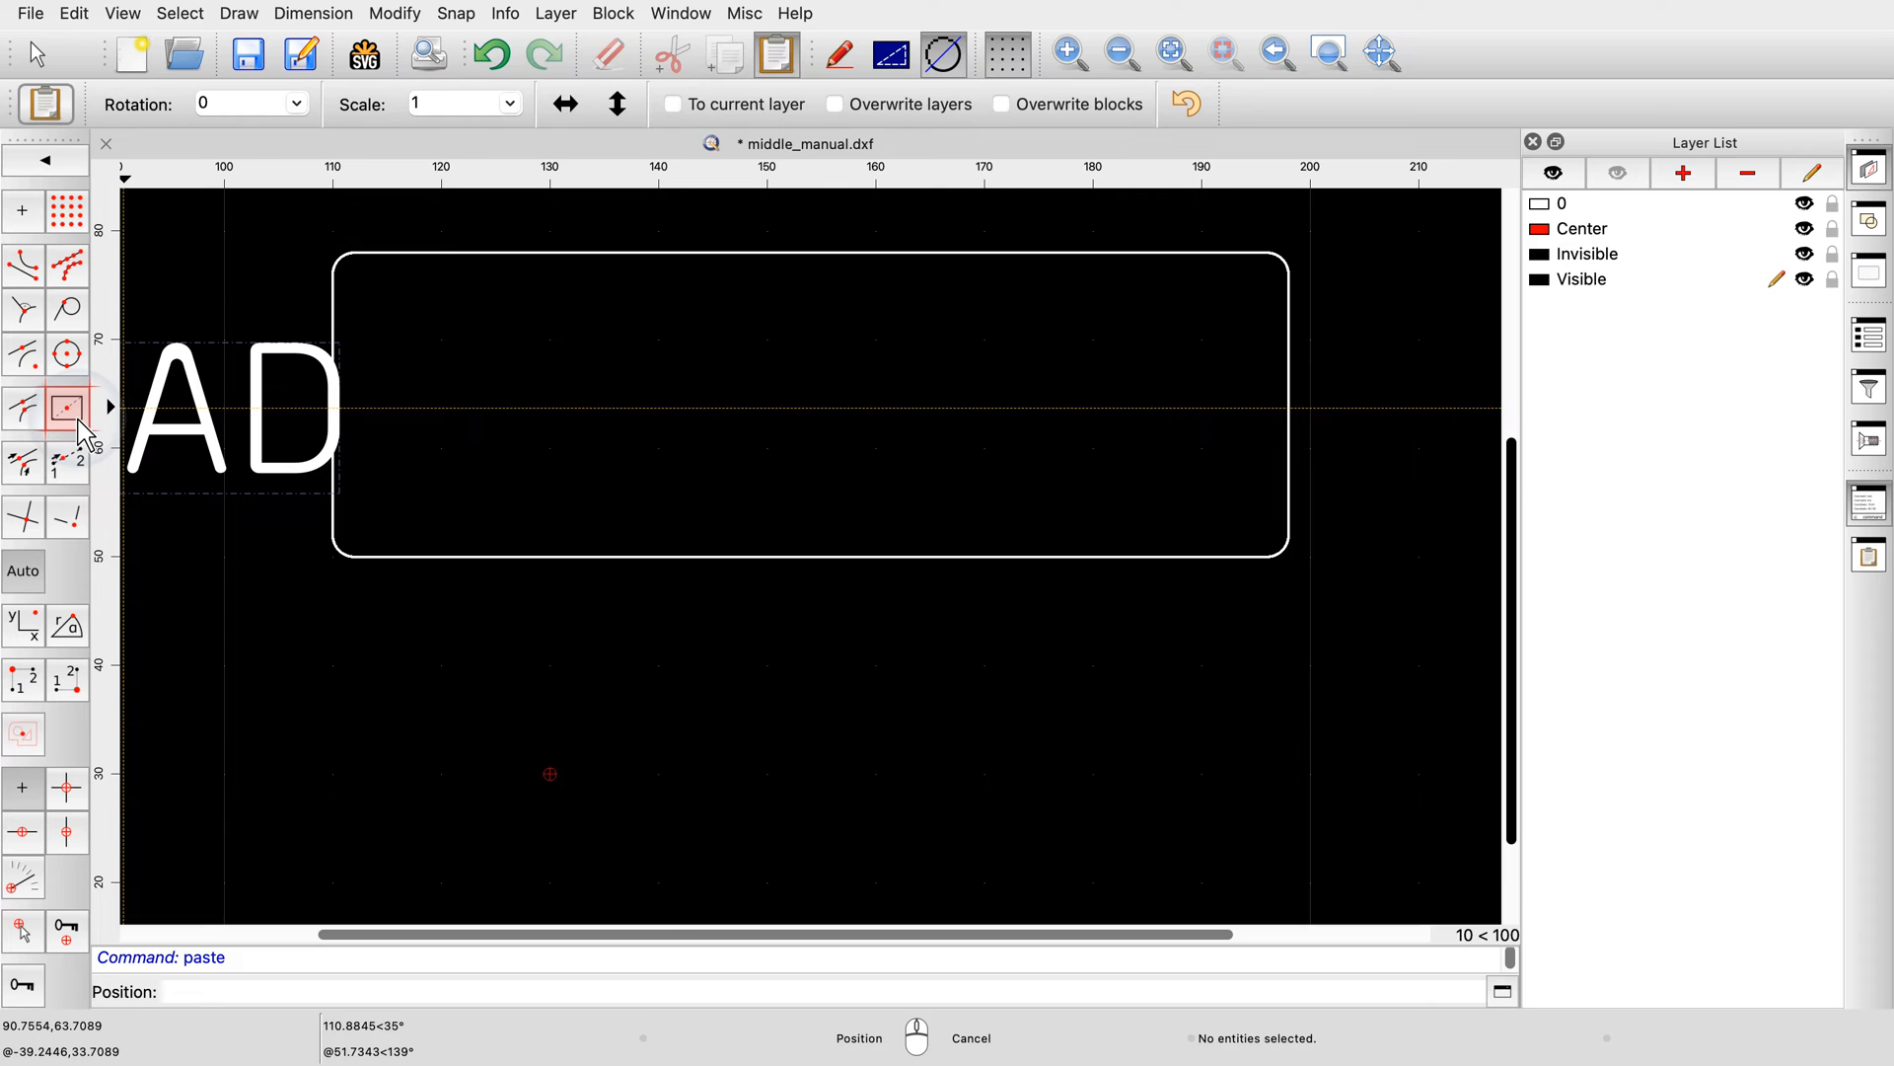
mouse_move(69, 407)
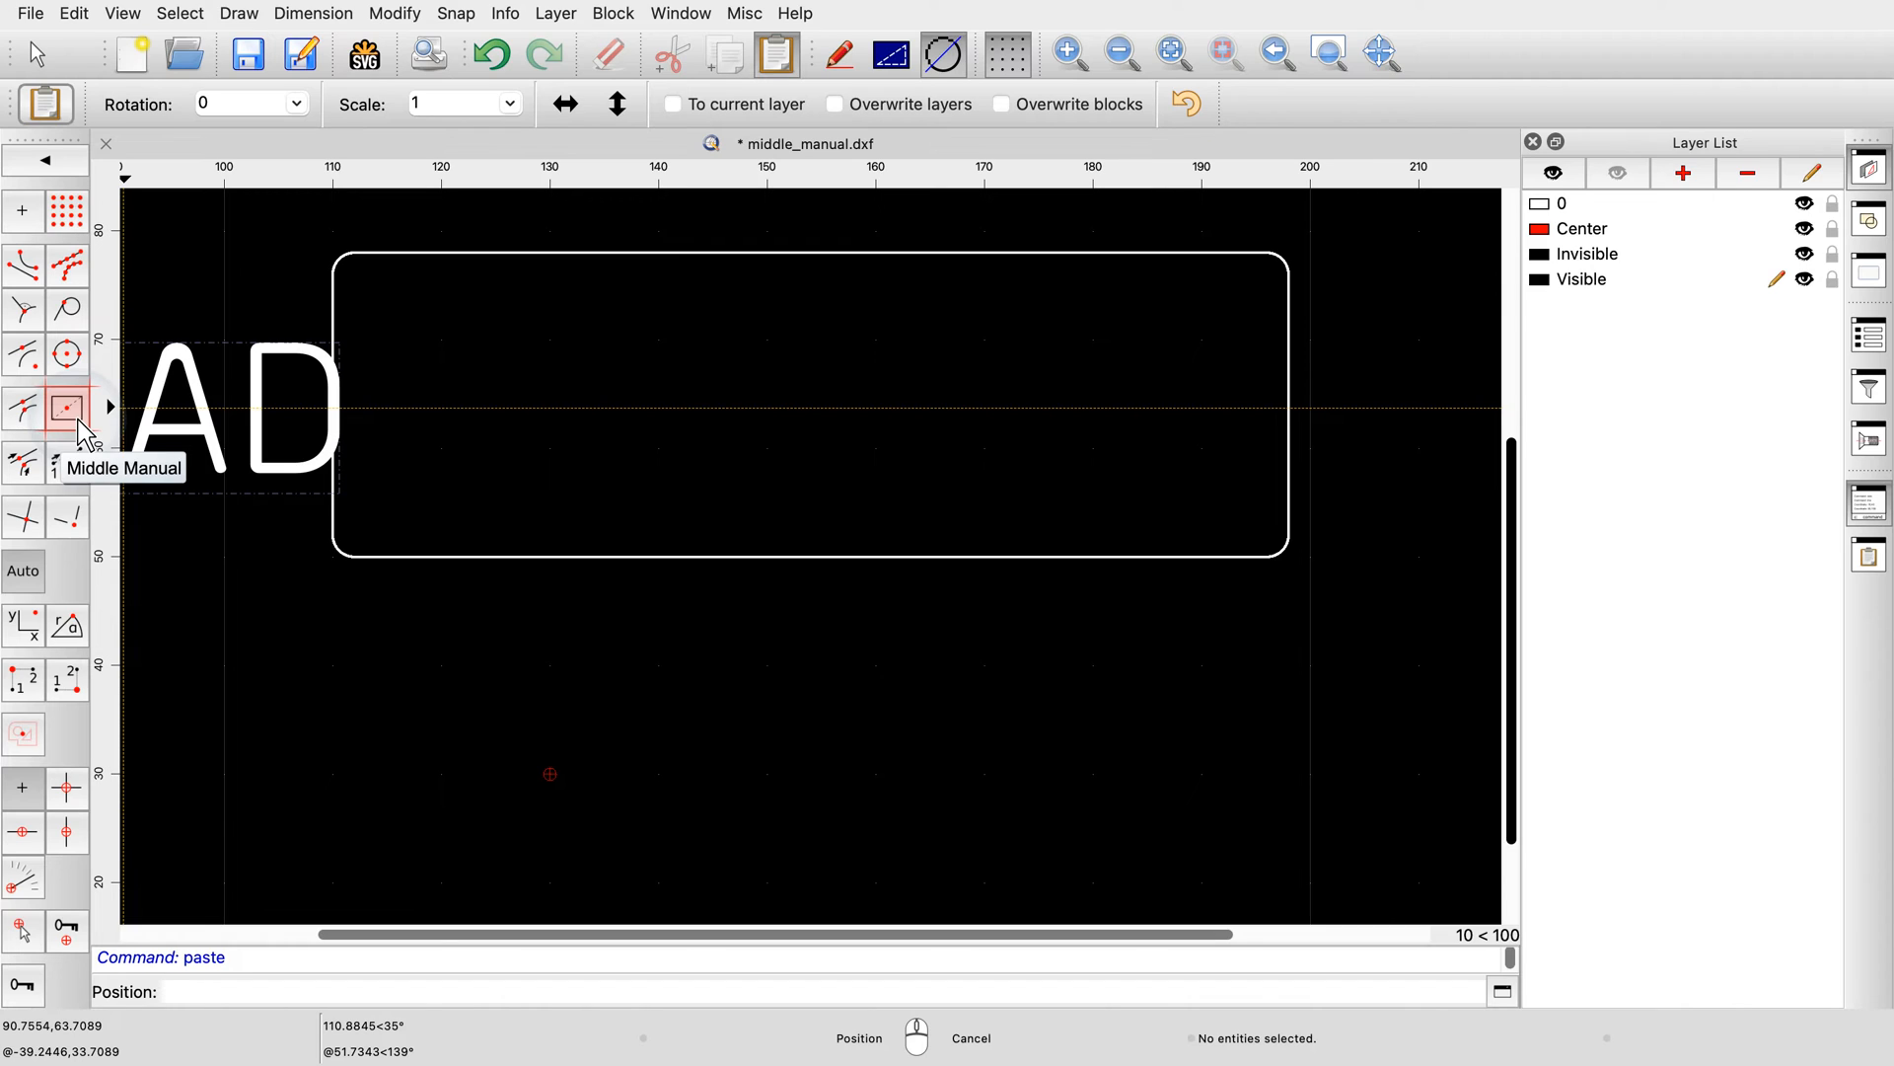
left_click(68, 408)
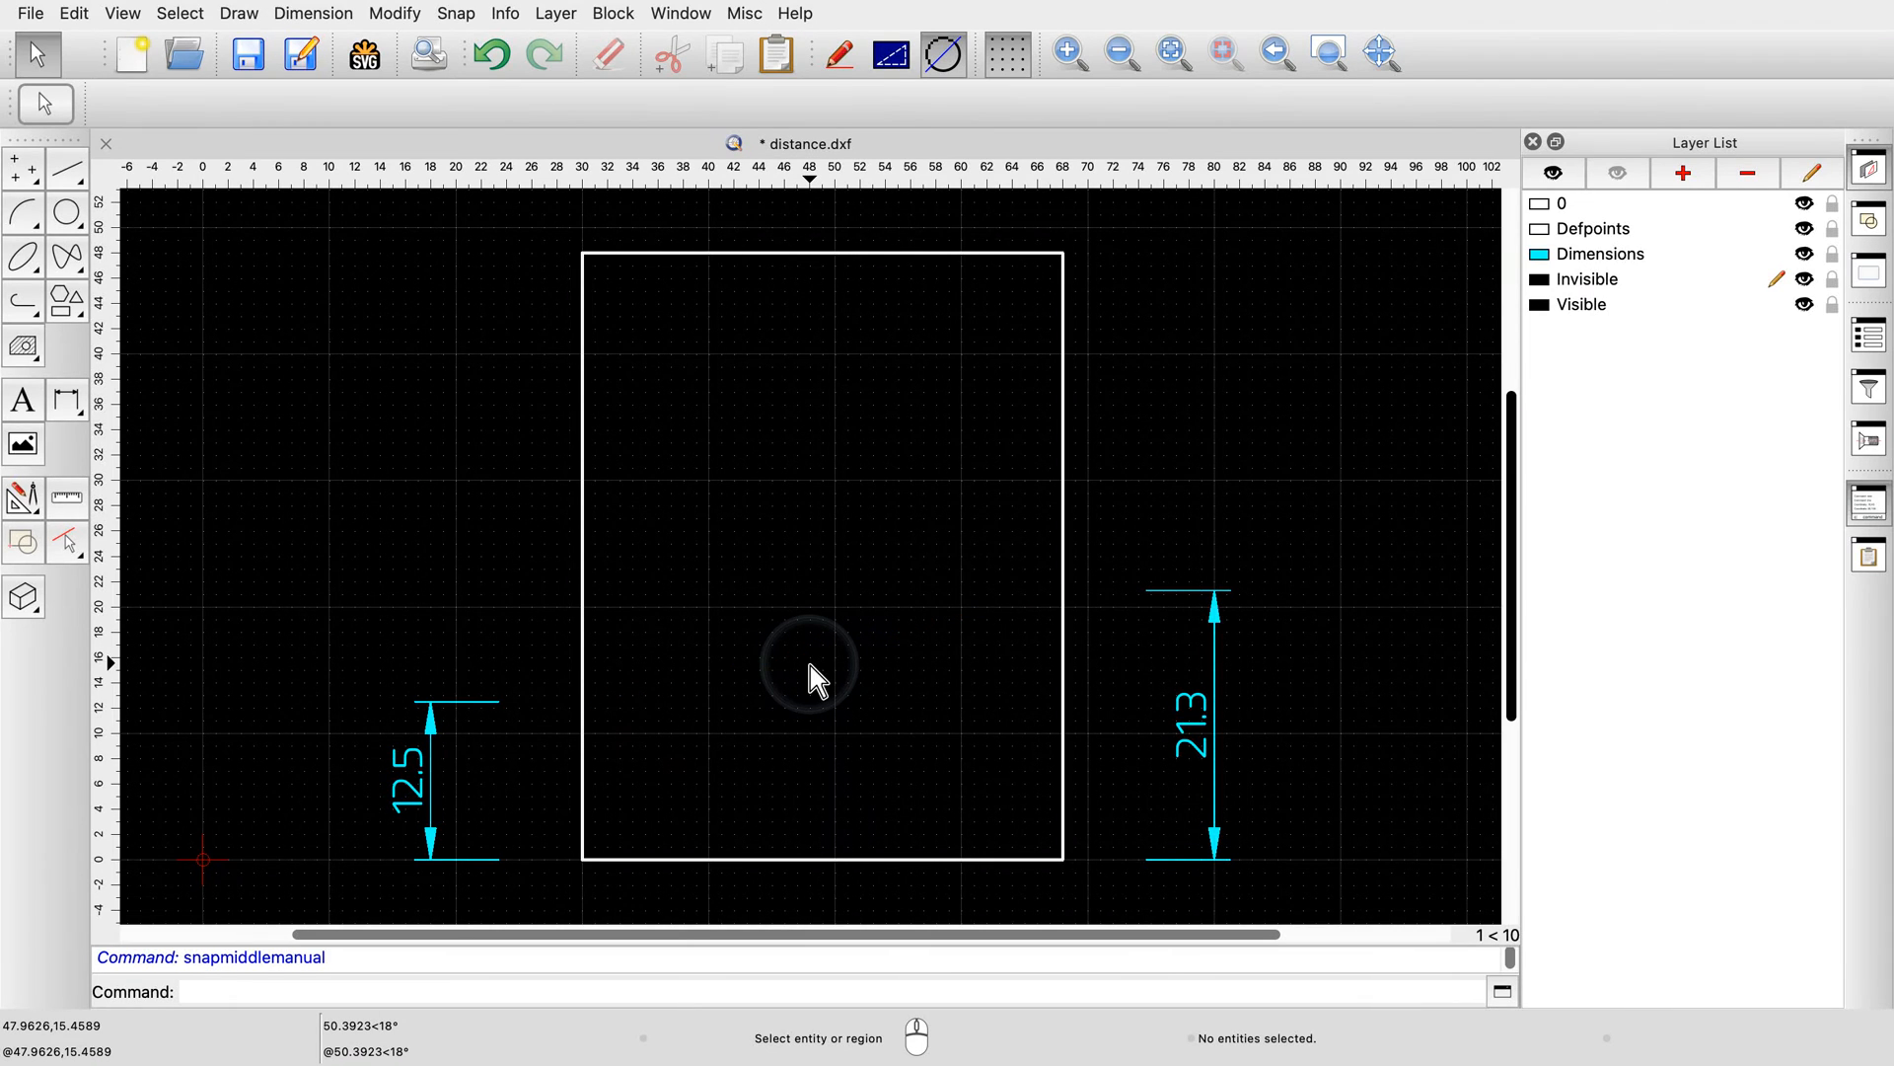
mouse_move(103, 200)
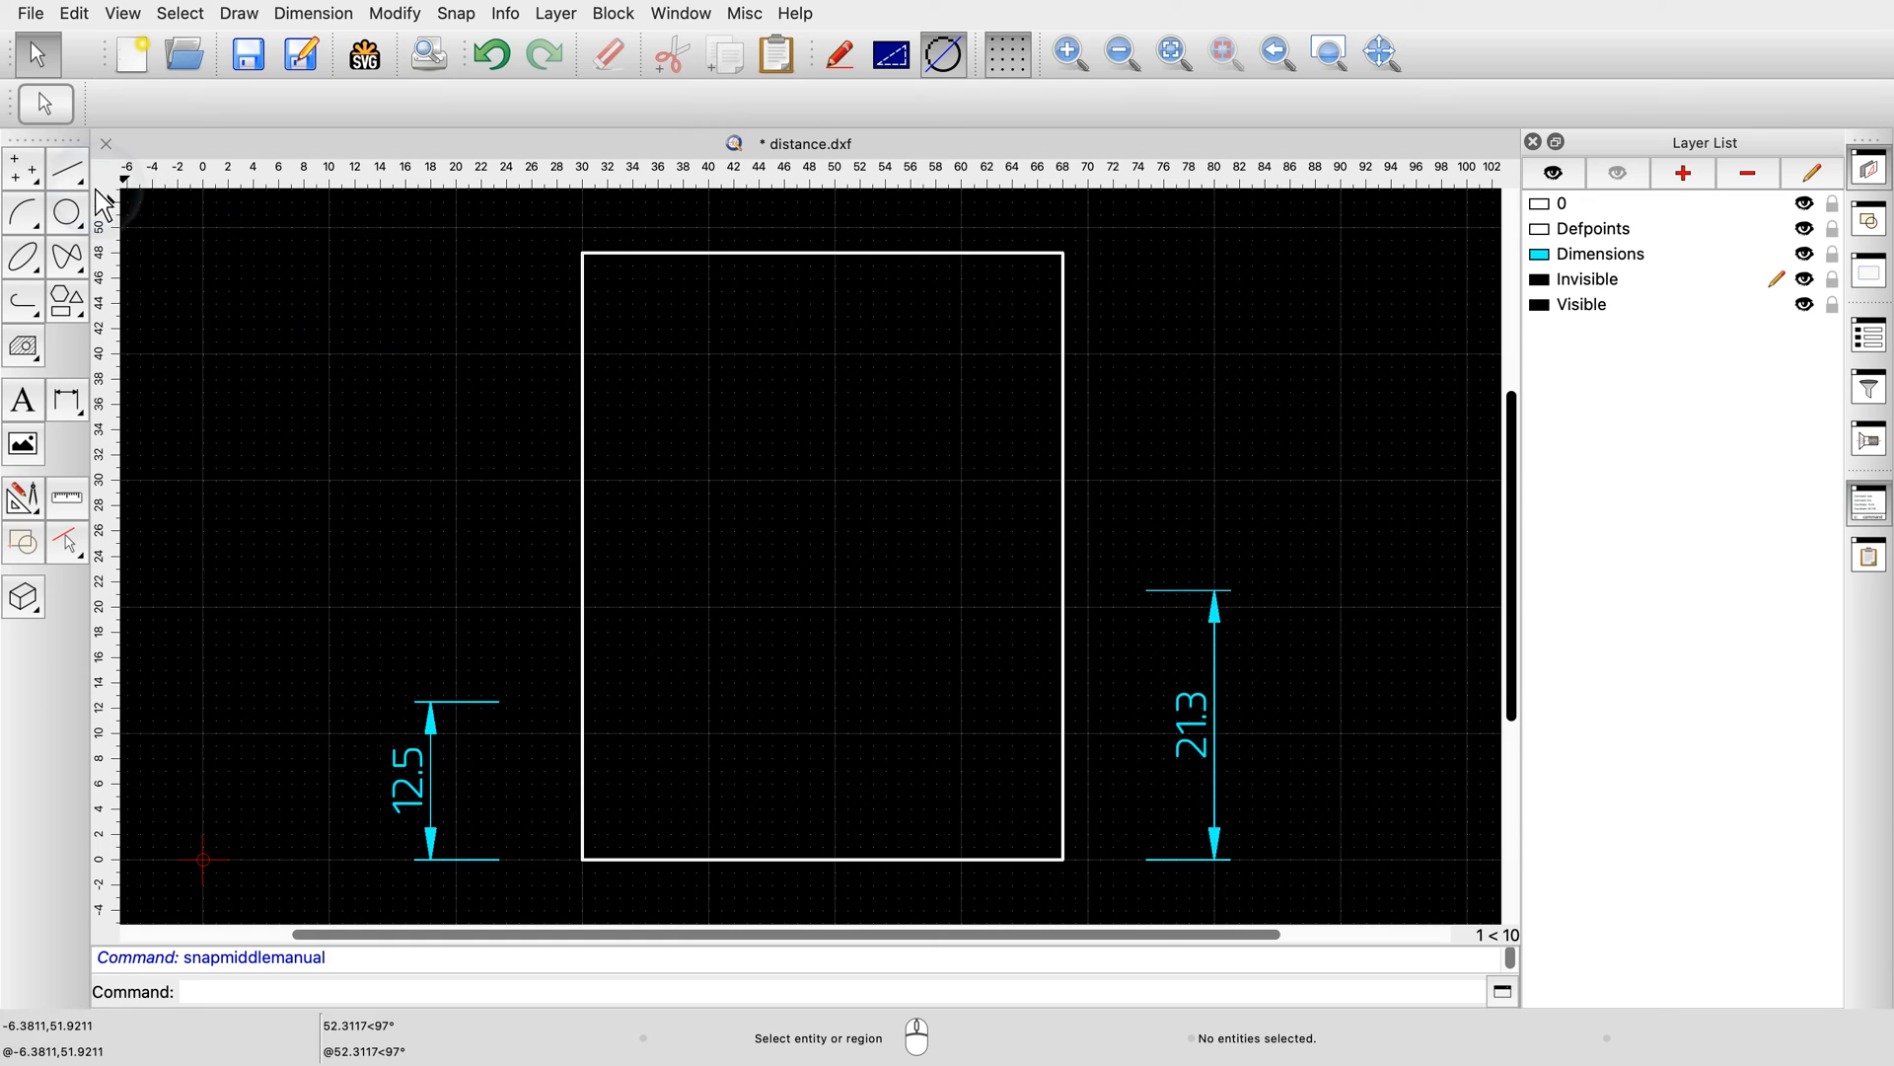
Start a line in the distance drawing with the Distance snap mode selected
left_click(69, 166)
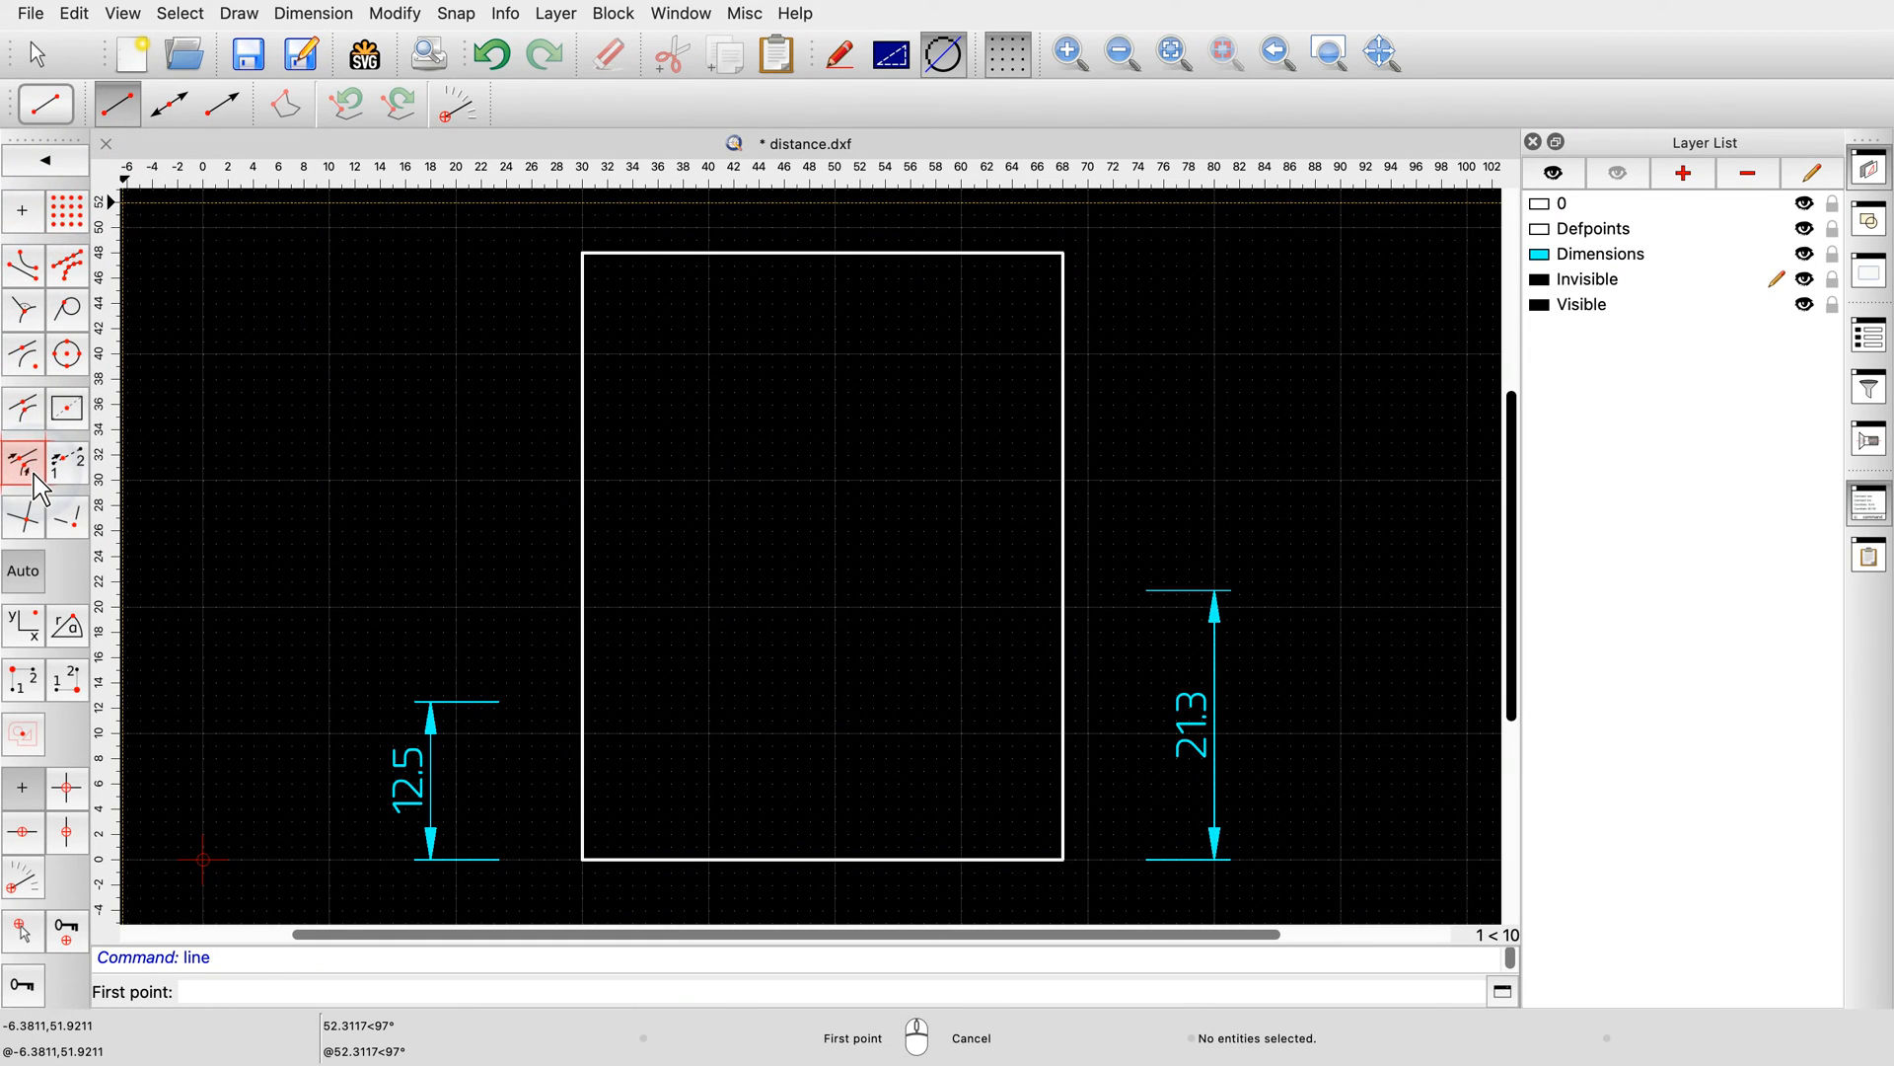
mouse_move(22, 459)
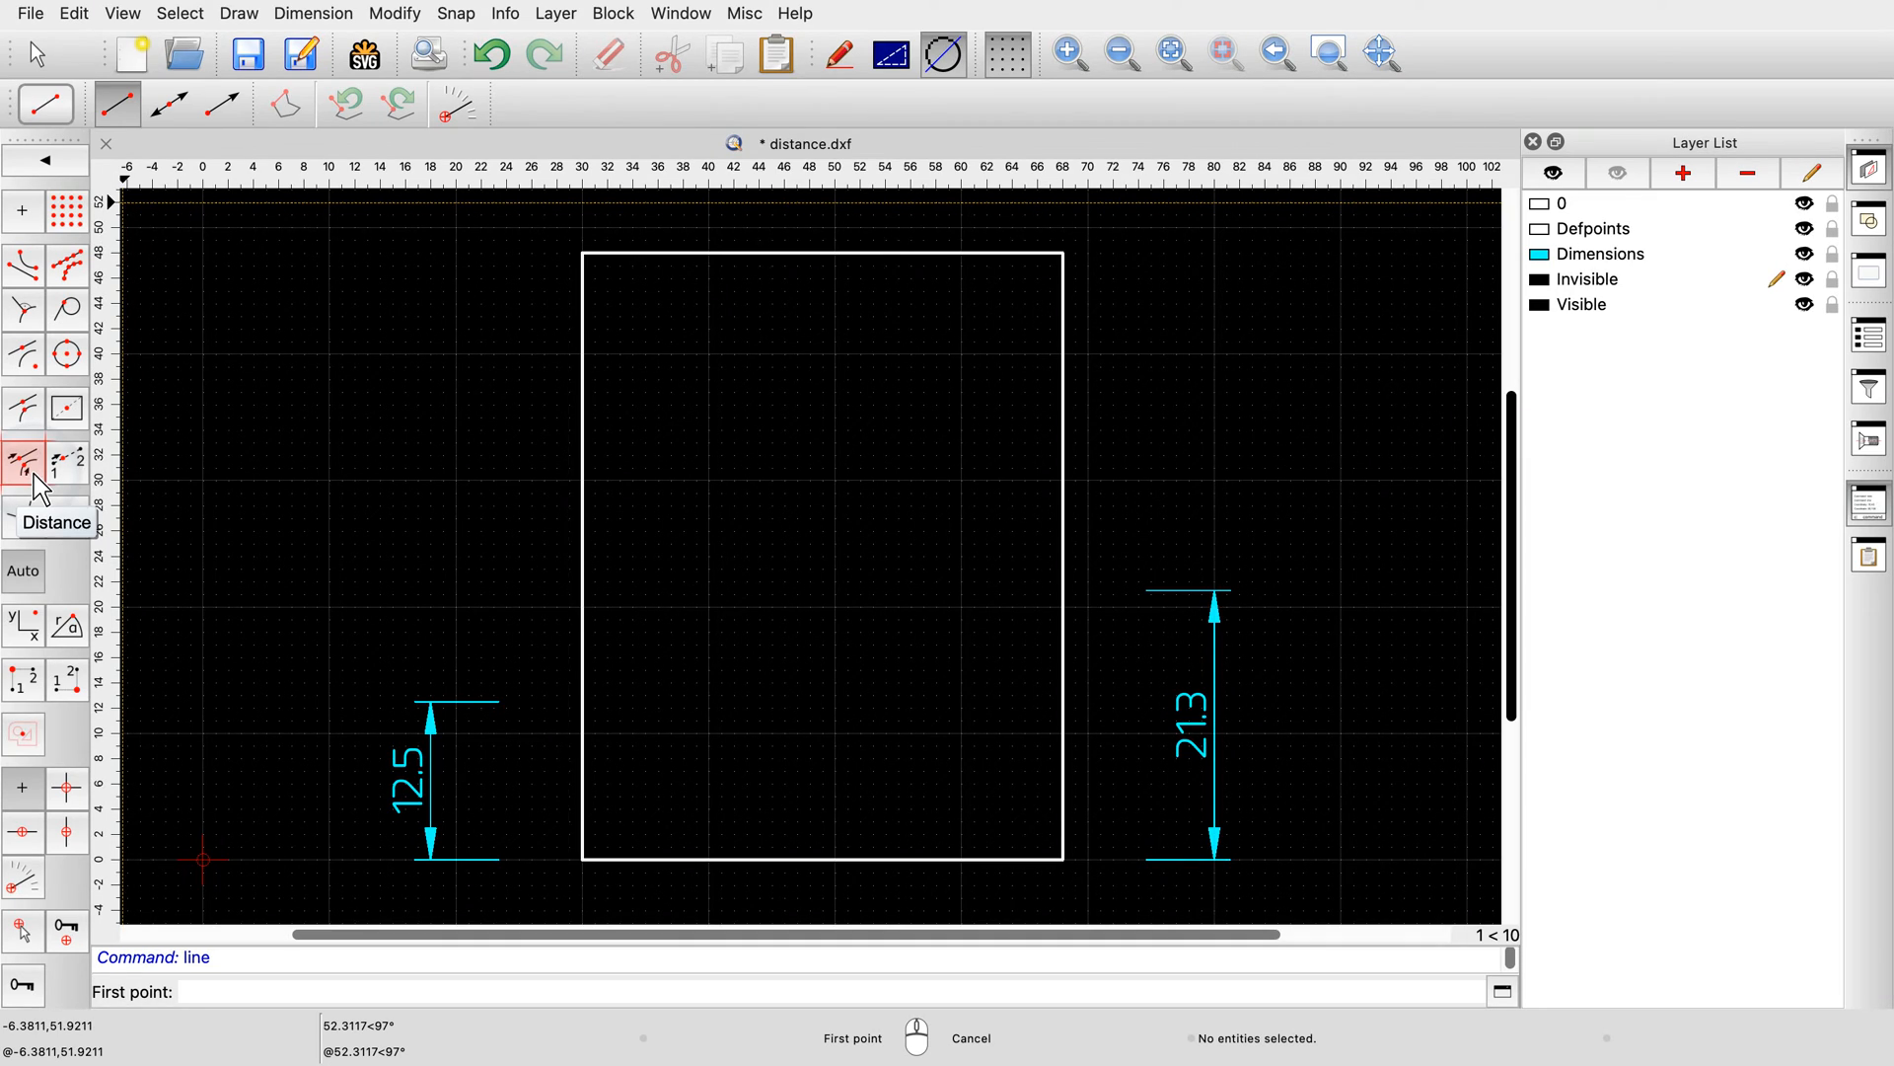
left_click(21, 459)
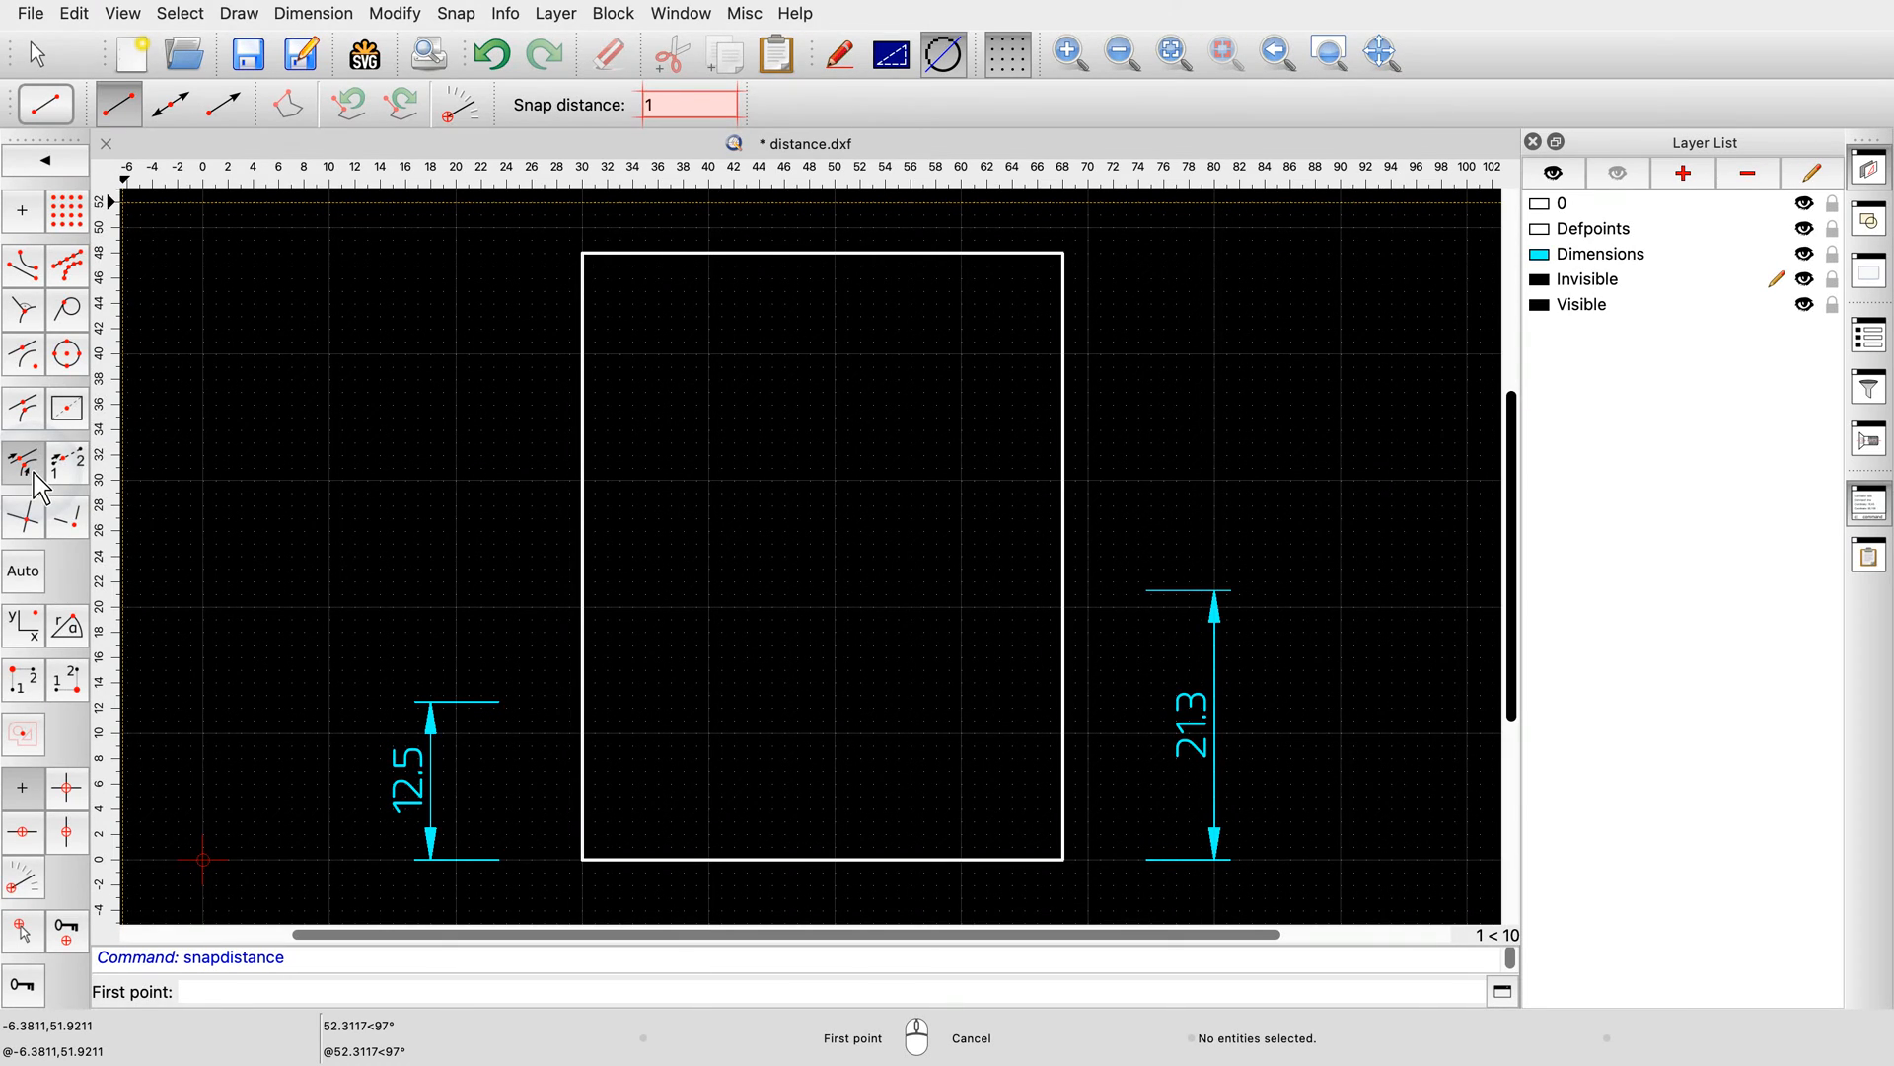
Start the line 12.5 up the left edge, then set snap distance 21.3 for the right edge
type("12.5")
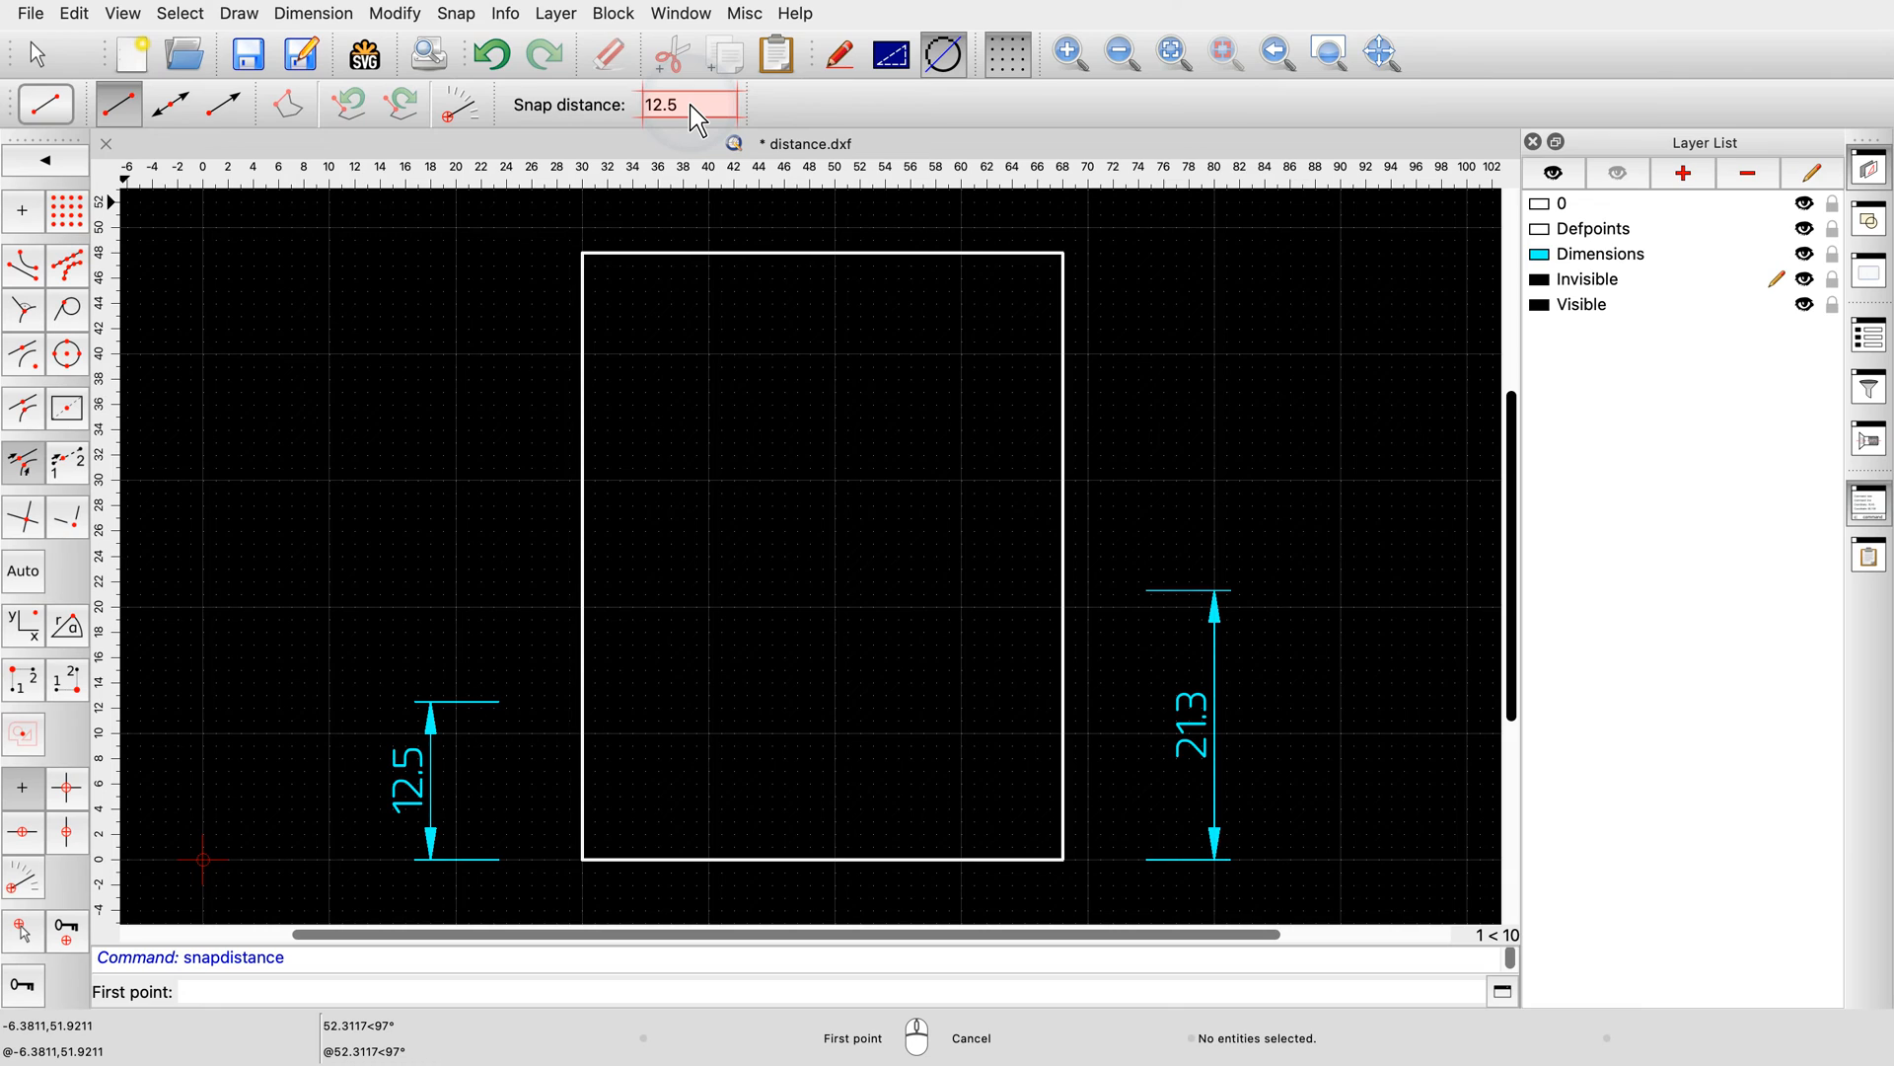
mouse_move(591, 753)
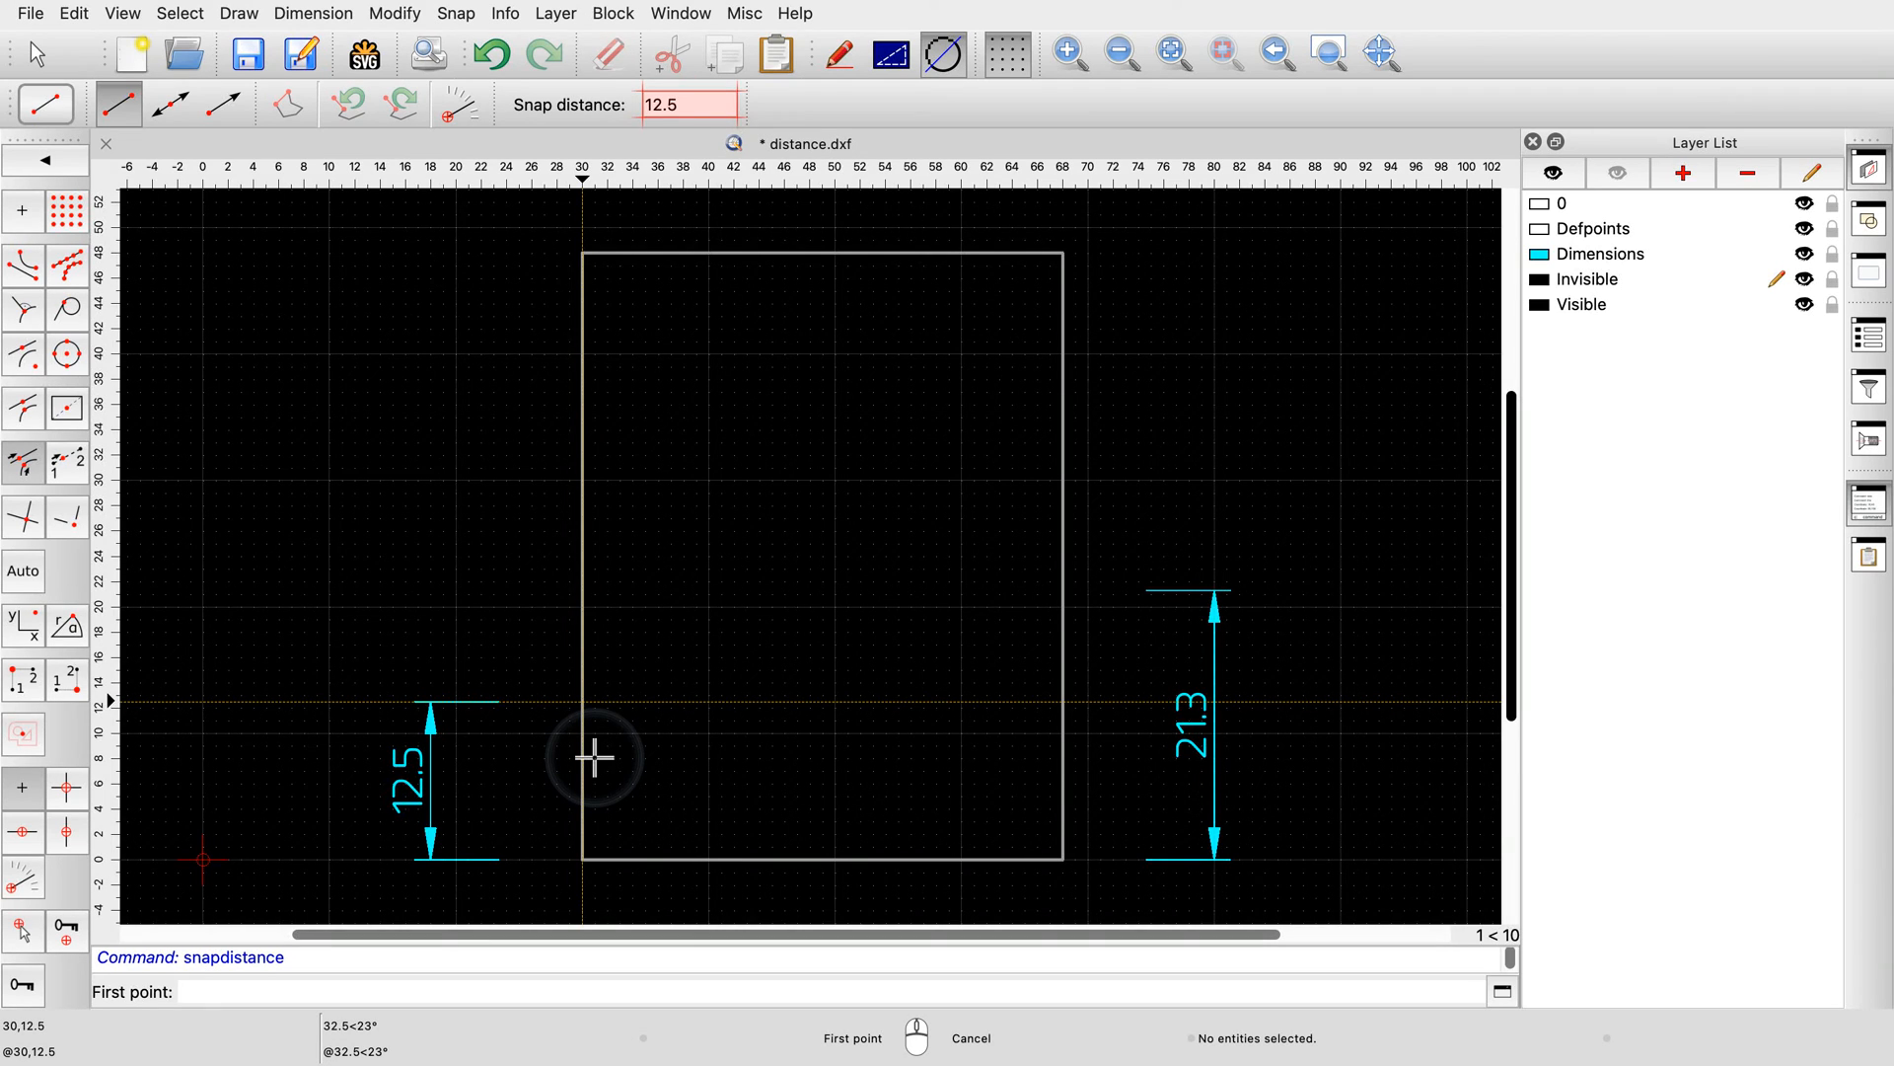
mouse_move(580, 456)
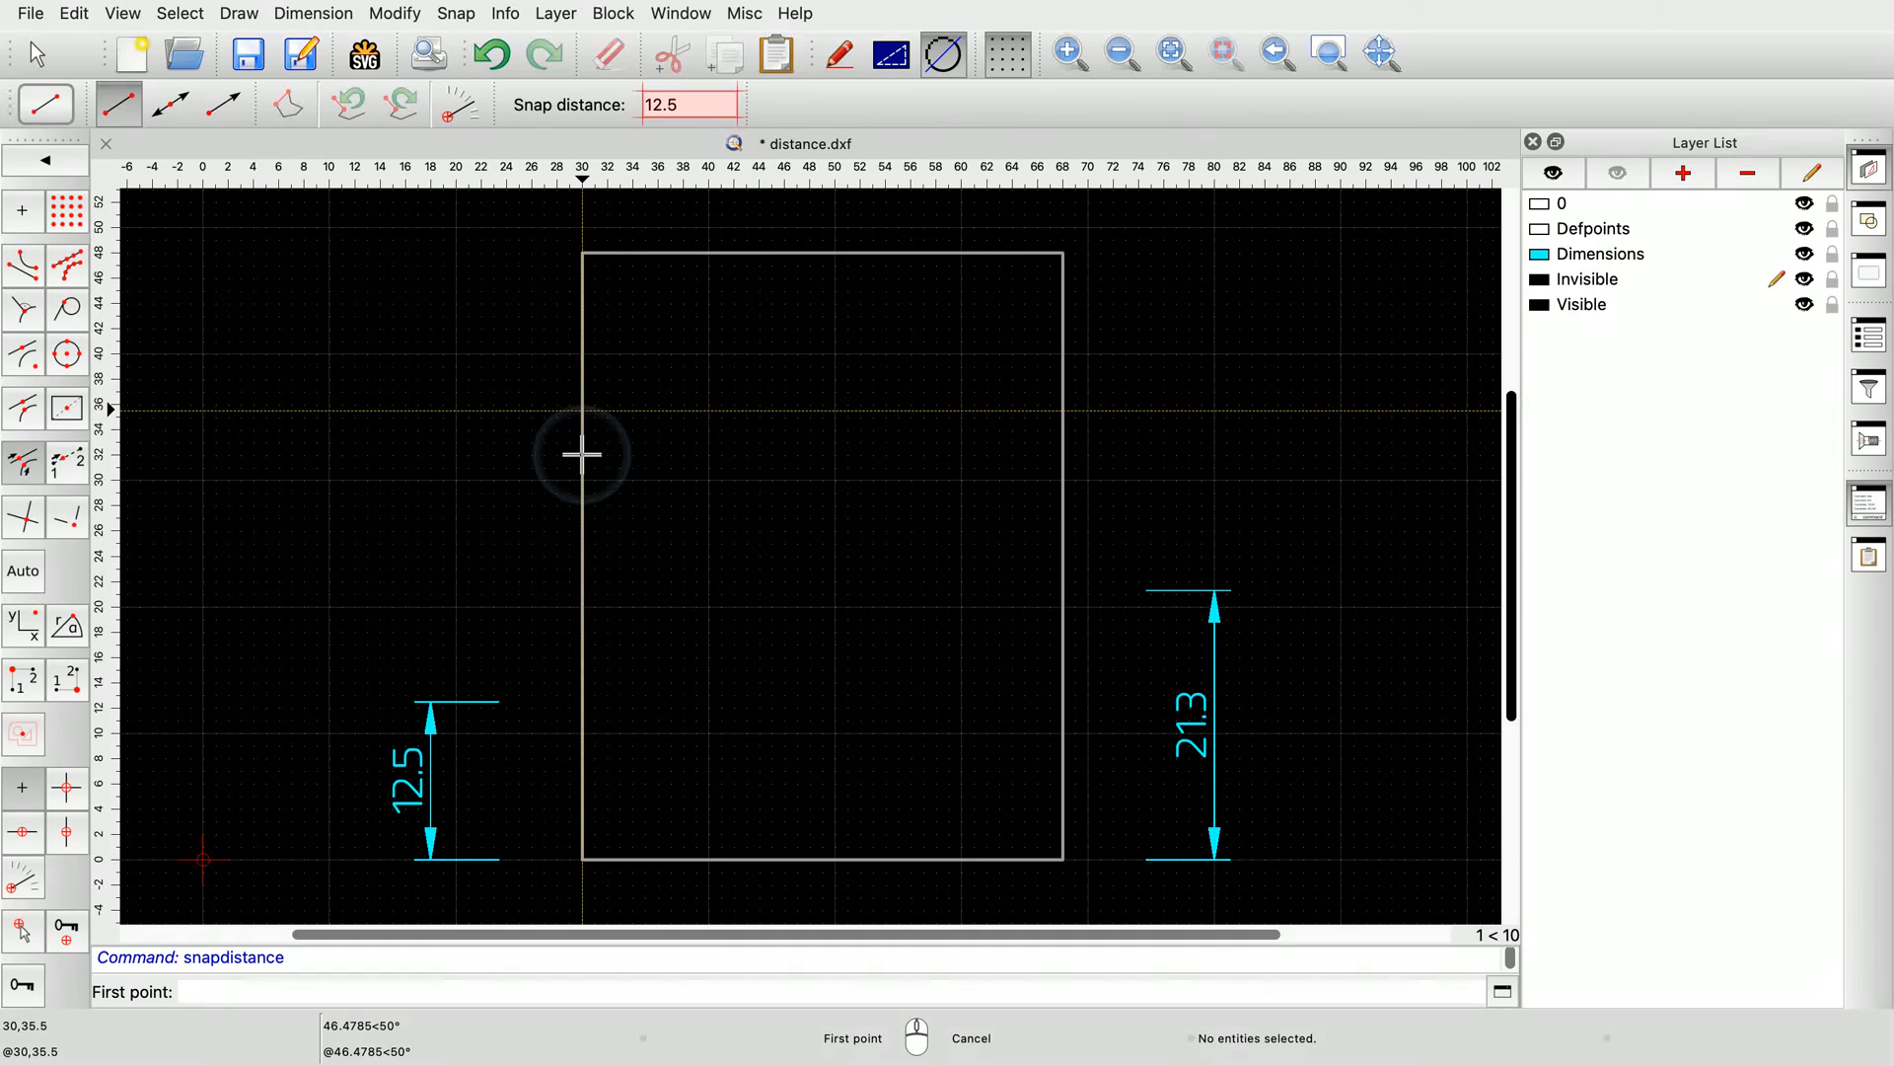
mouse_move(580, 754)
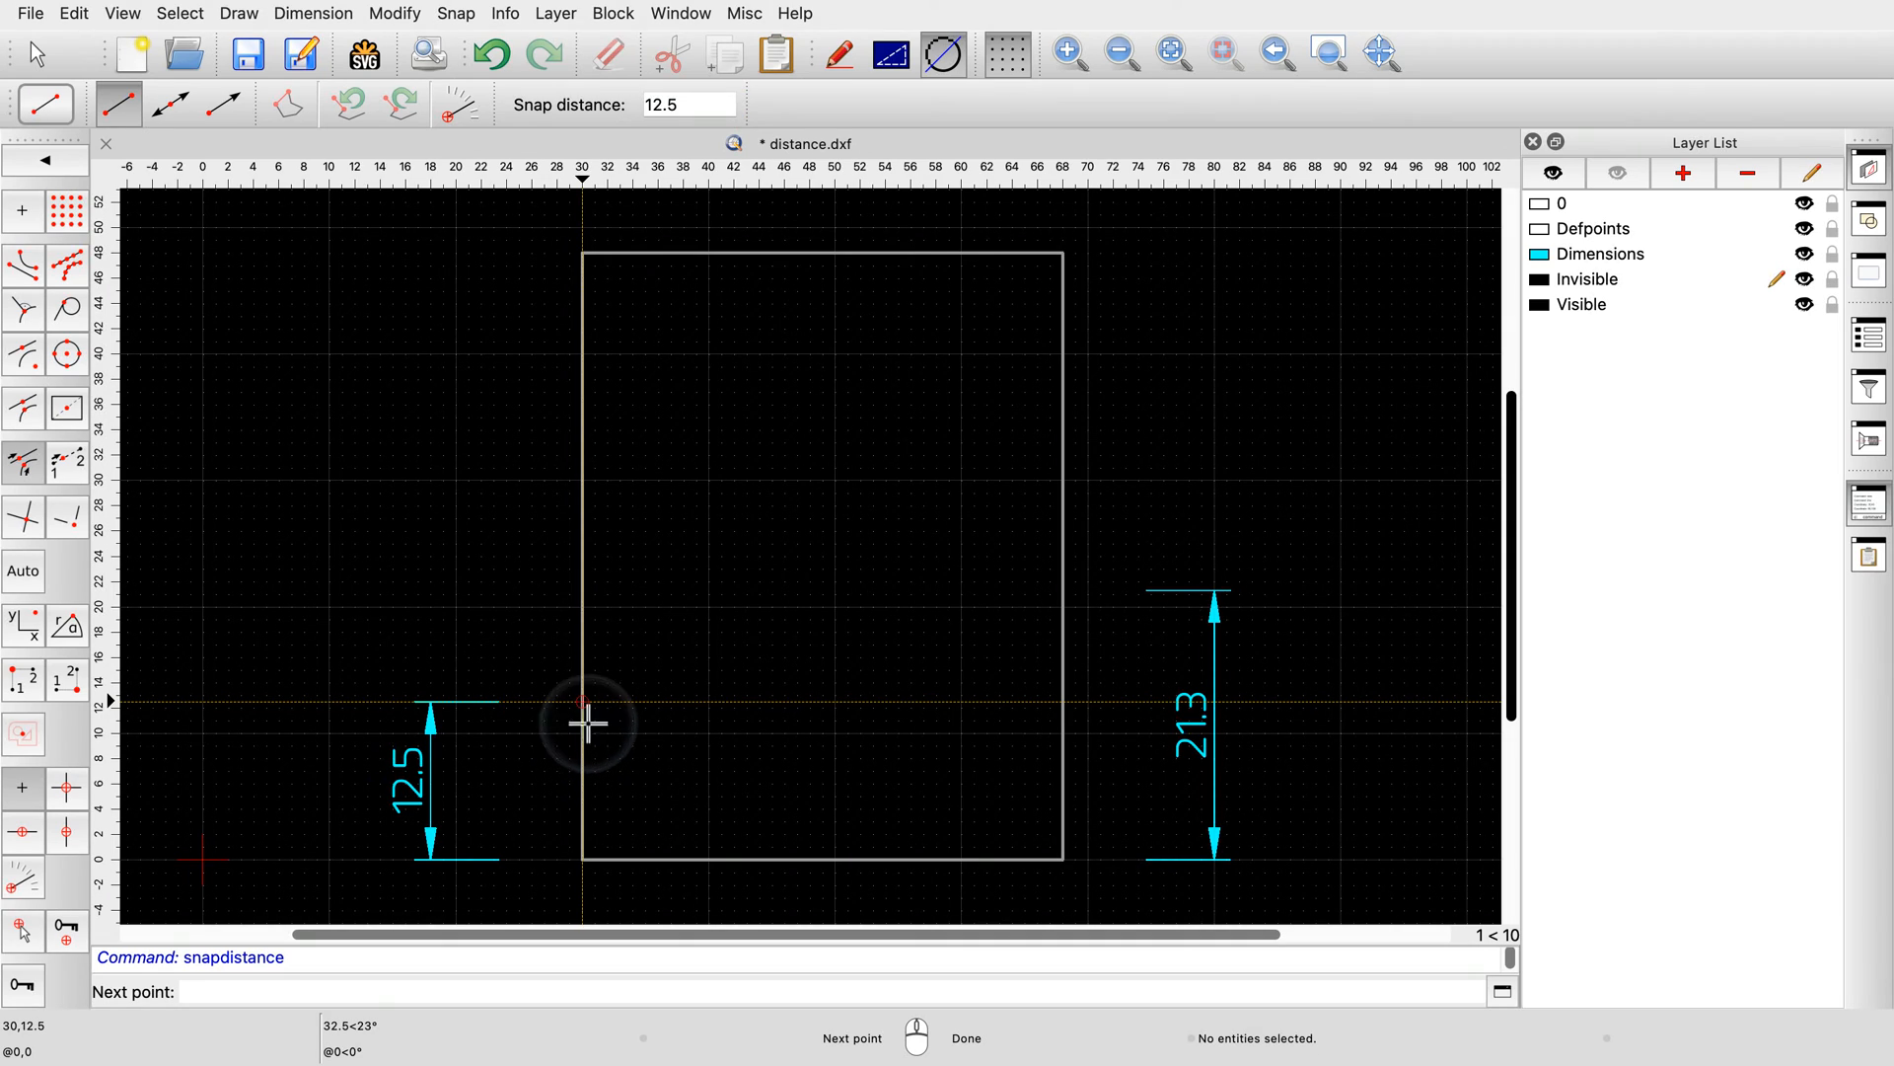
type("21.3")
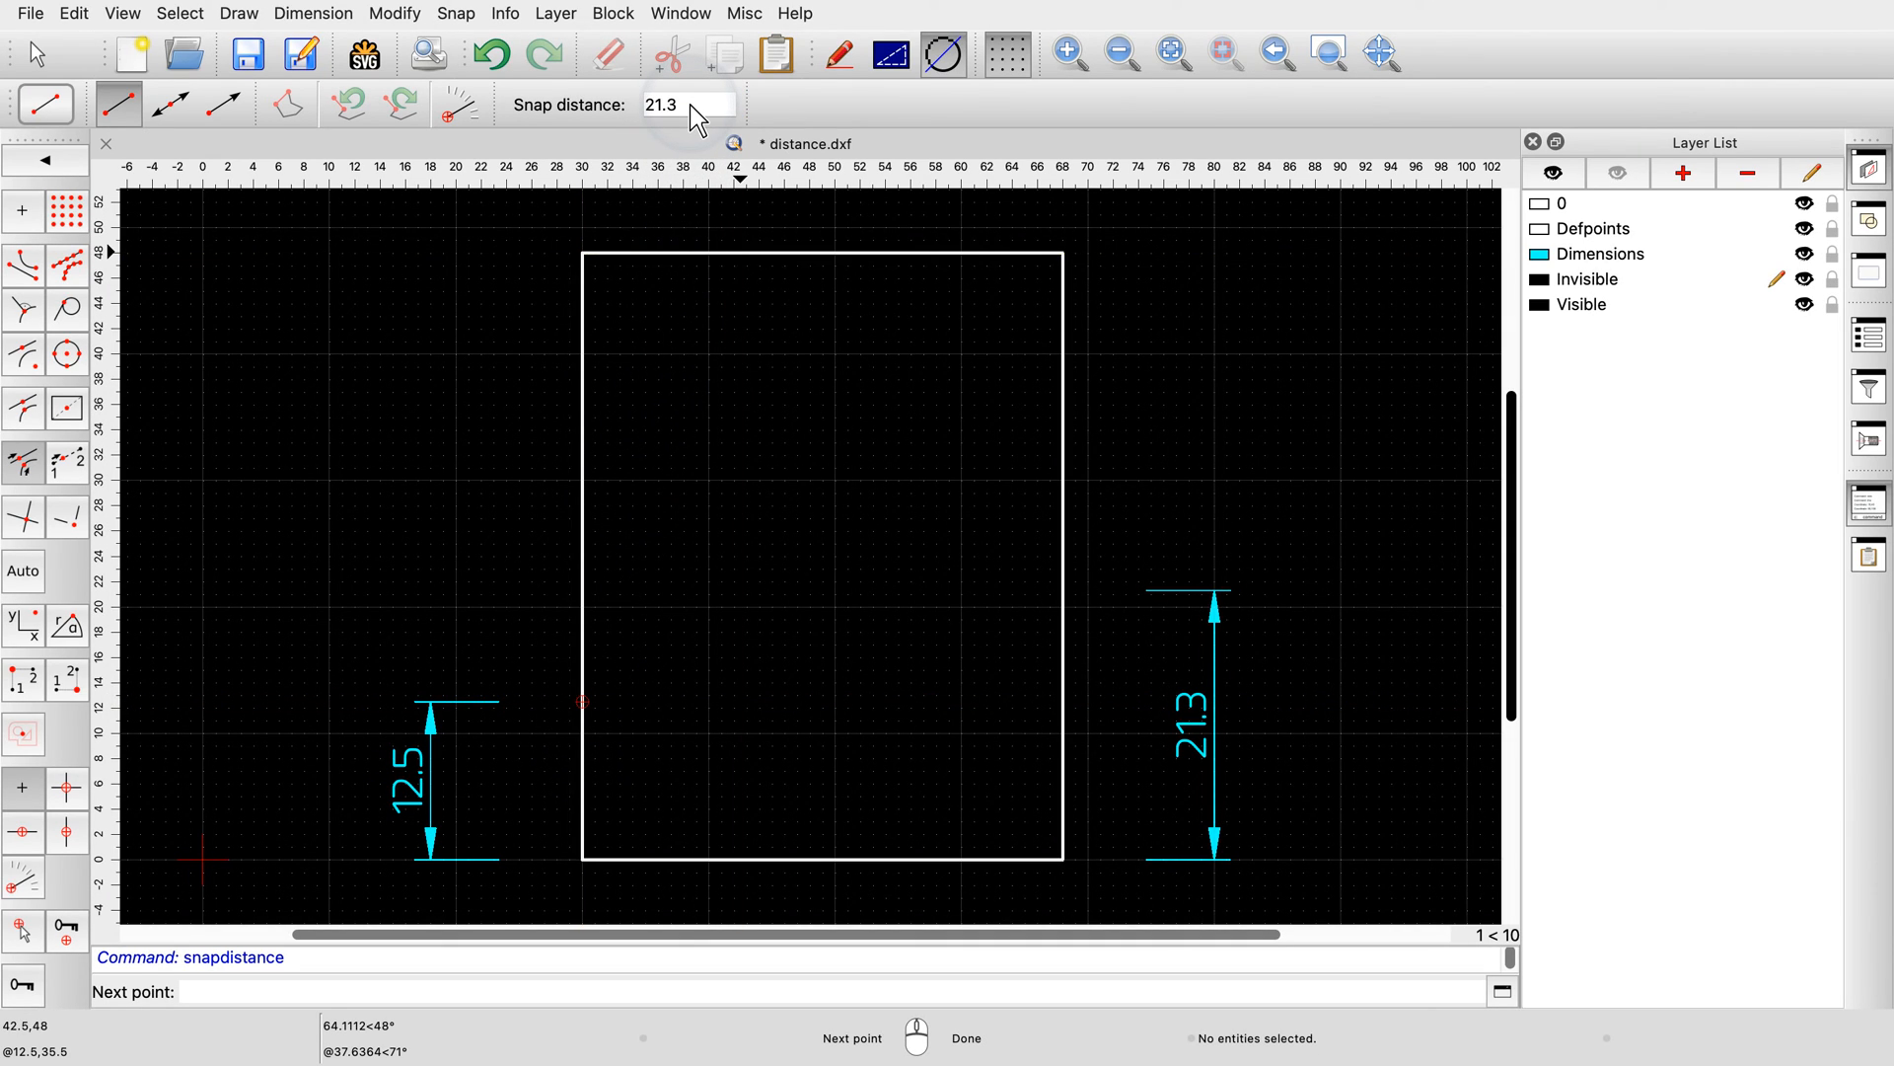
mouse_move(720, 155)
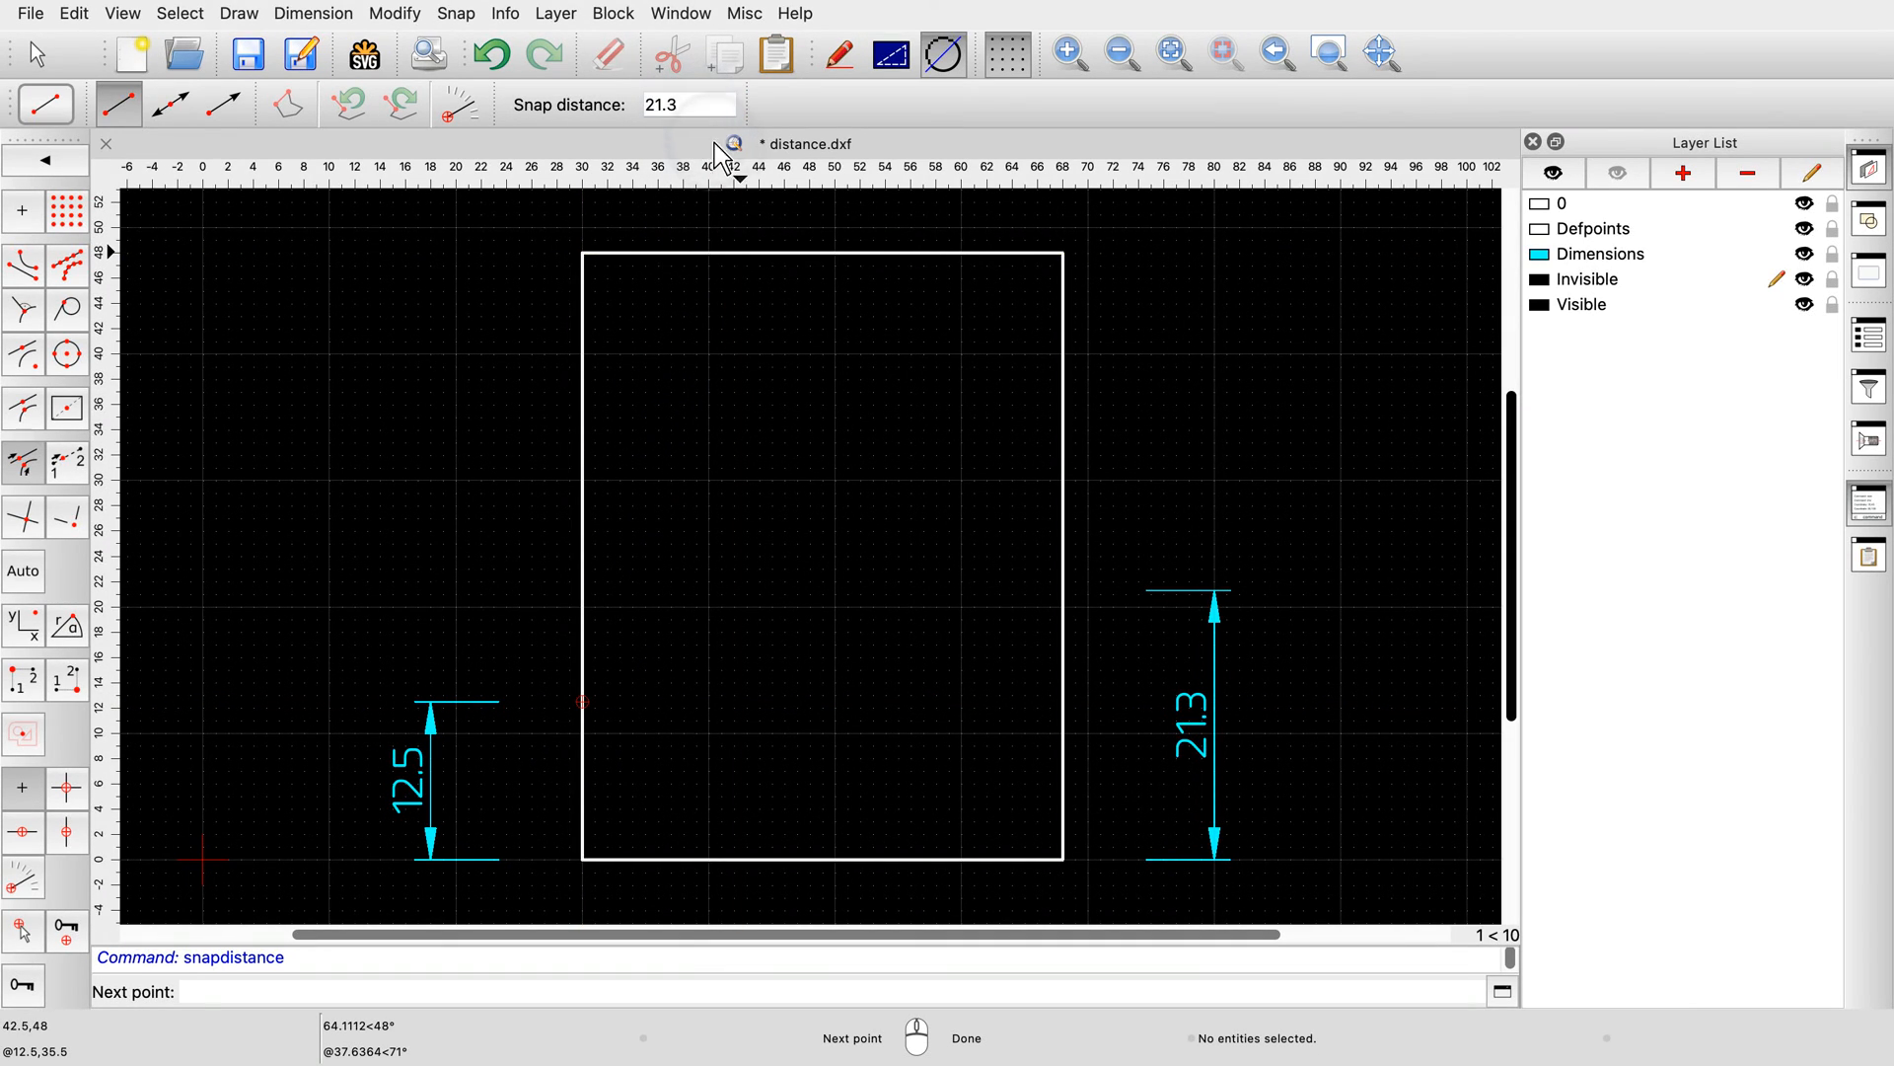
left_click(585, 701)
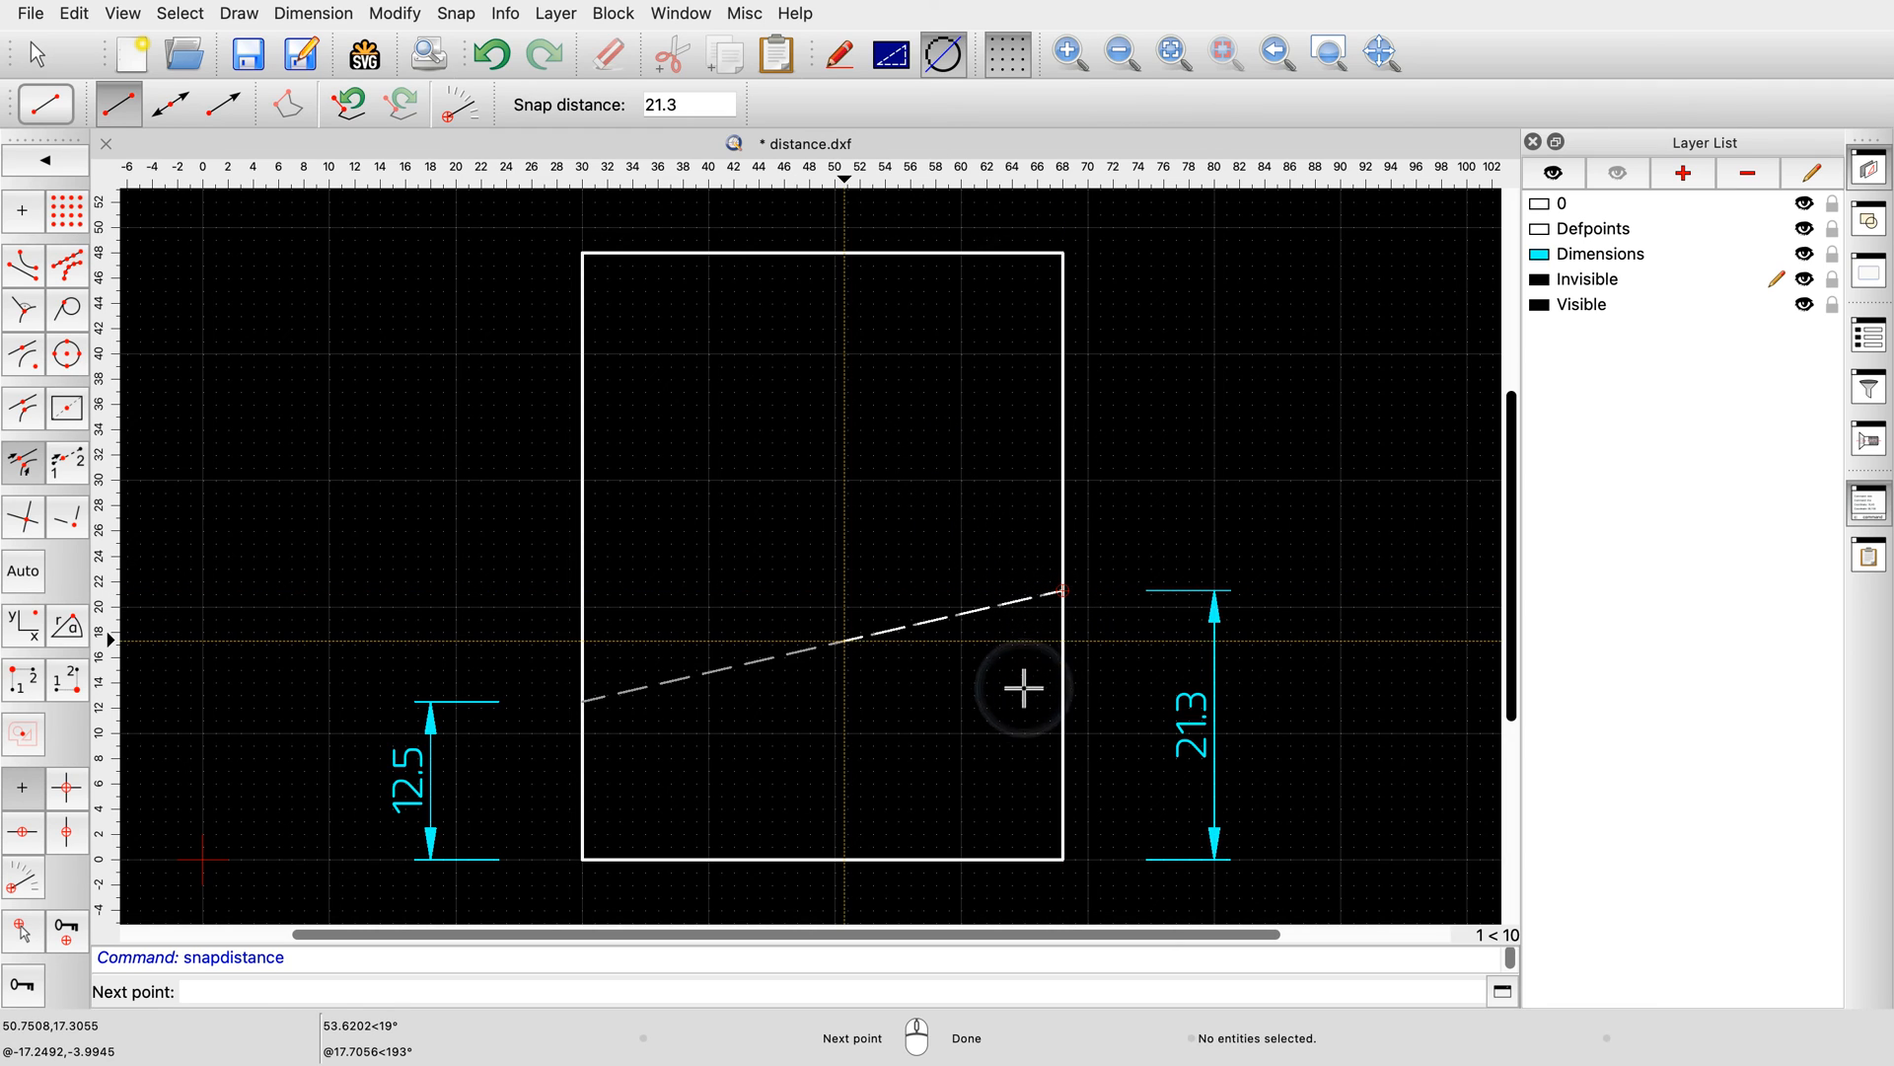
mouse_move(985, 782)
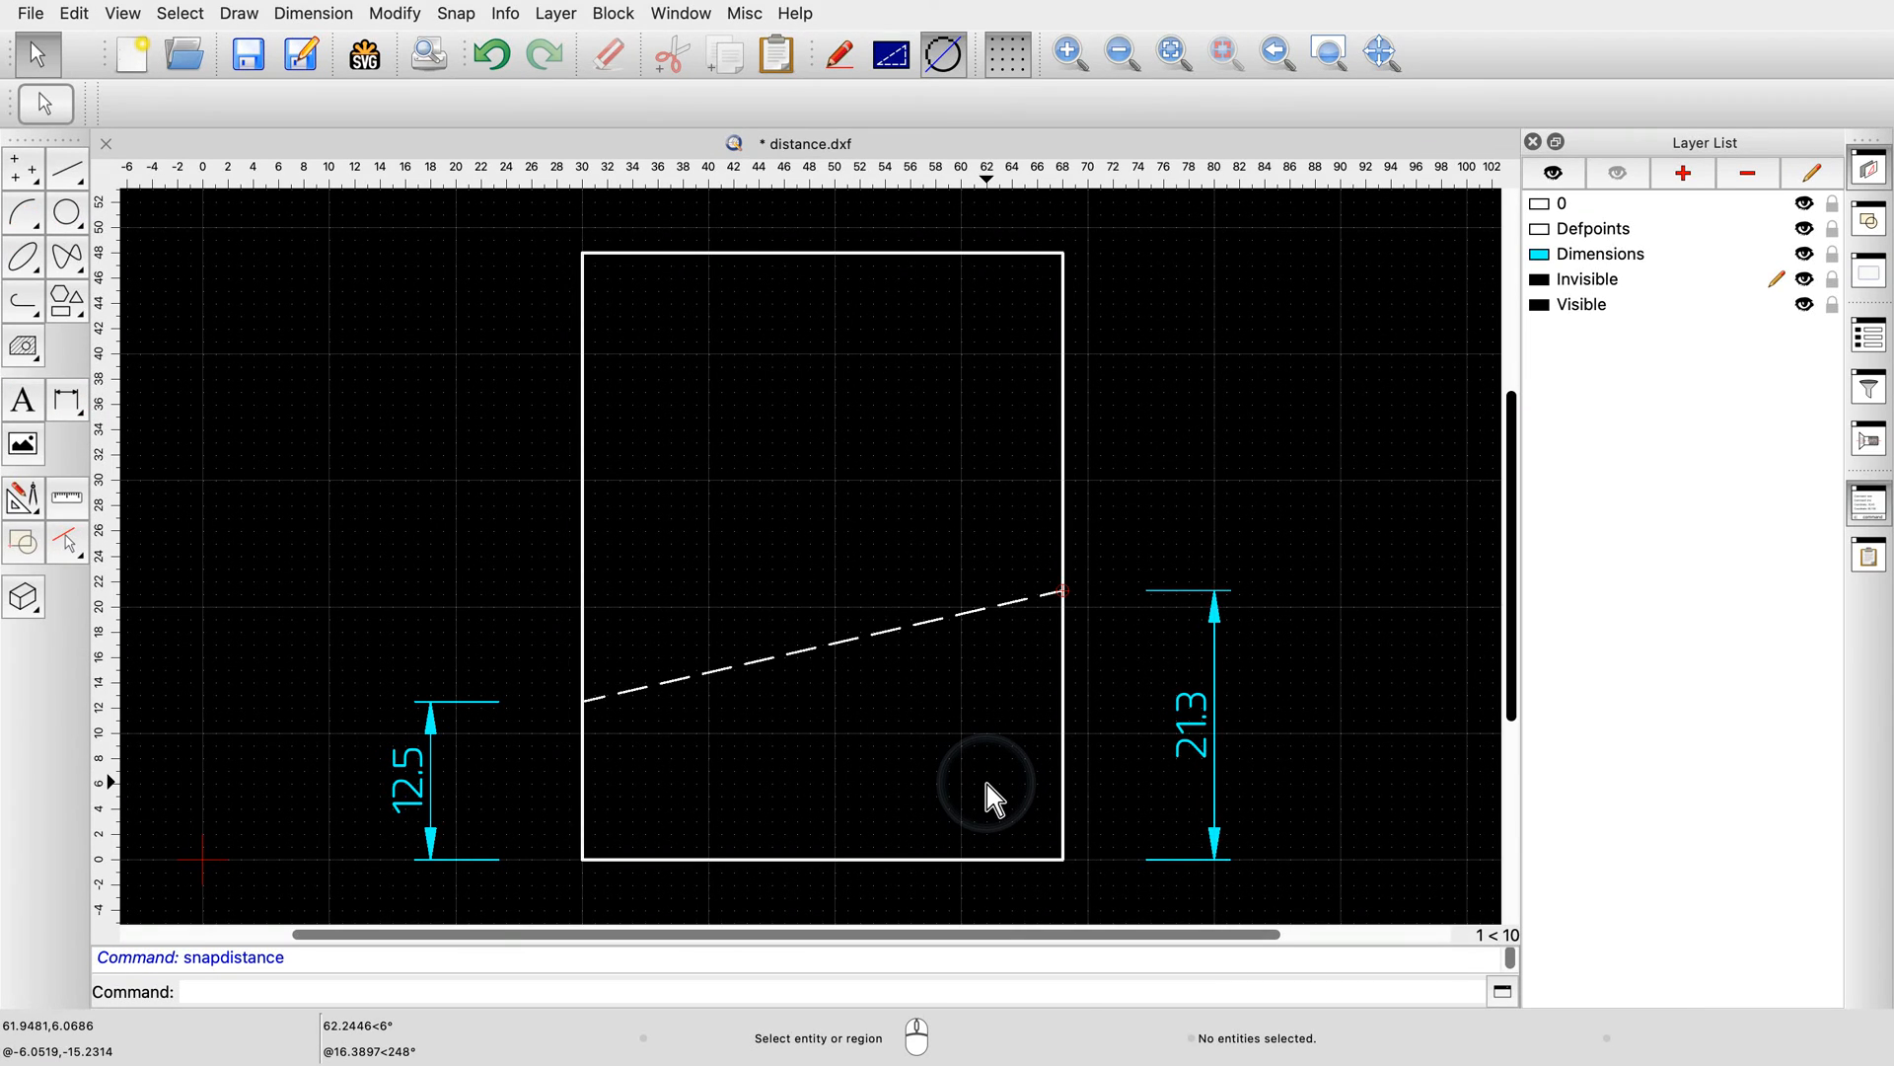
mouse_move(809, 569)
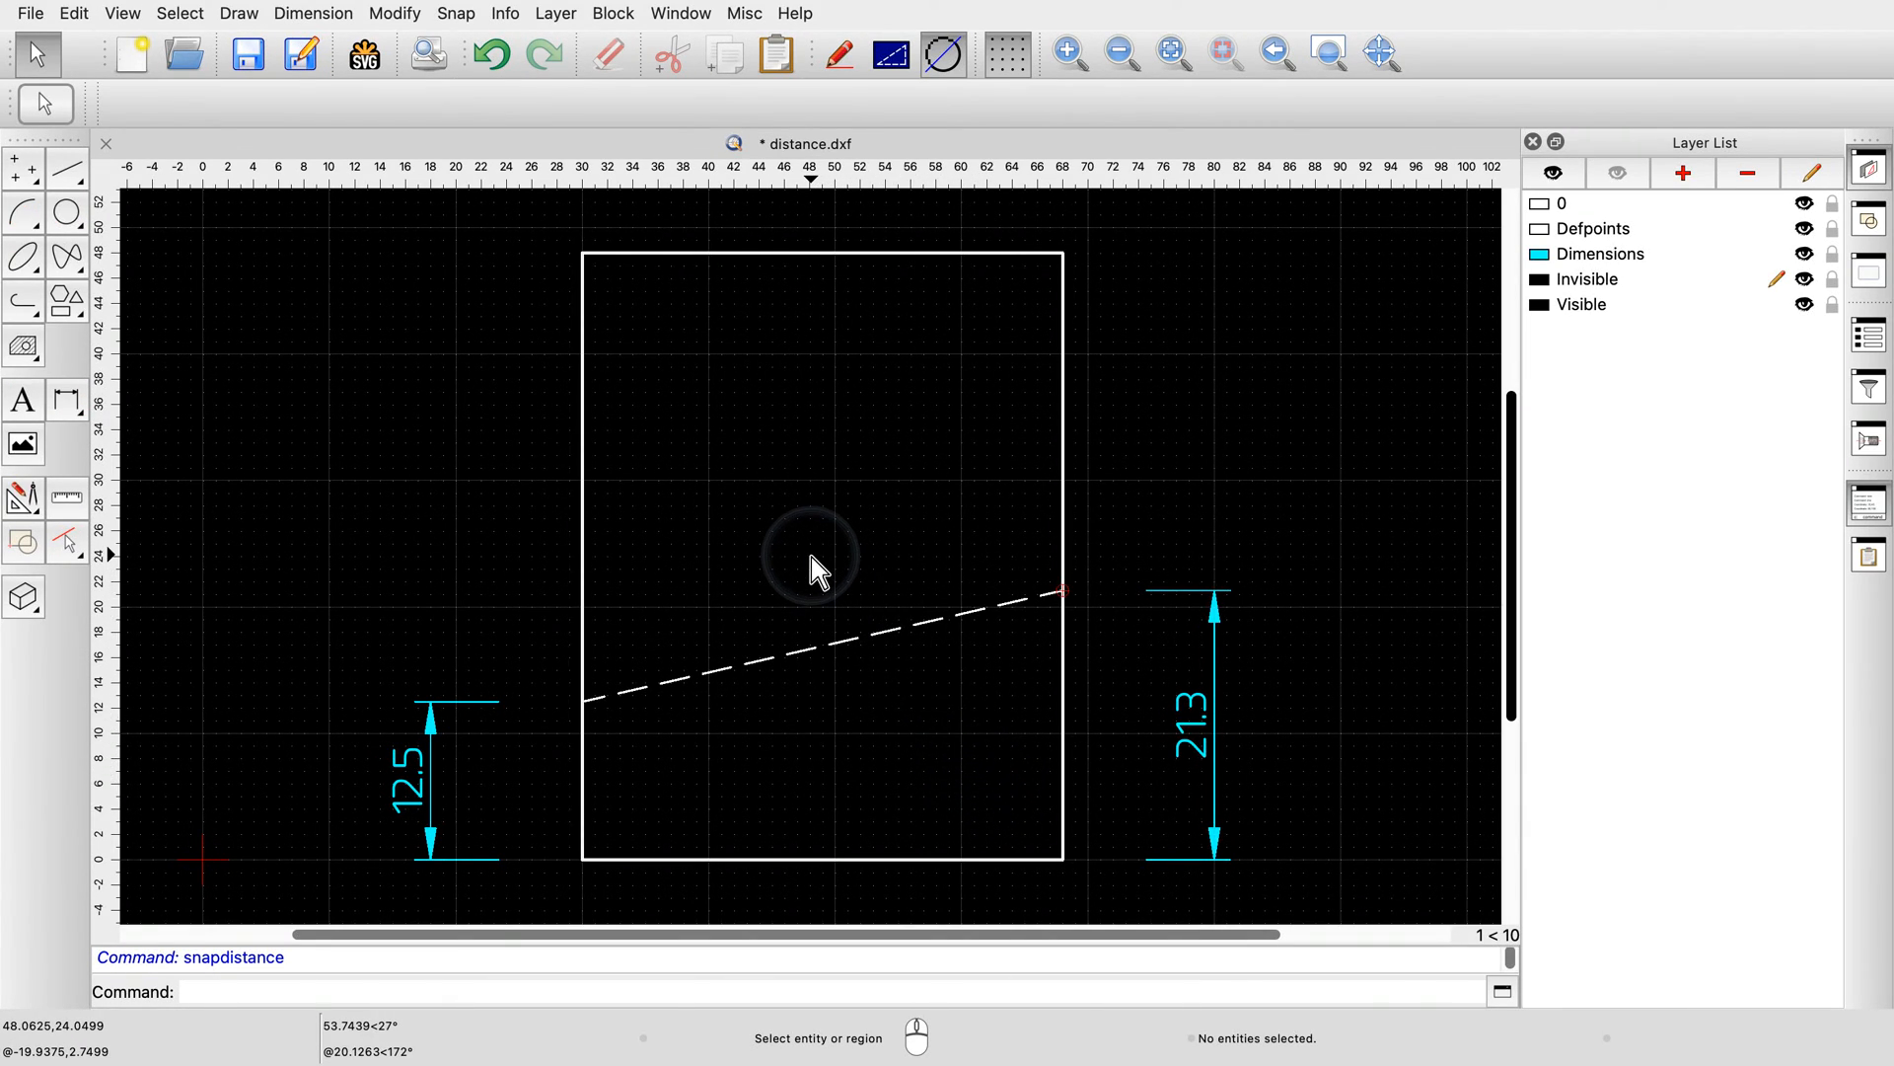